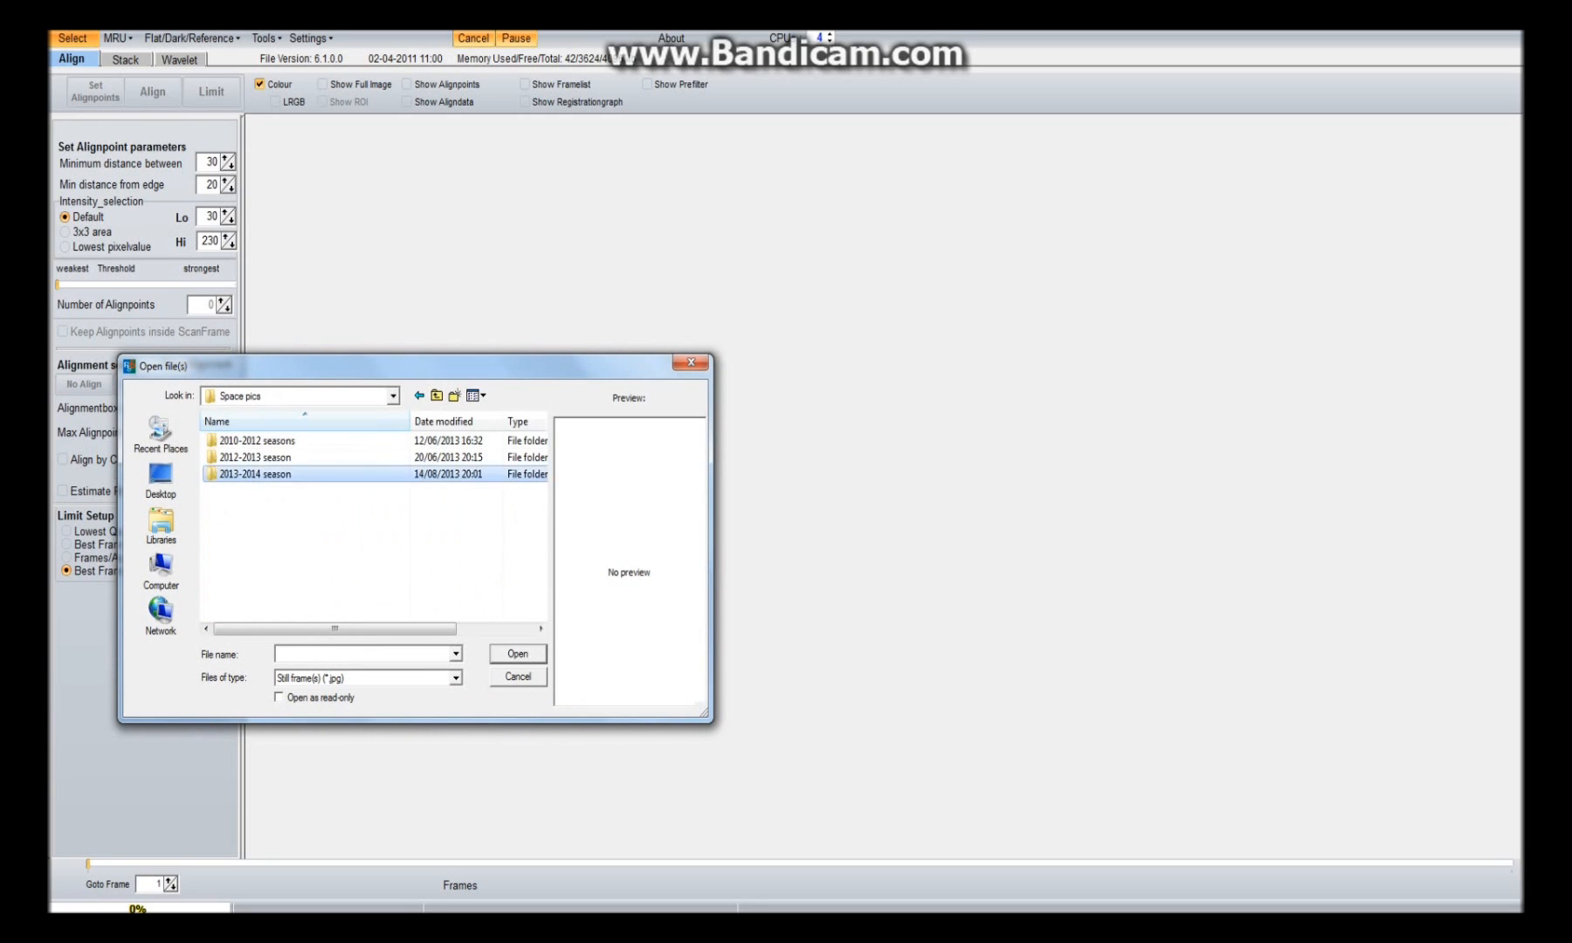
Load frames IMG_3770 through the last image from The Sun > subs > 08.07.13 as 100 frames
double_click(253, 473)
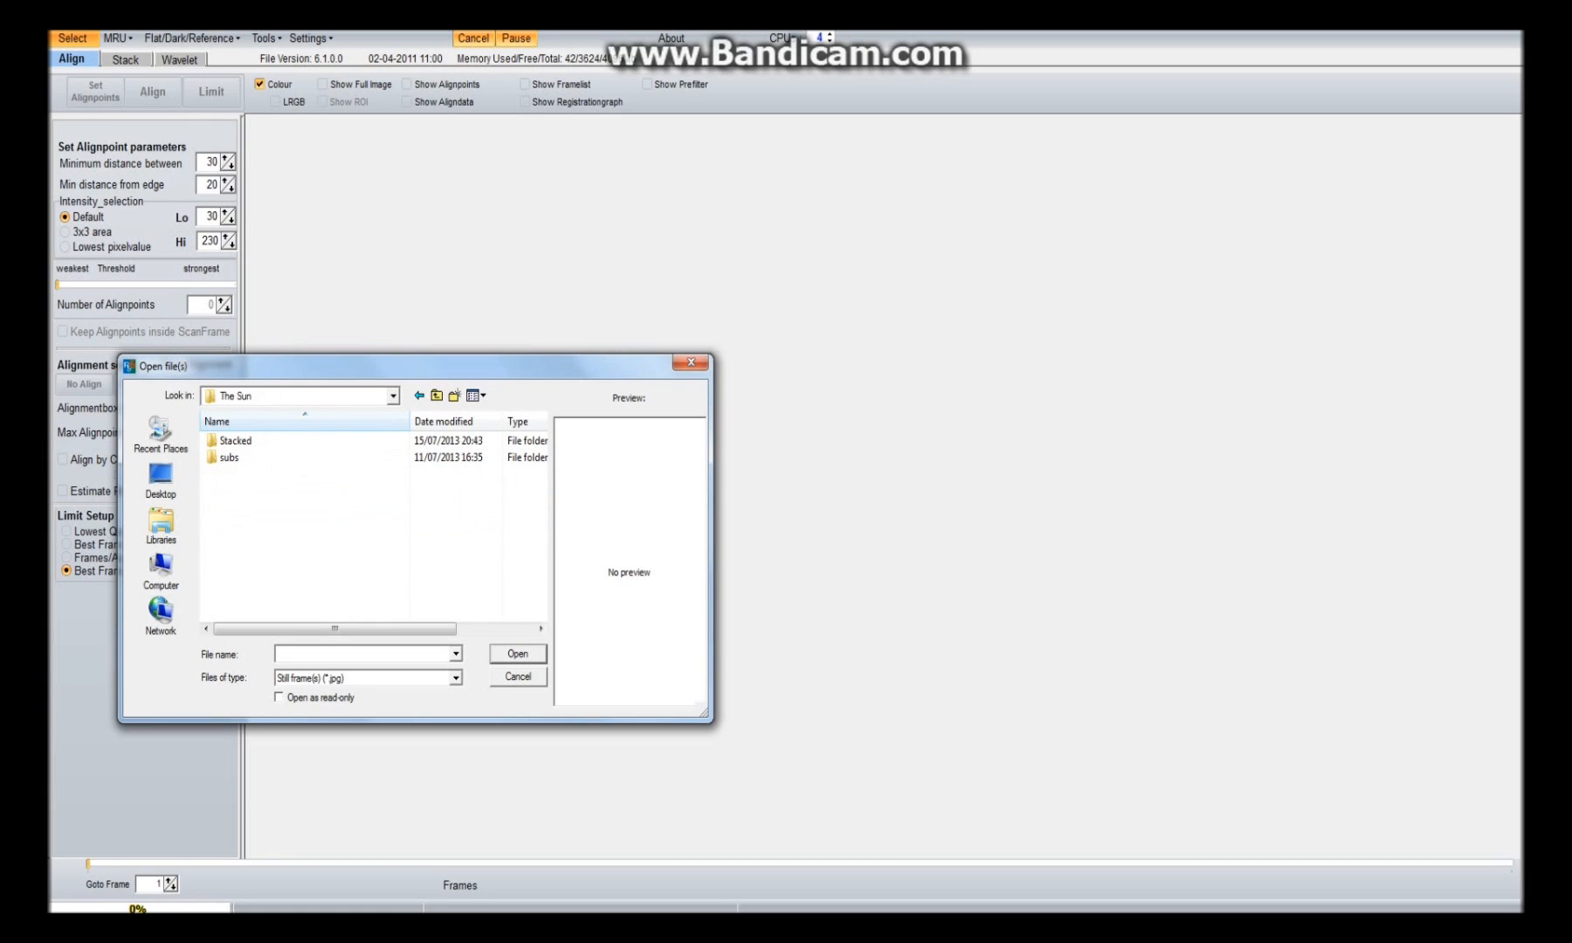
double_click(228, 457)
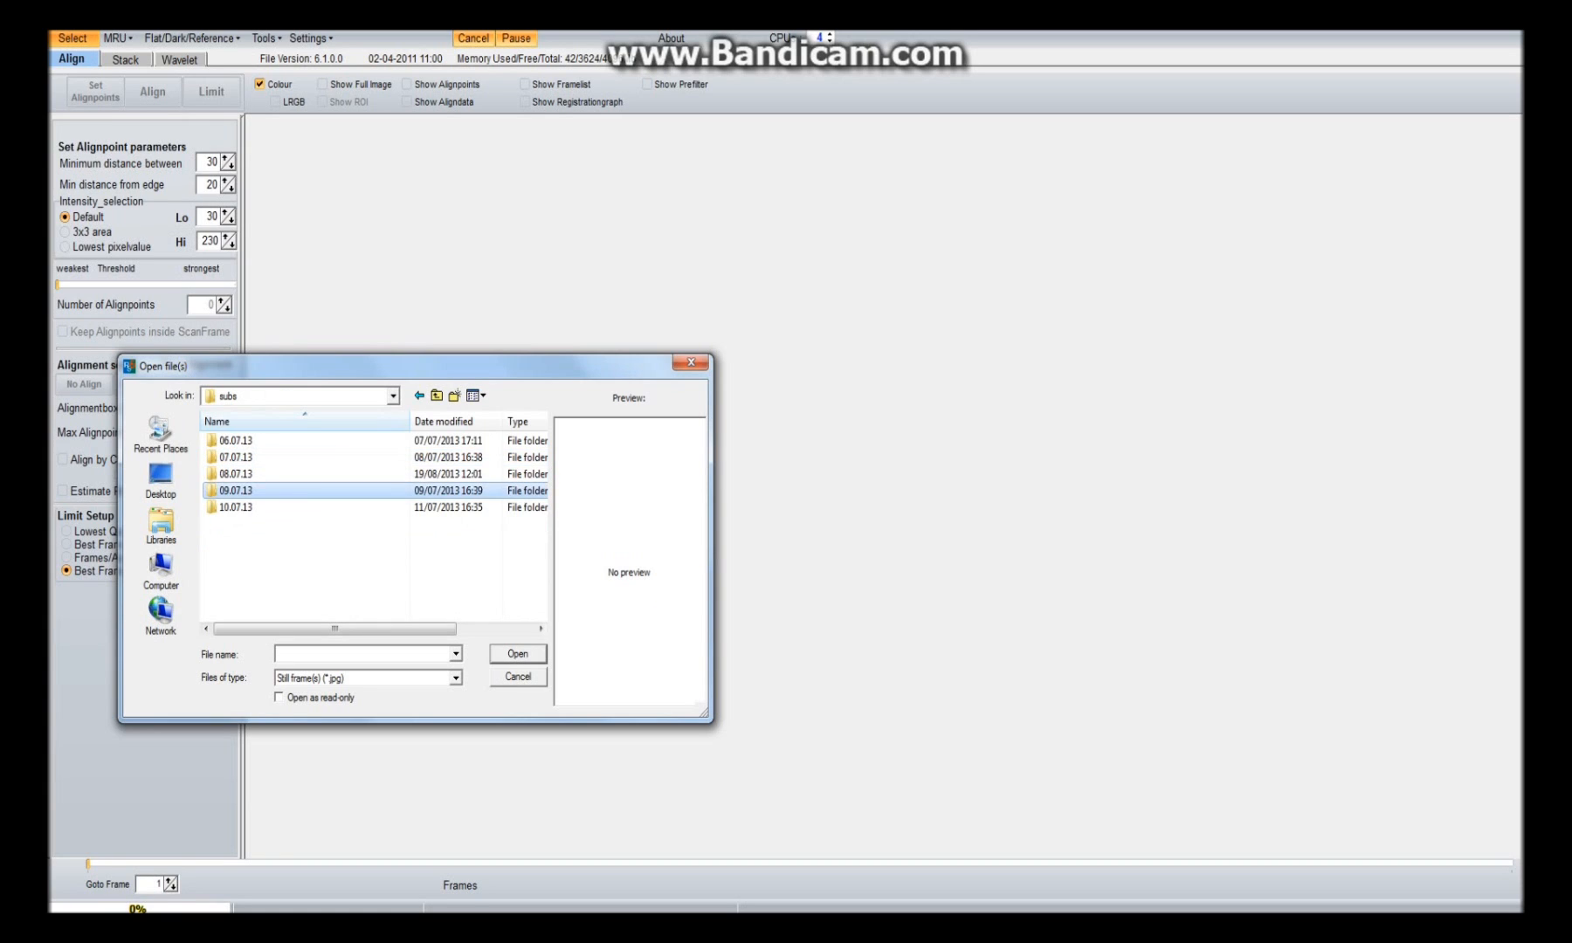
double_click(234, 473)
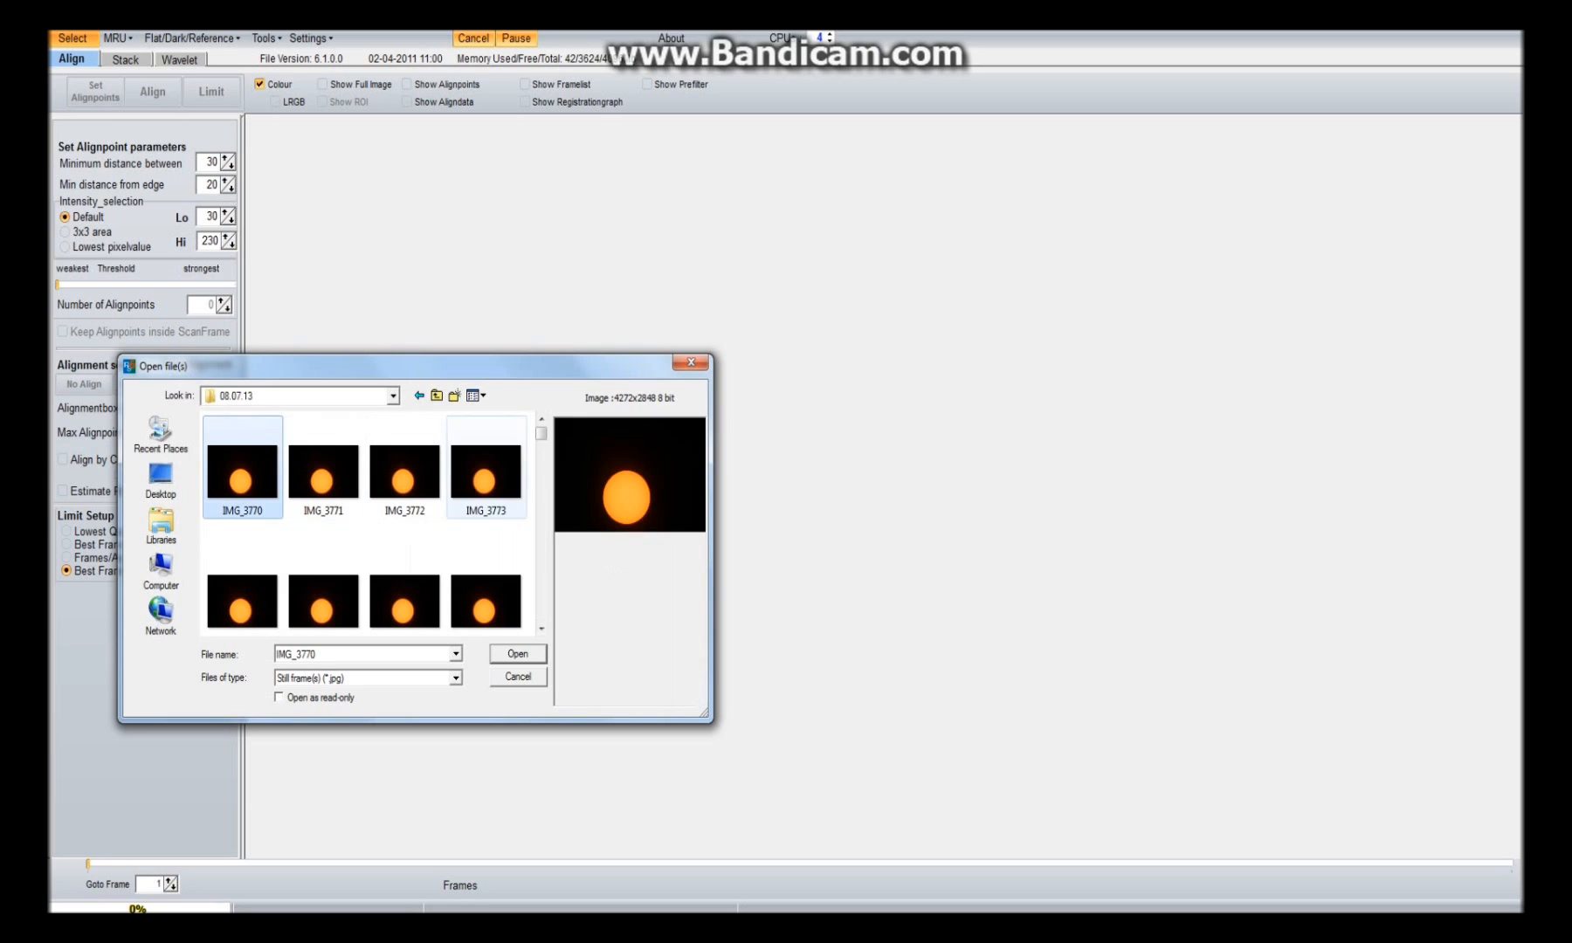
scroll(down, 3)
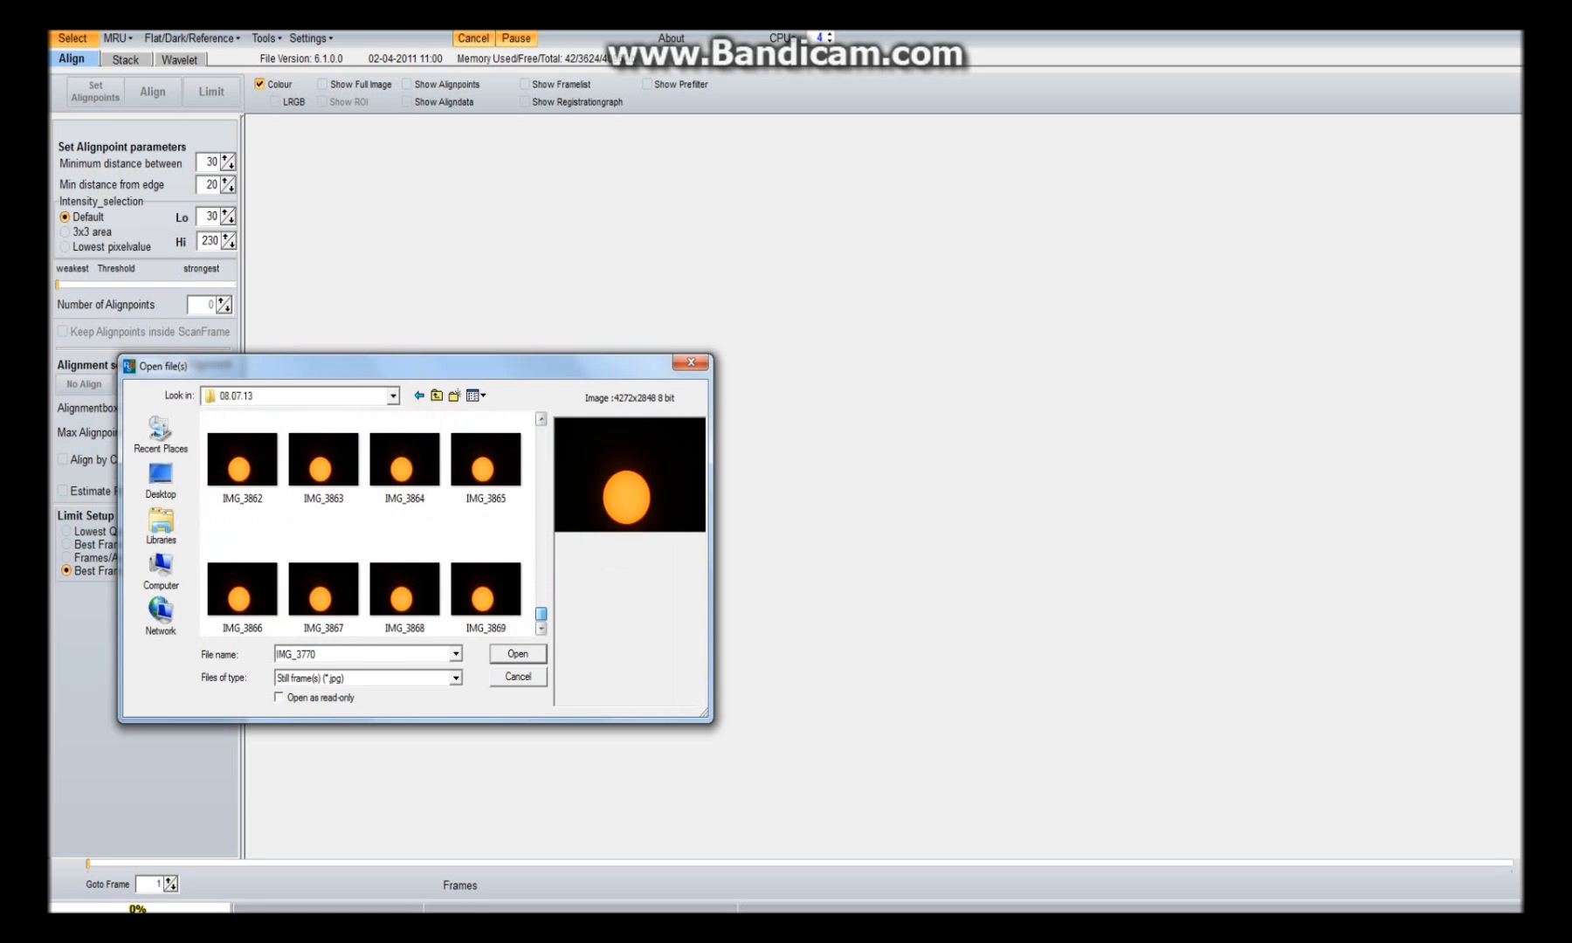
click(486, 591)
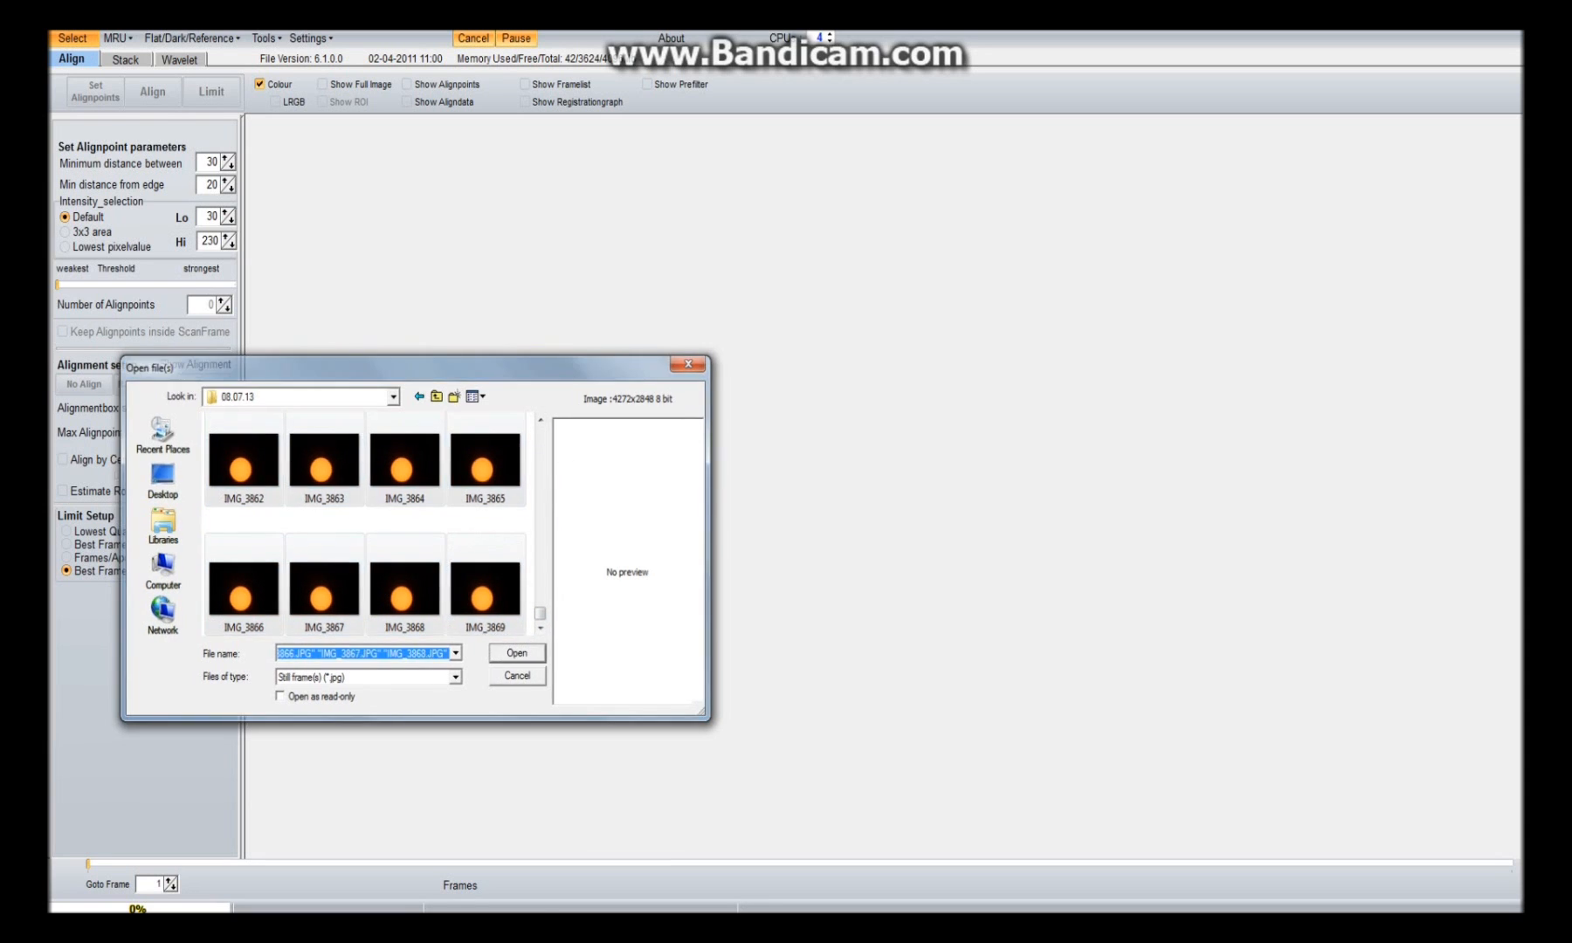
click(516, 652)
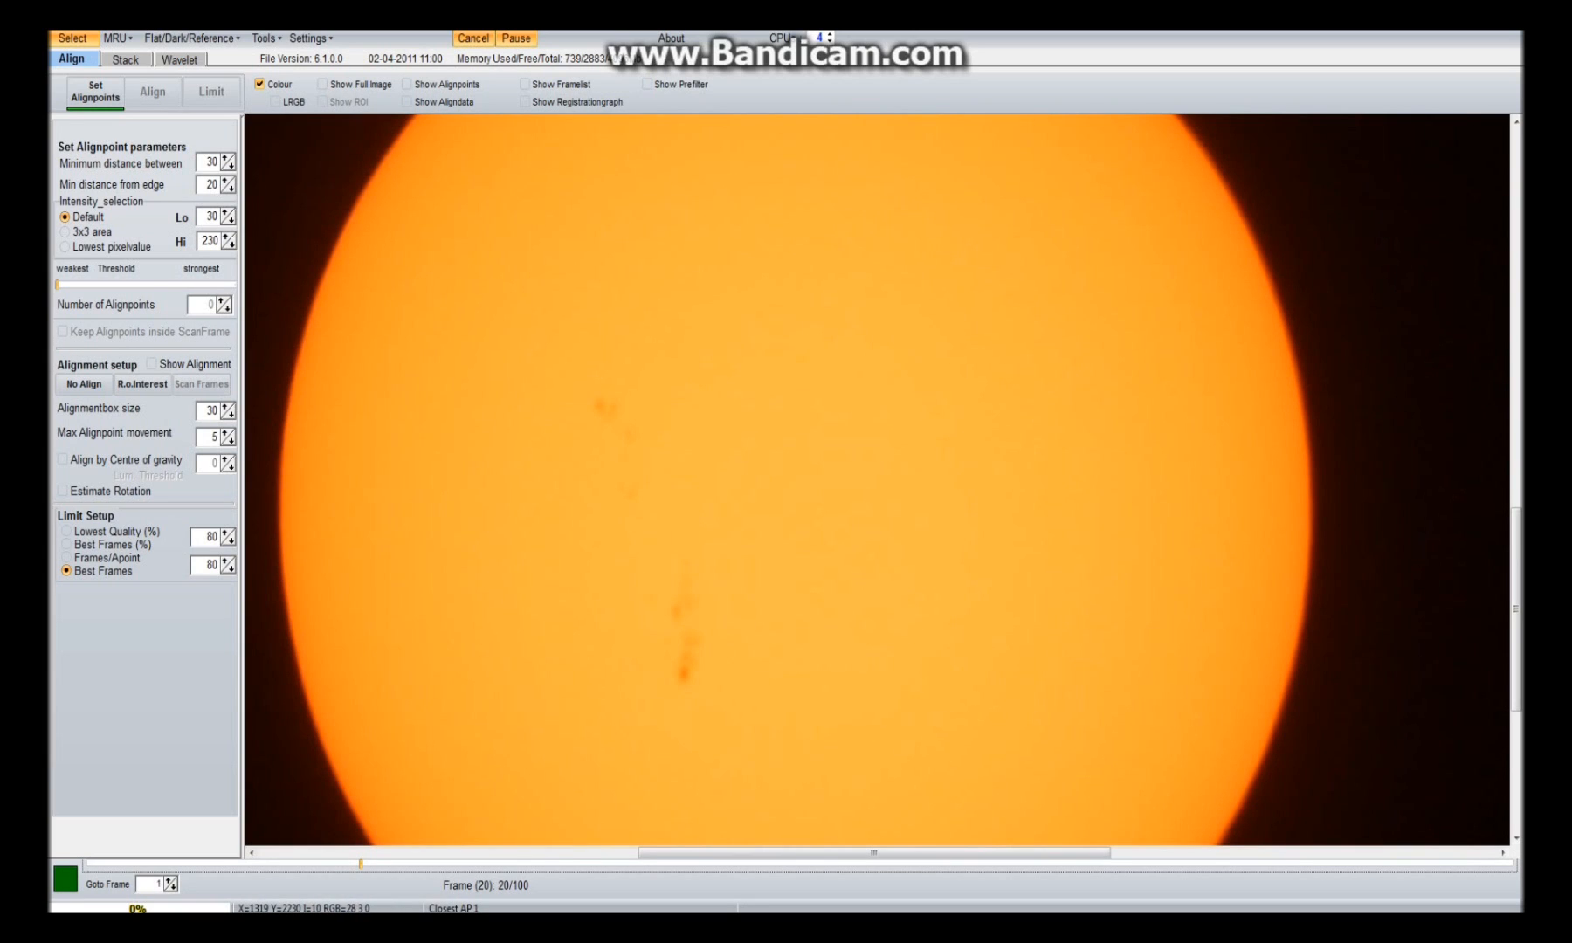
Auto-place 102 alignment points on the solar edge and sunspots with Set Alignpoints
click(94, 90)
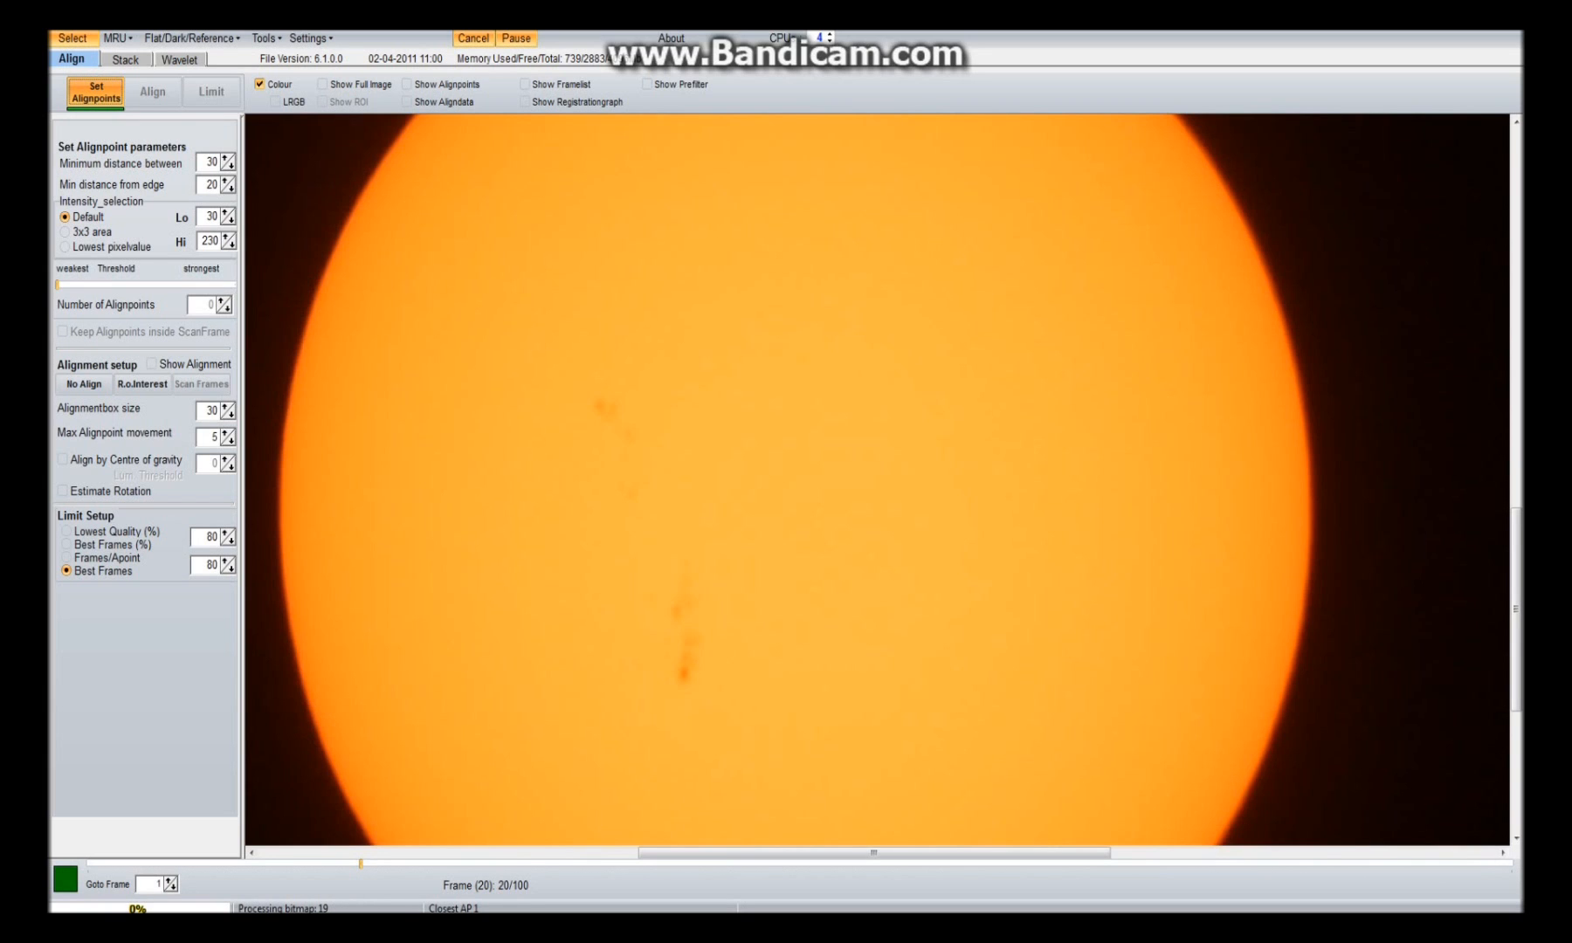
click(95, 89)
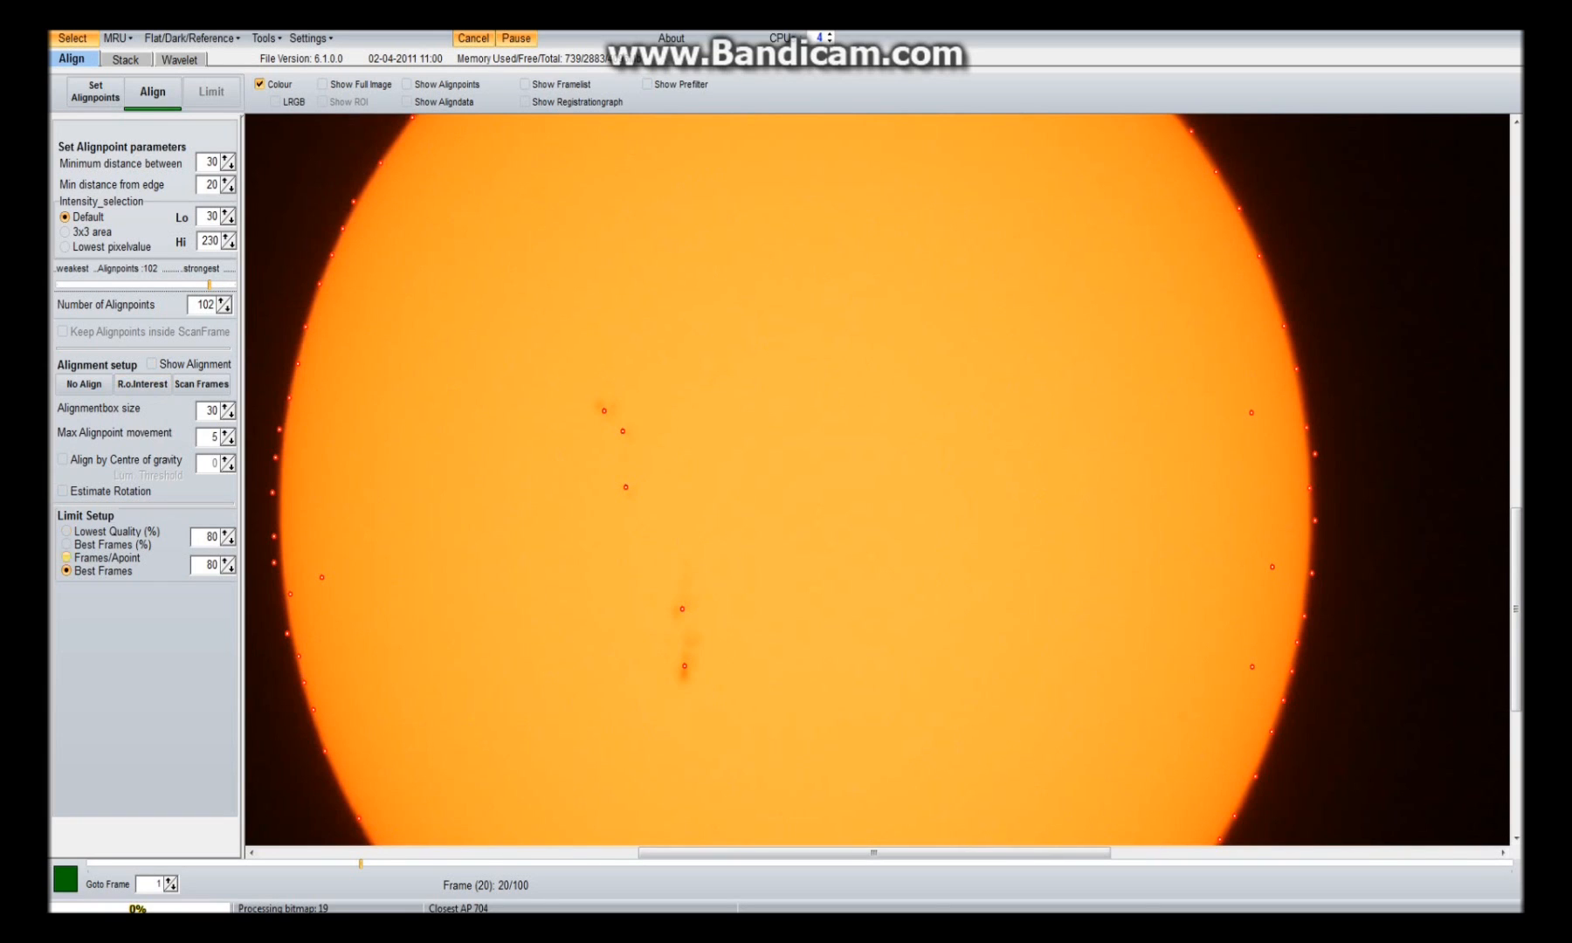
mouse_move(102, 570)
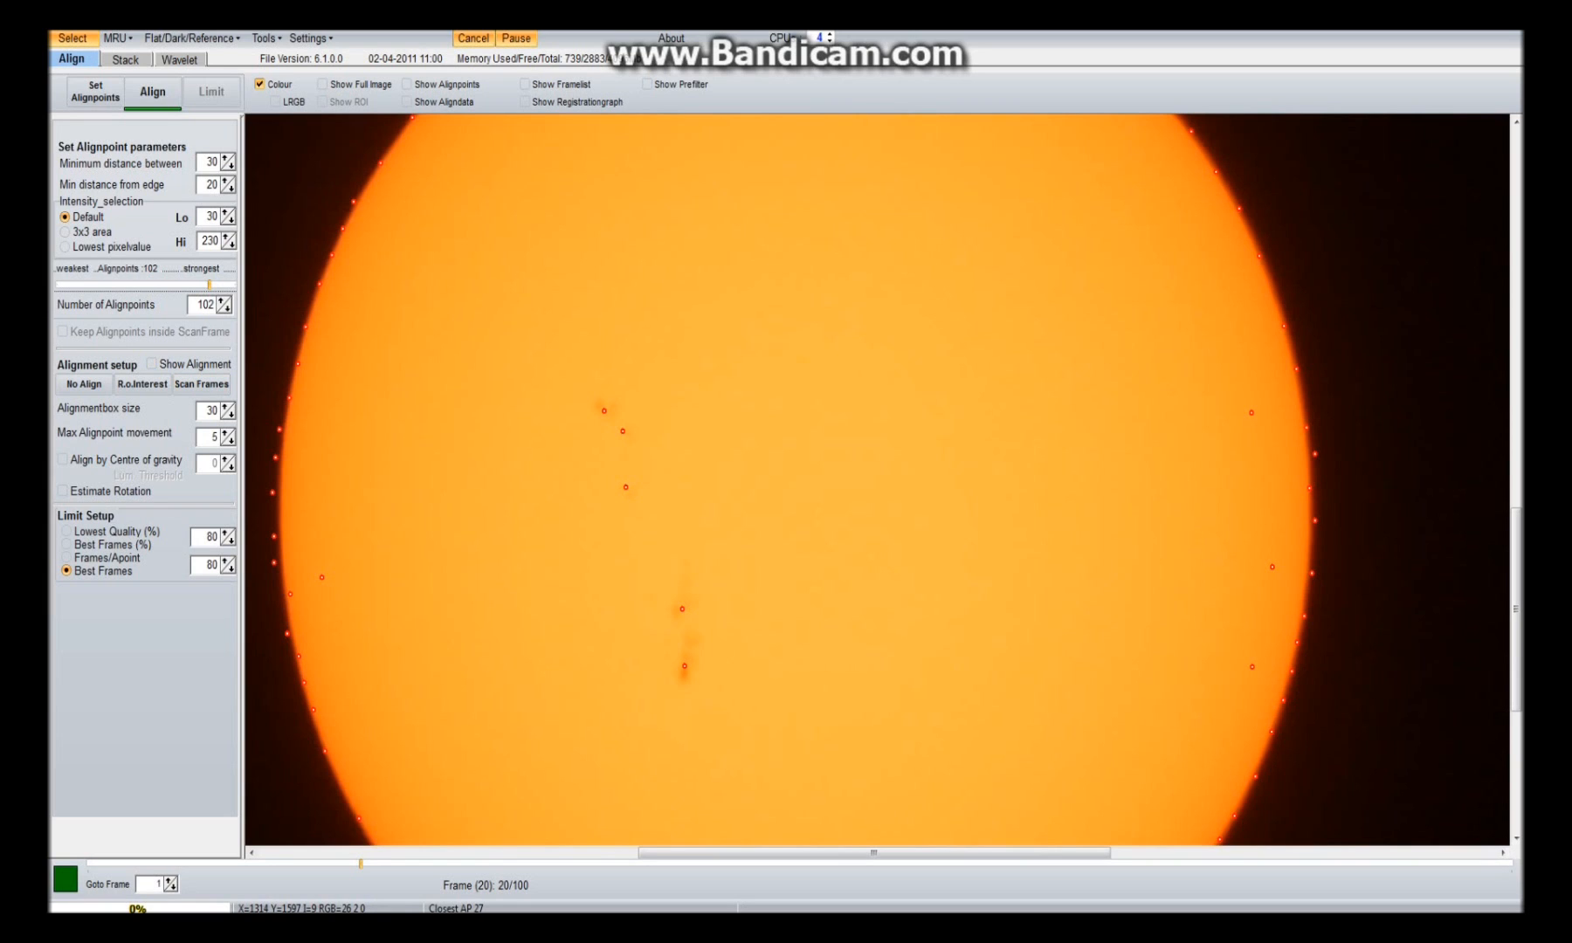
Align all 100 frames and limit processing to the 80 best frames
click(151, 91)
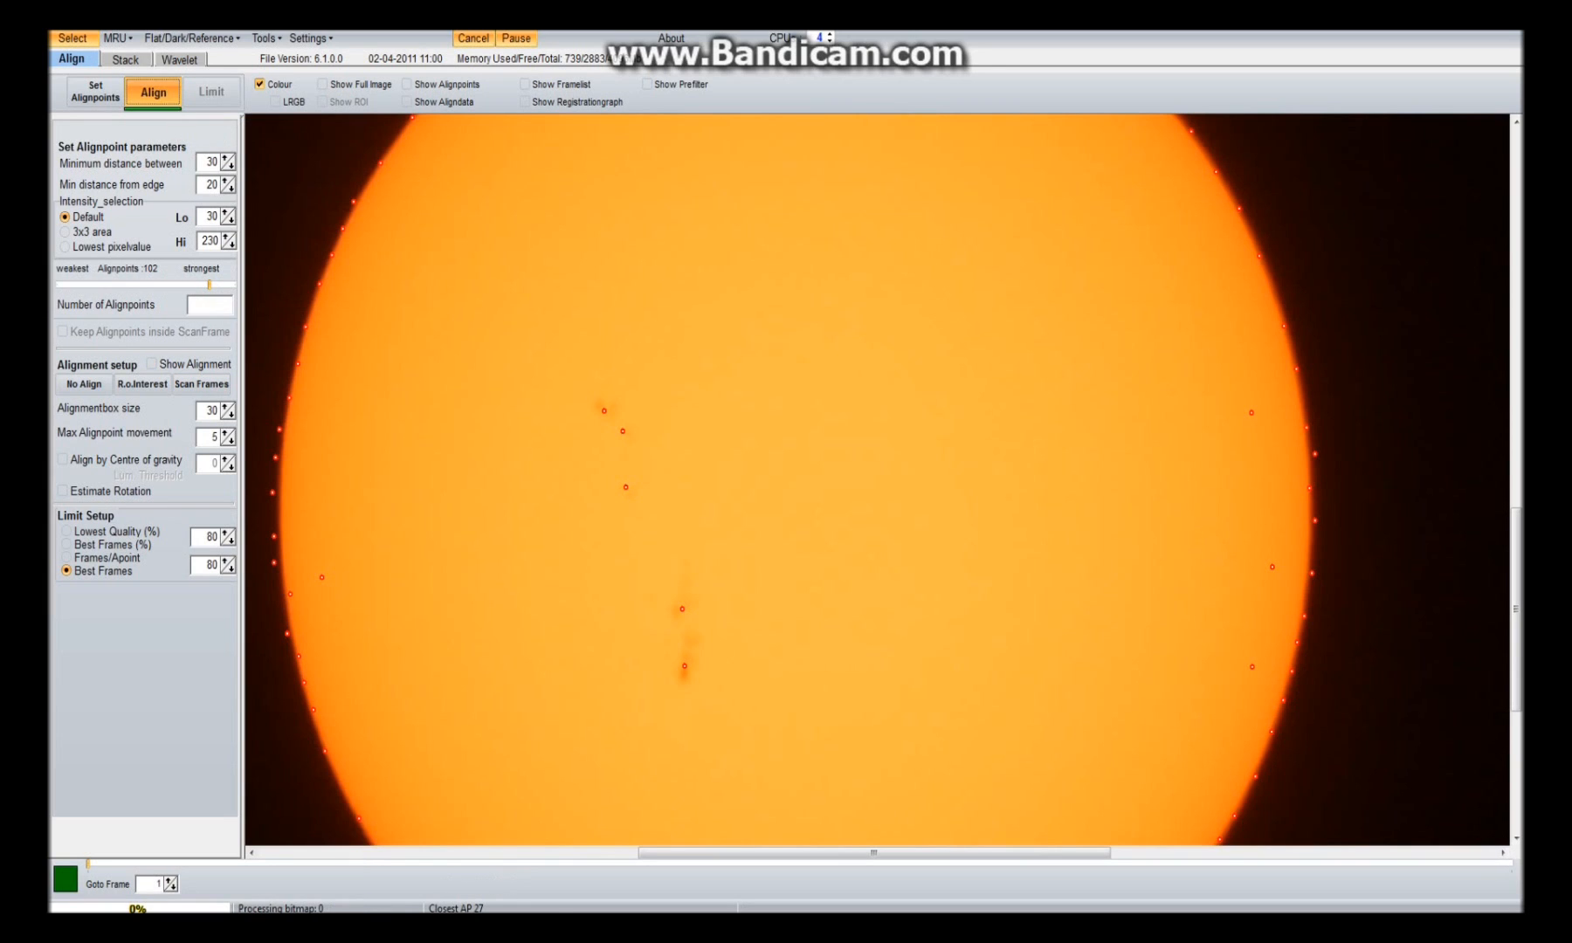
click(152, 91)
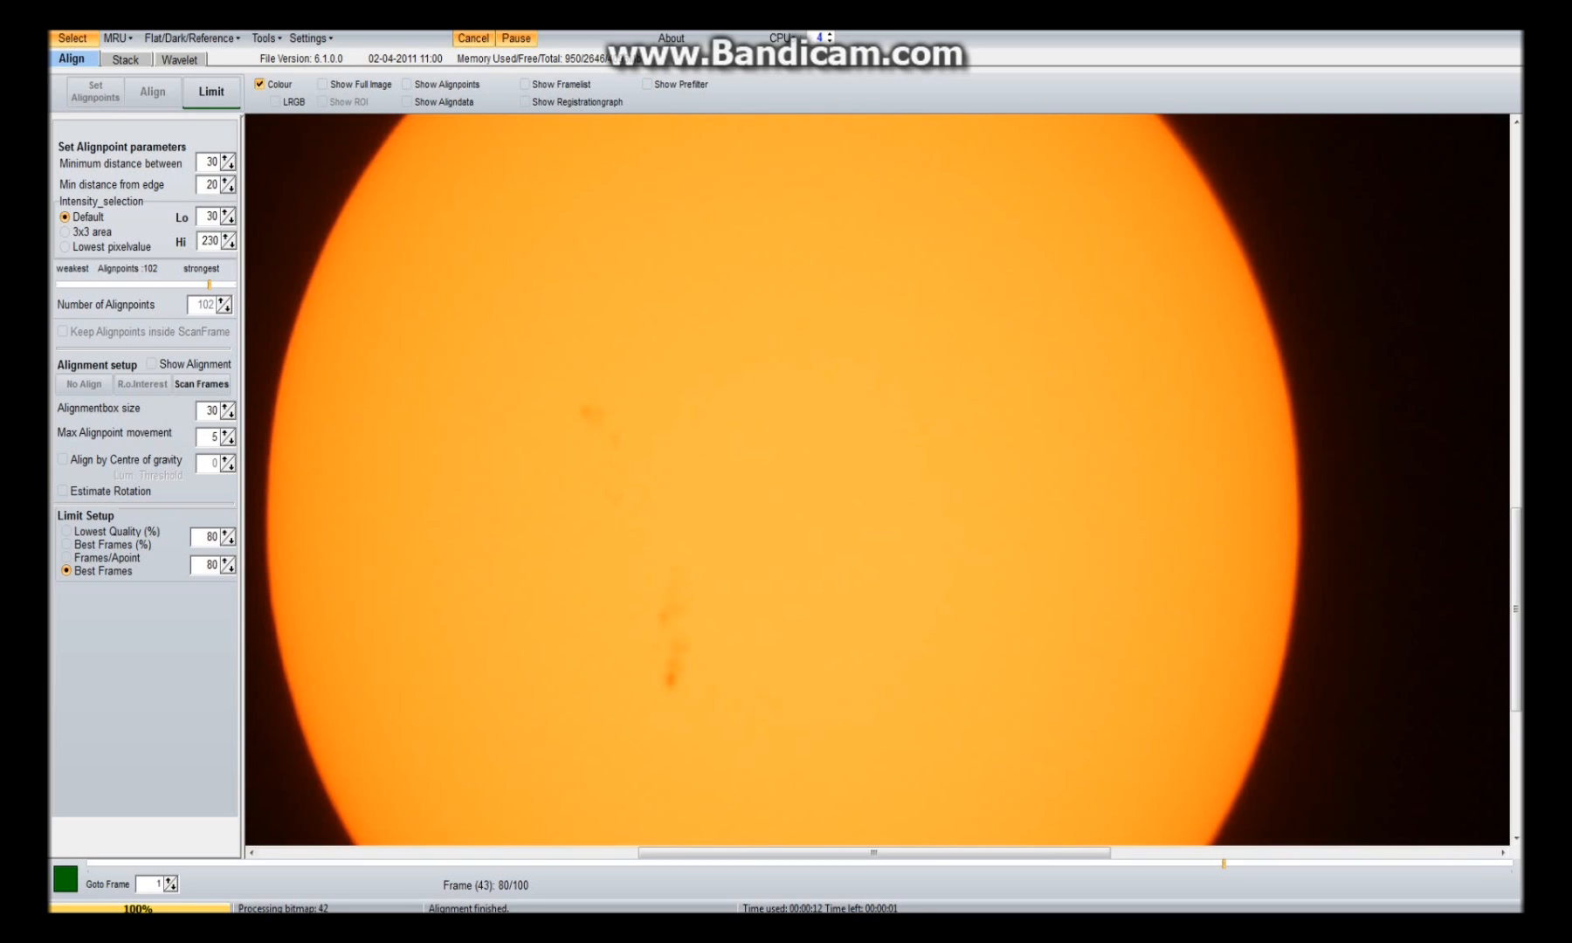
mouse_move(210, 91)
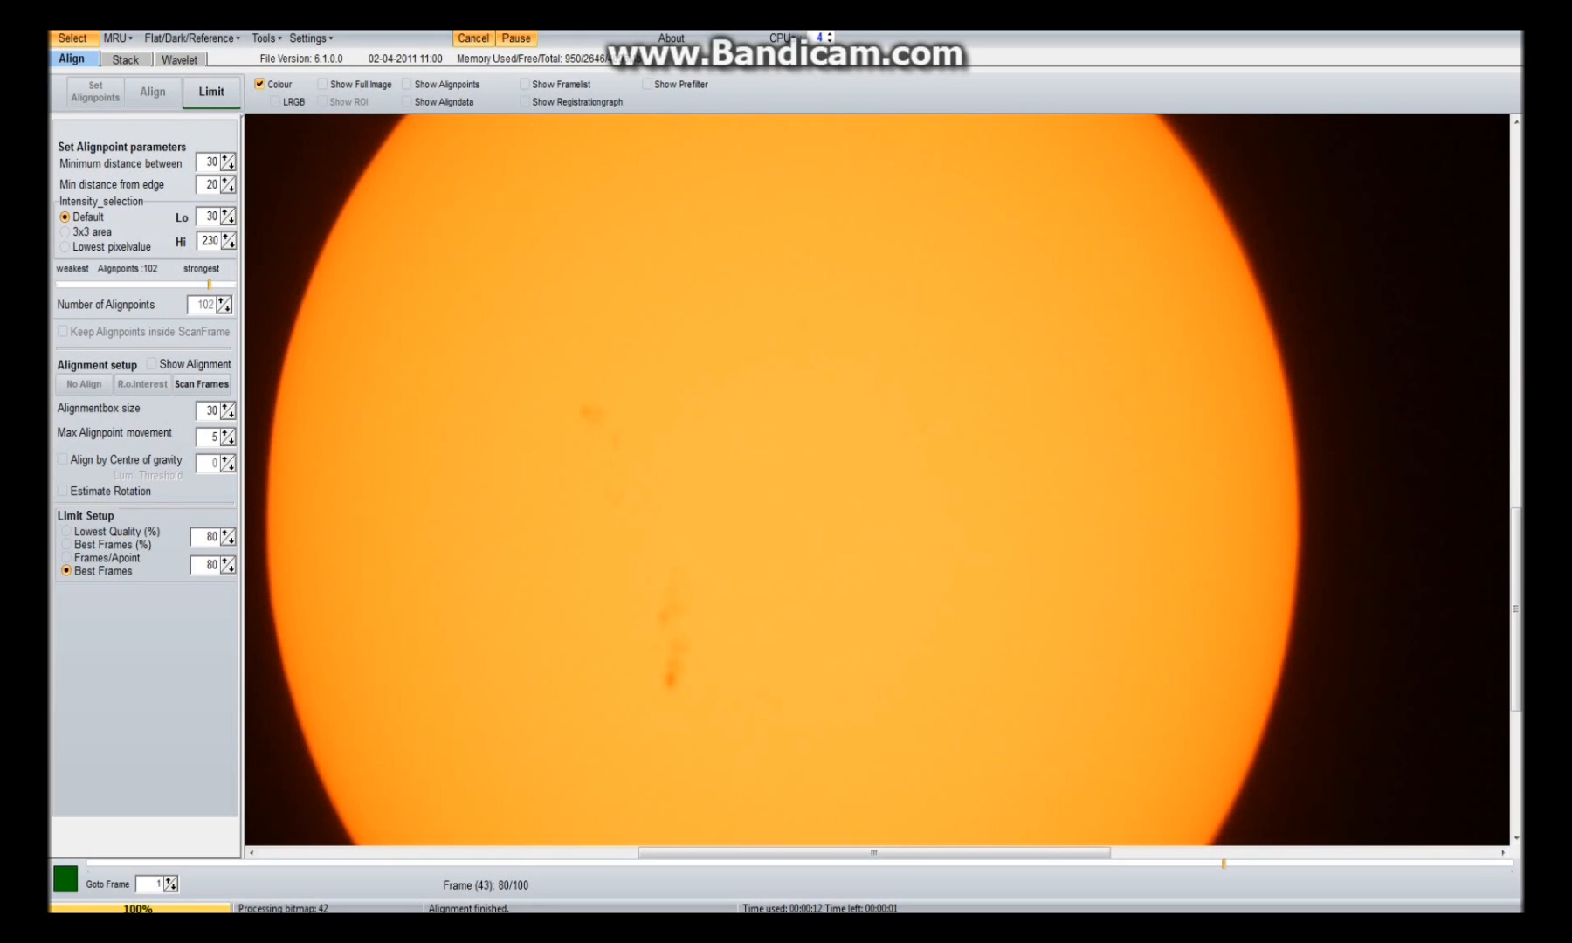
click(66, 544)
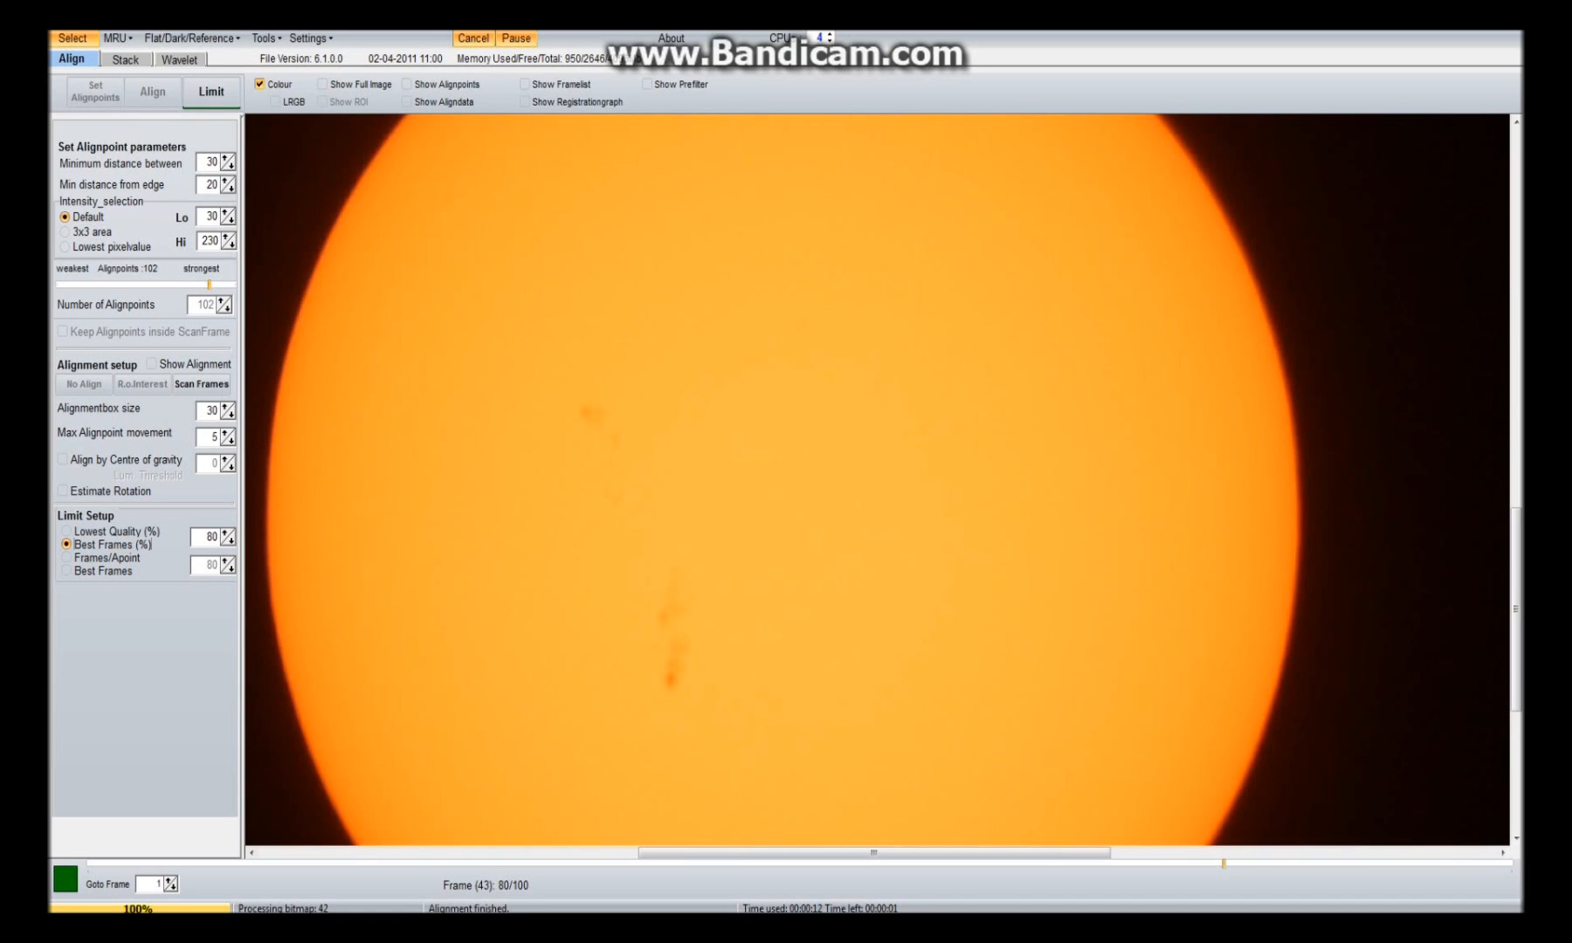
click(65, 570)
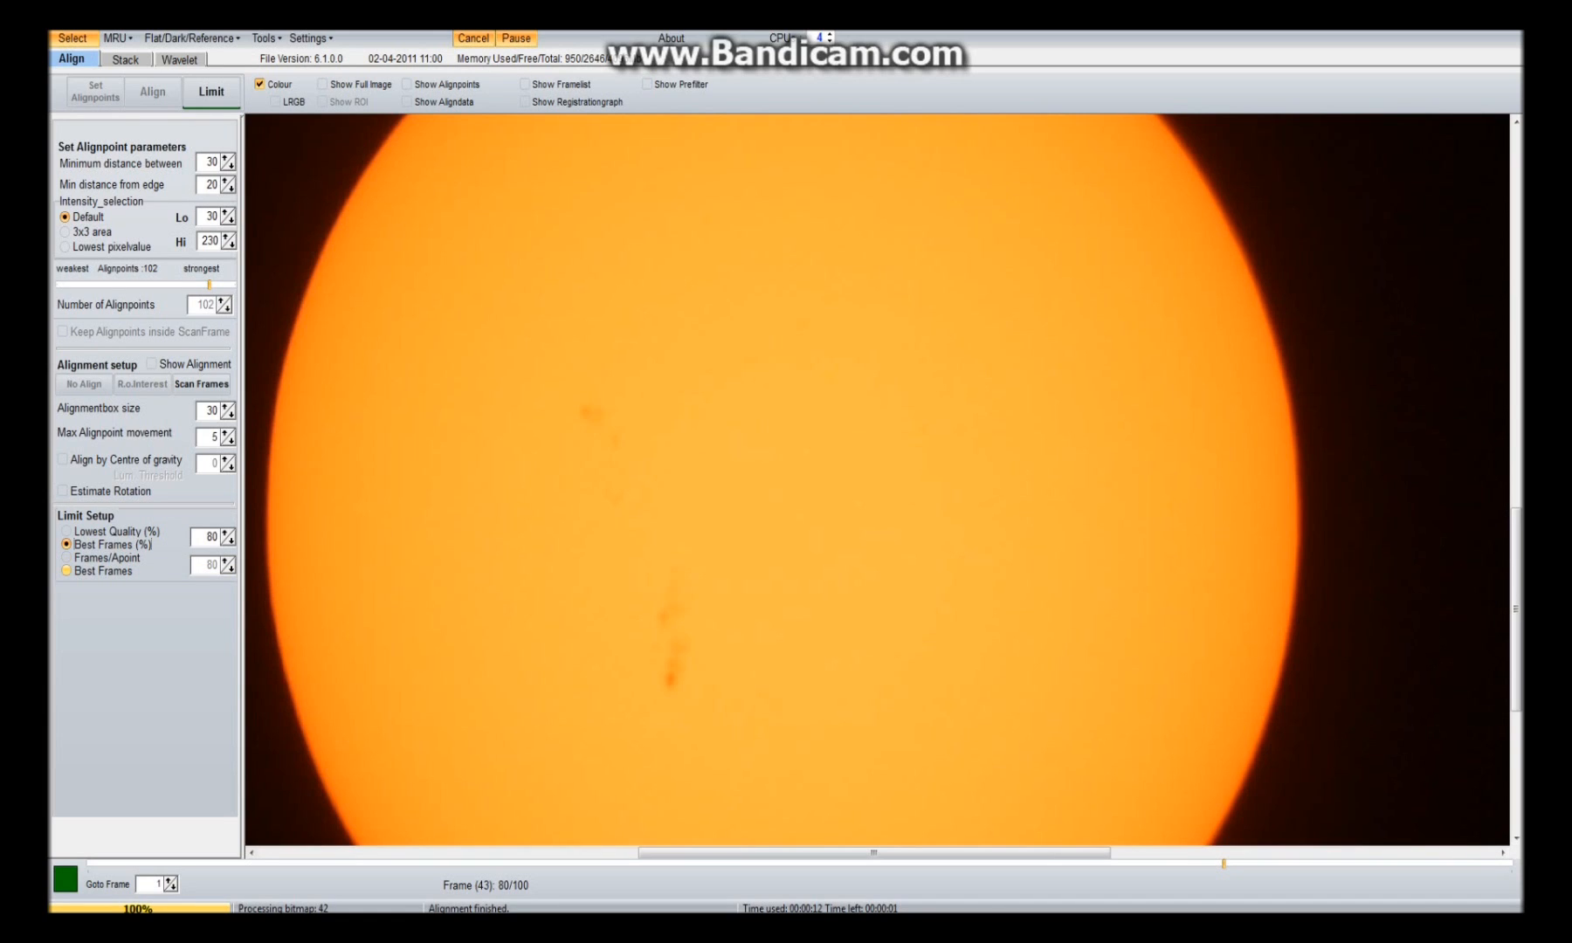
click(67, 570)
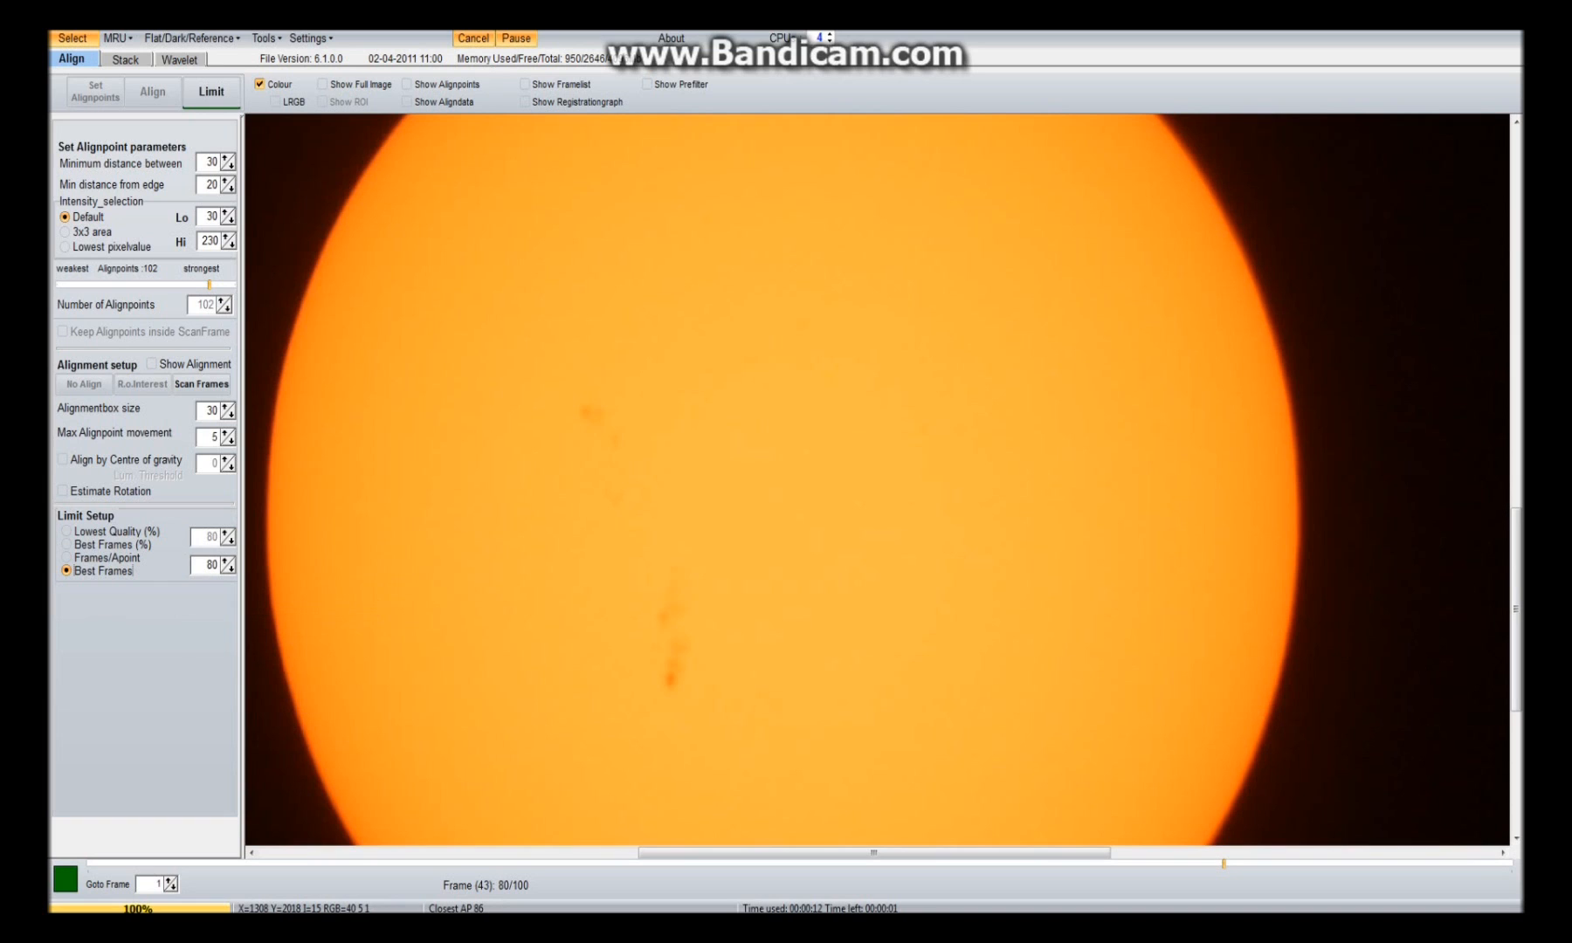
click(125, 59)
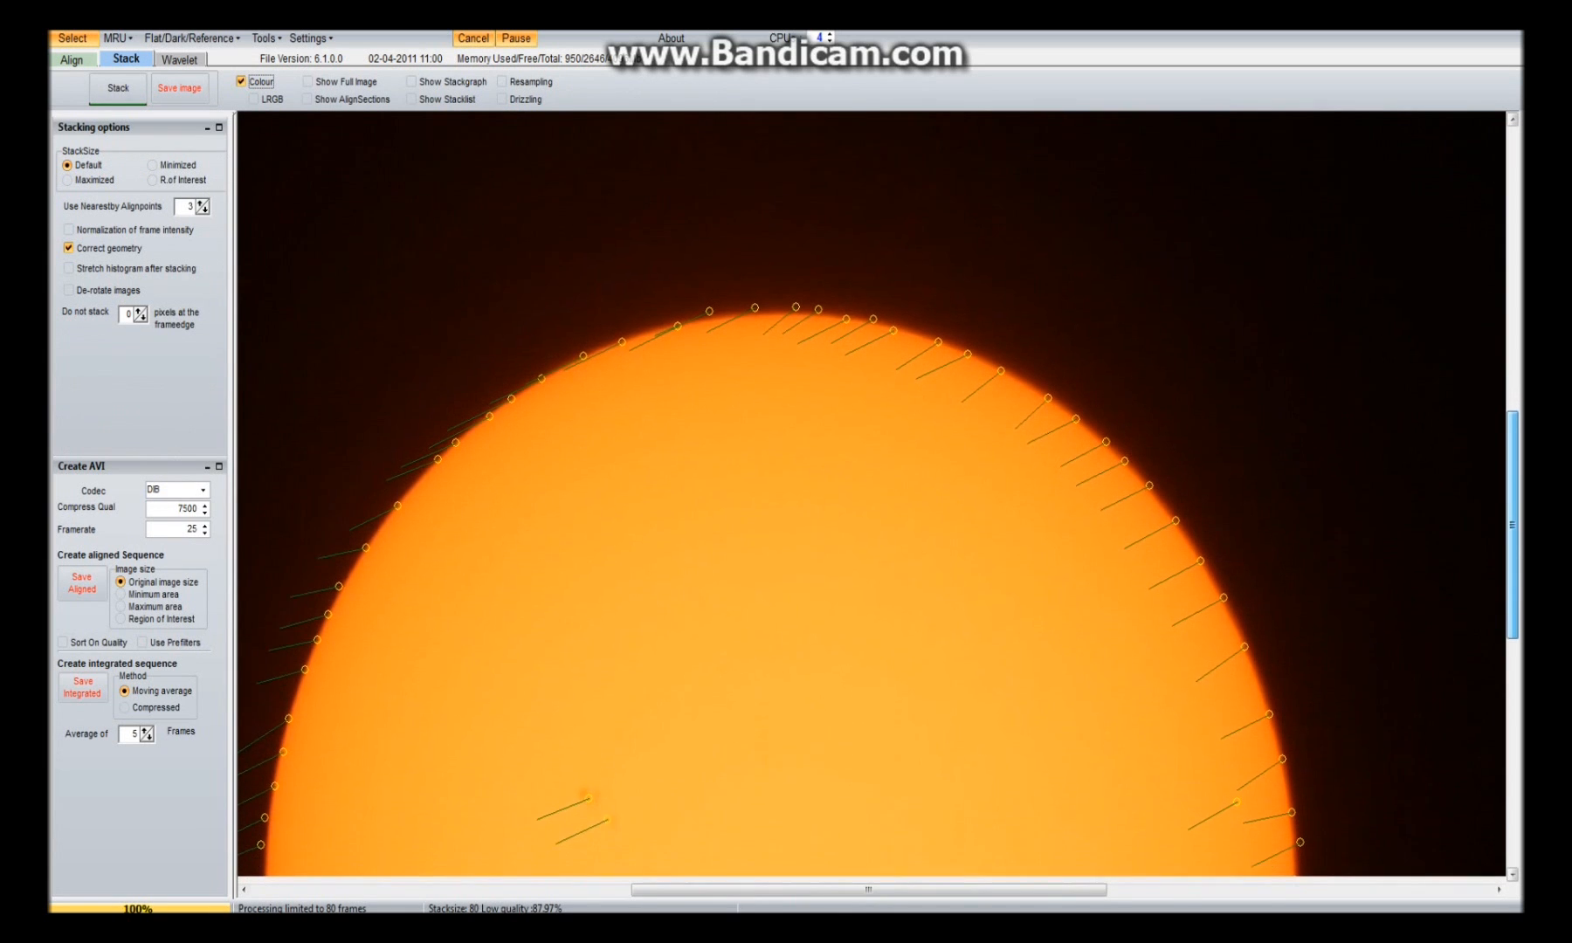
scroll(down, 3)
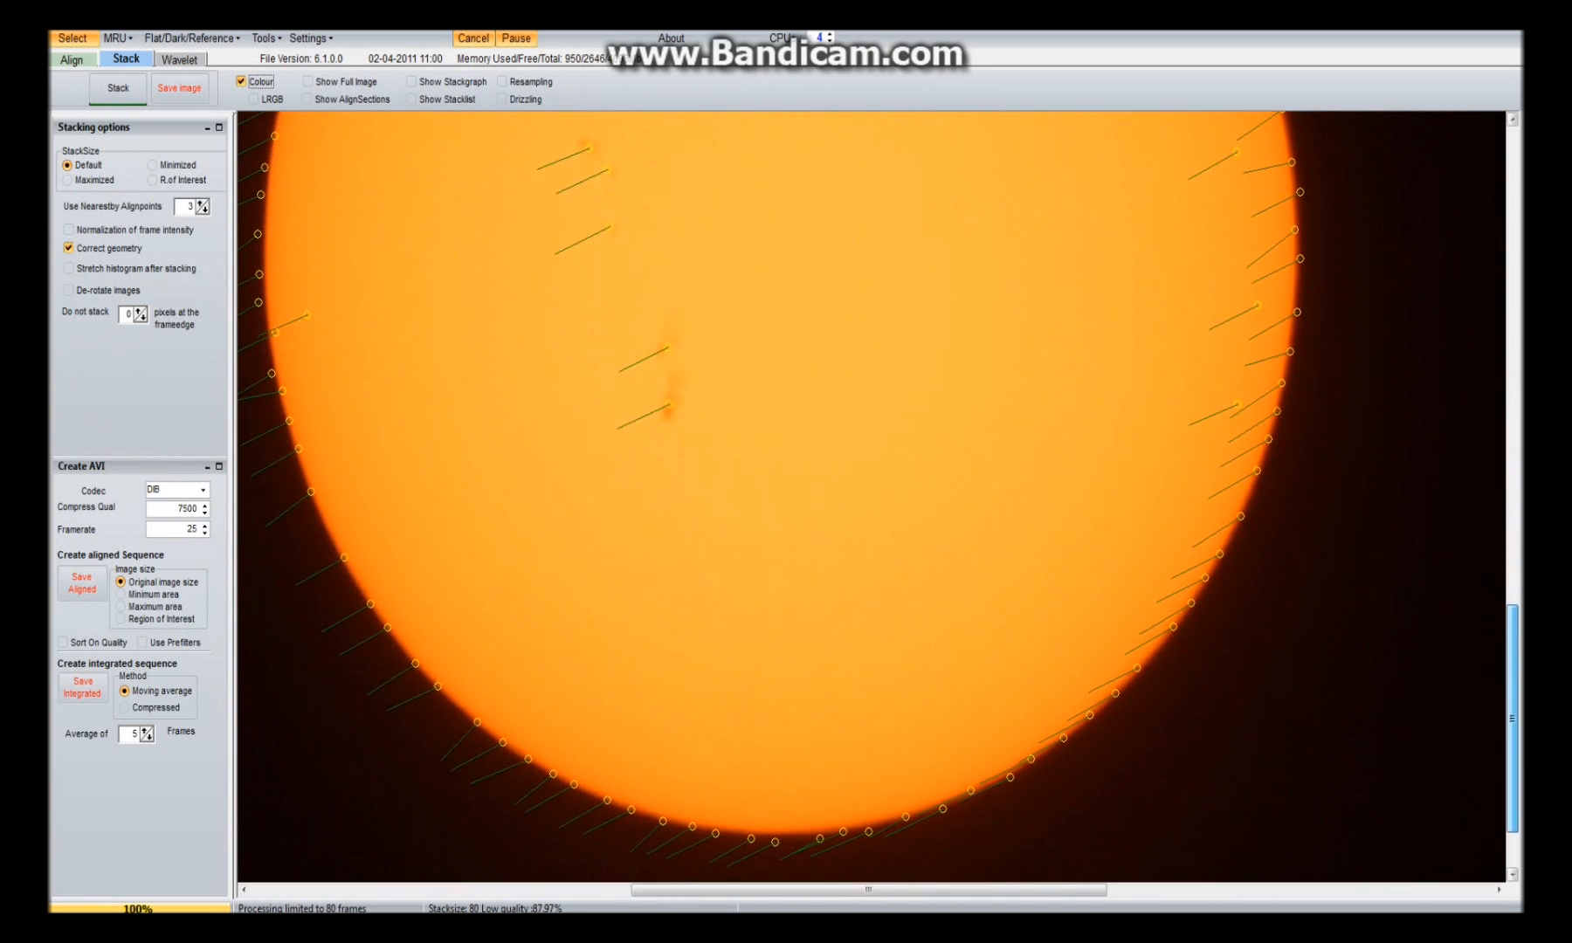
scroll(down, 3)
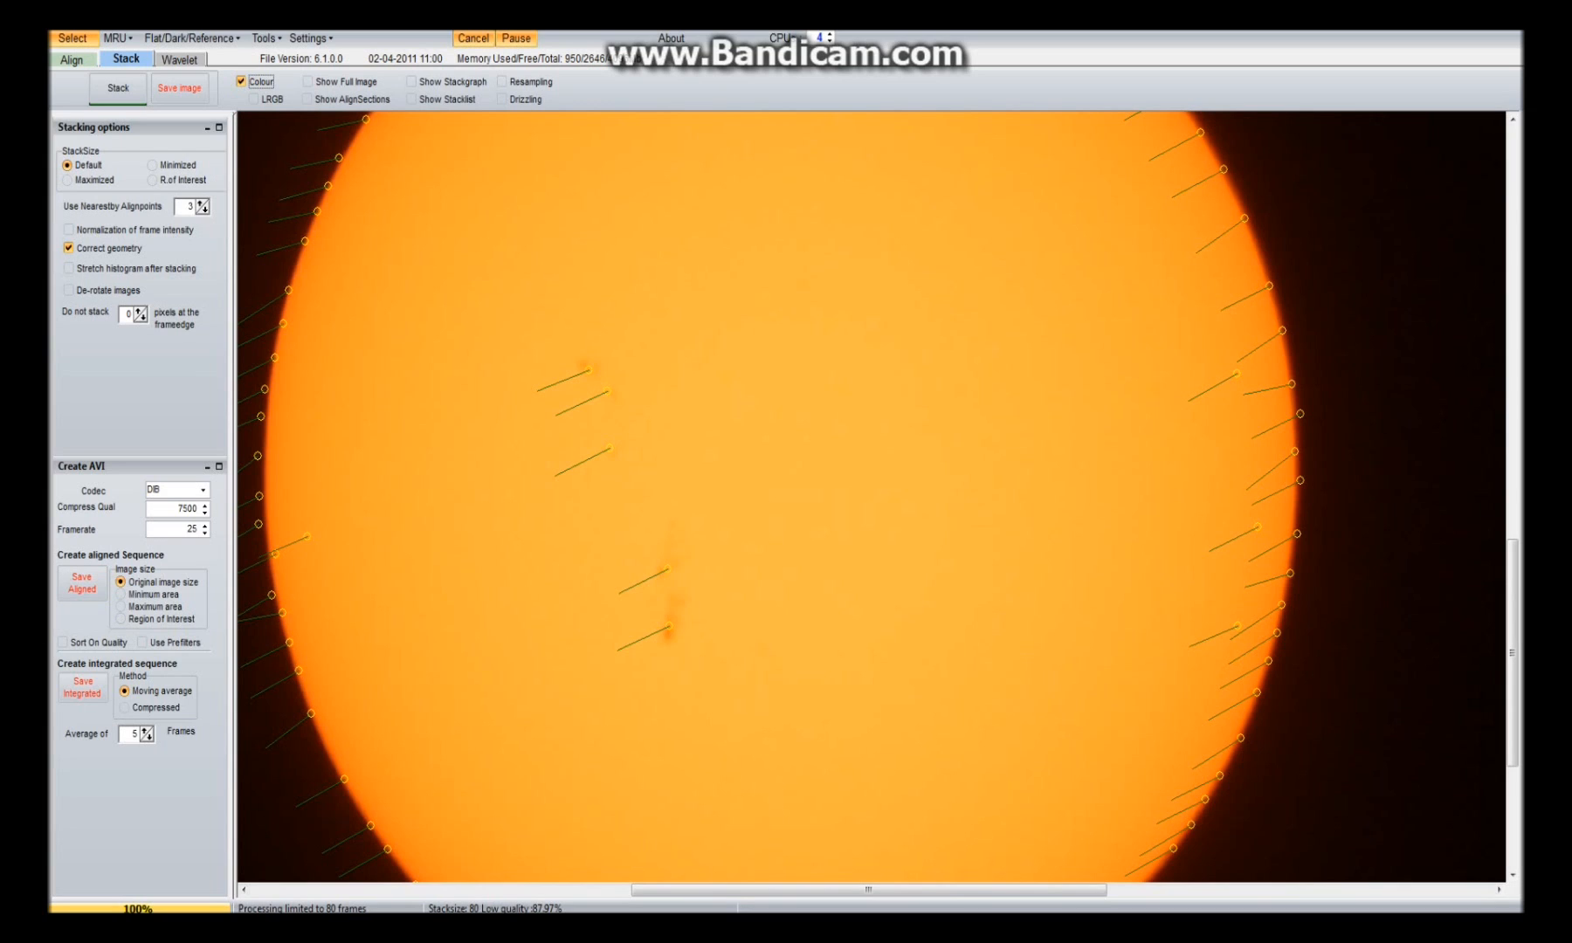
click(68, 179)
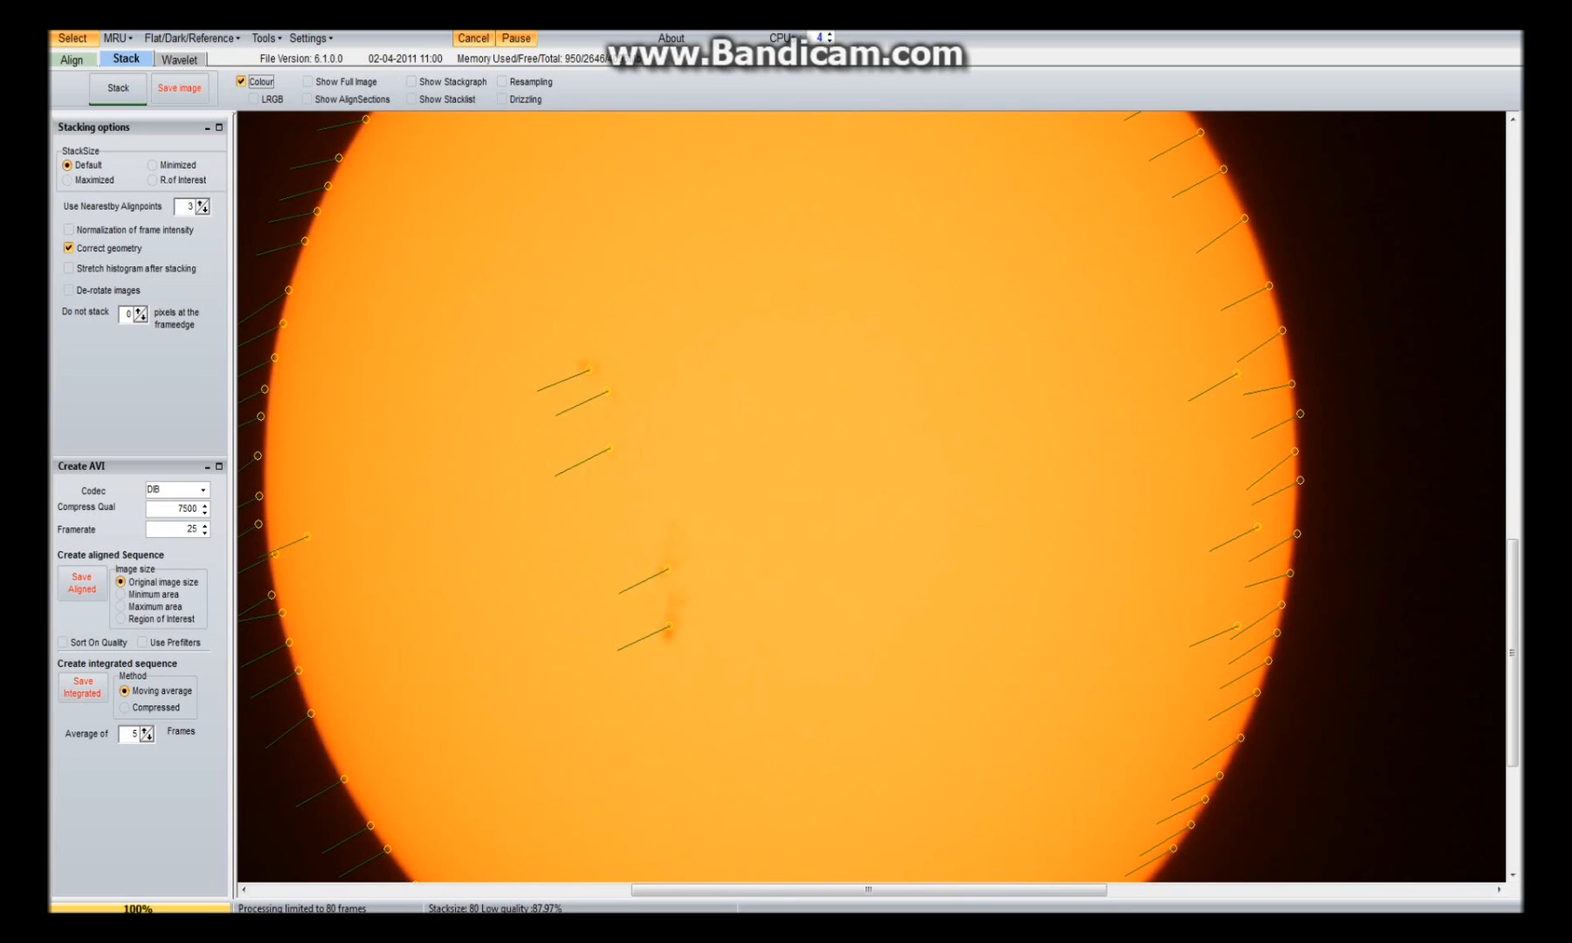
mouse_move(117, 87)
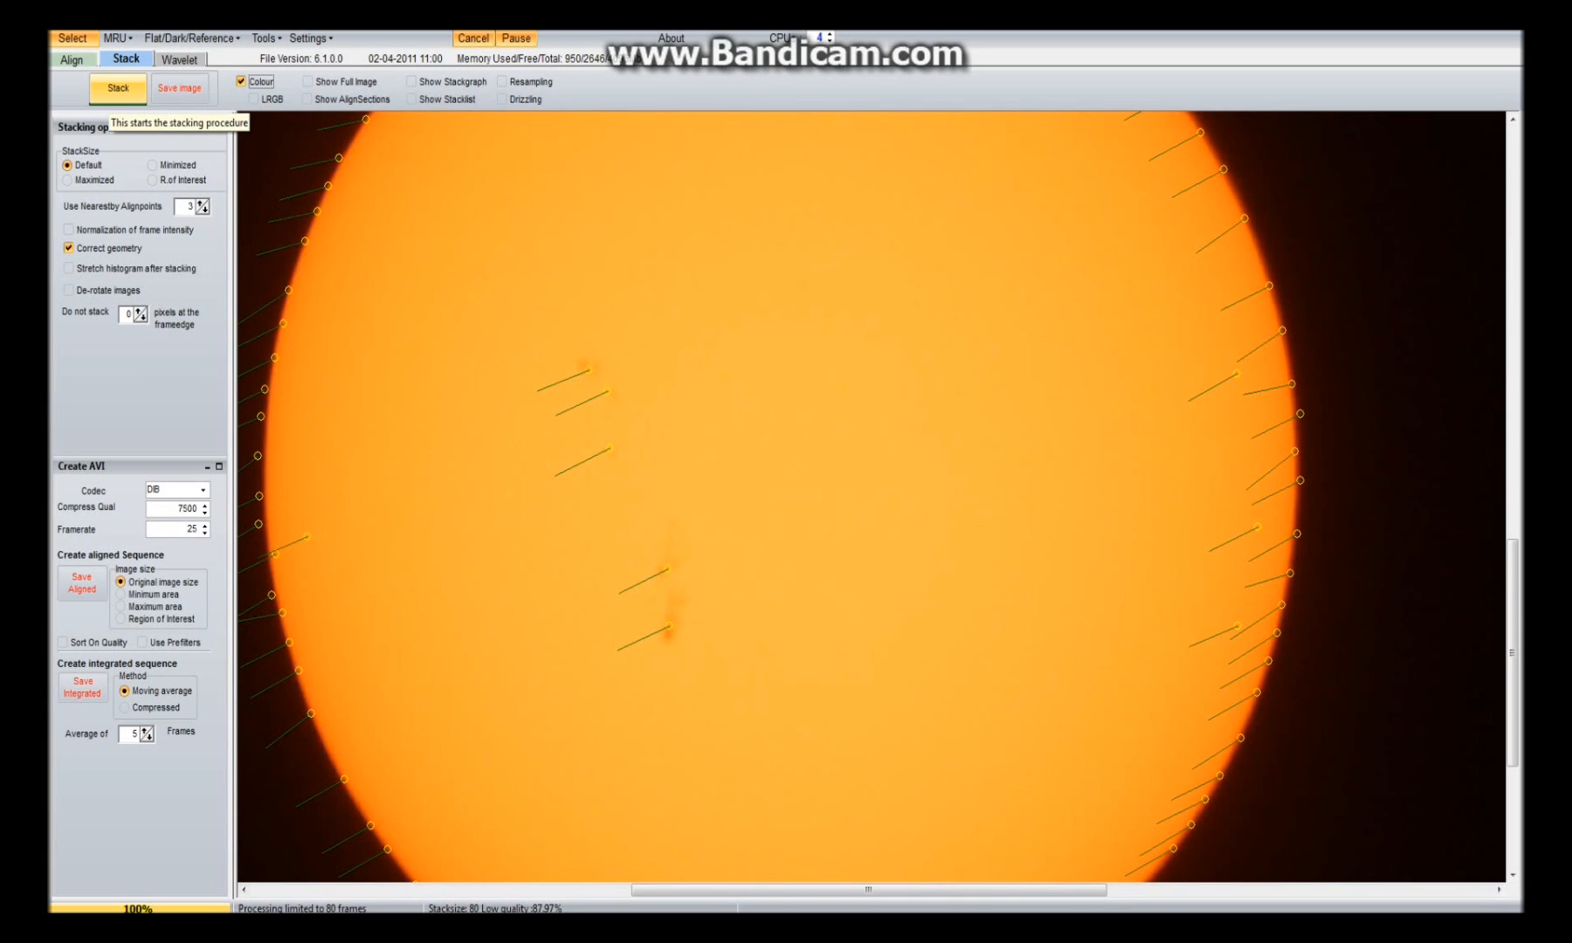
Stack the 80 best frames into one Sun image and move to the Wavelet tab
click(117, 88)
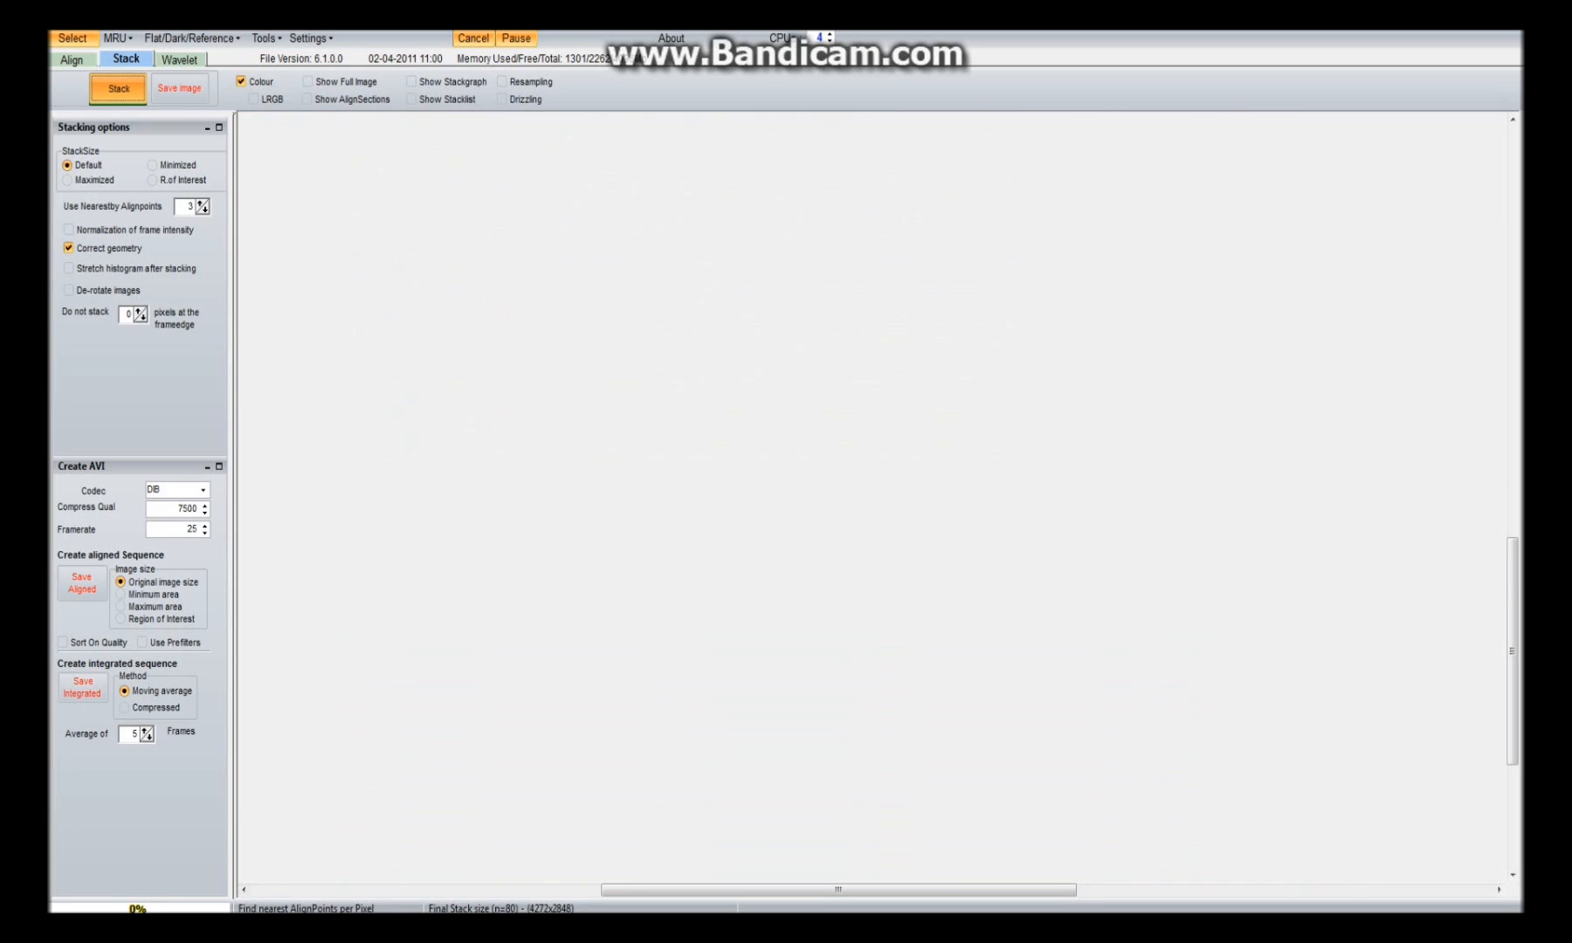
click(115, 89)
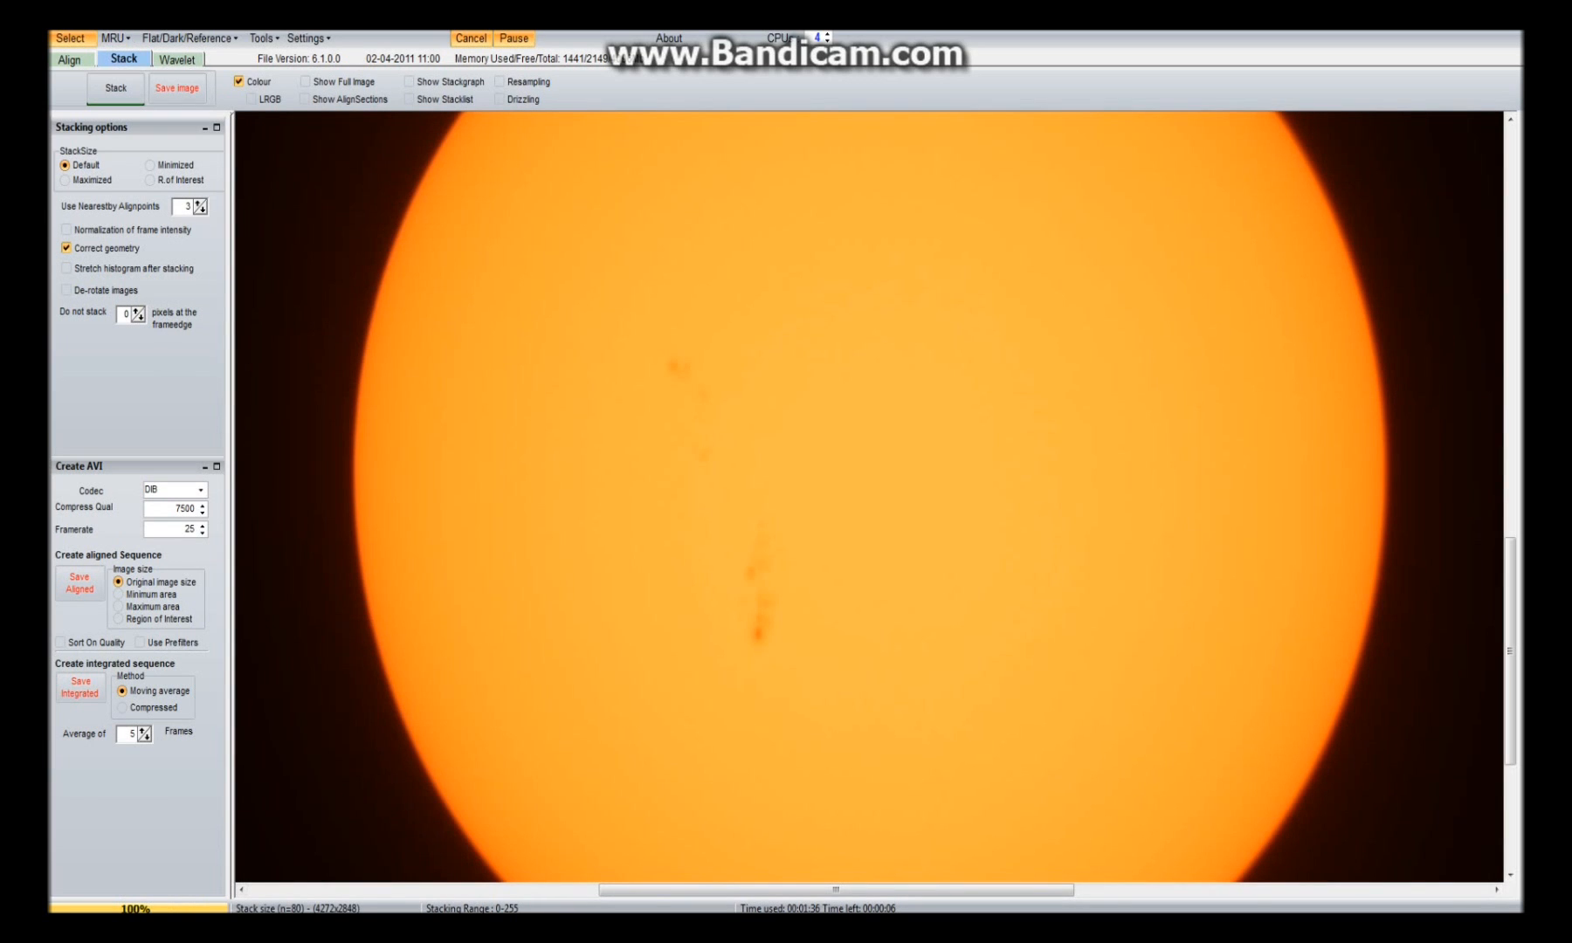
click(177, 60)
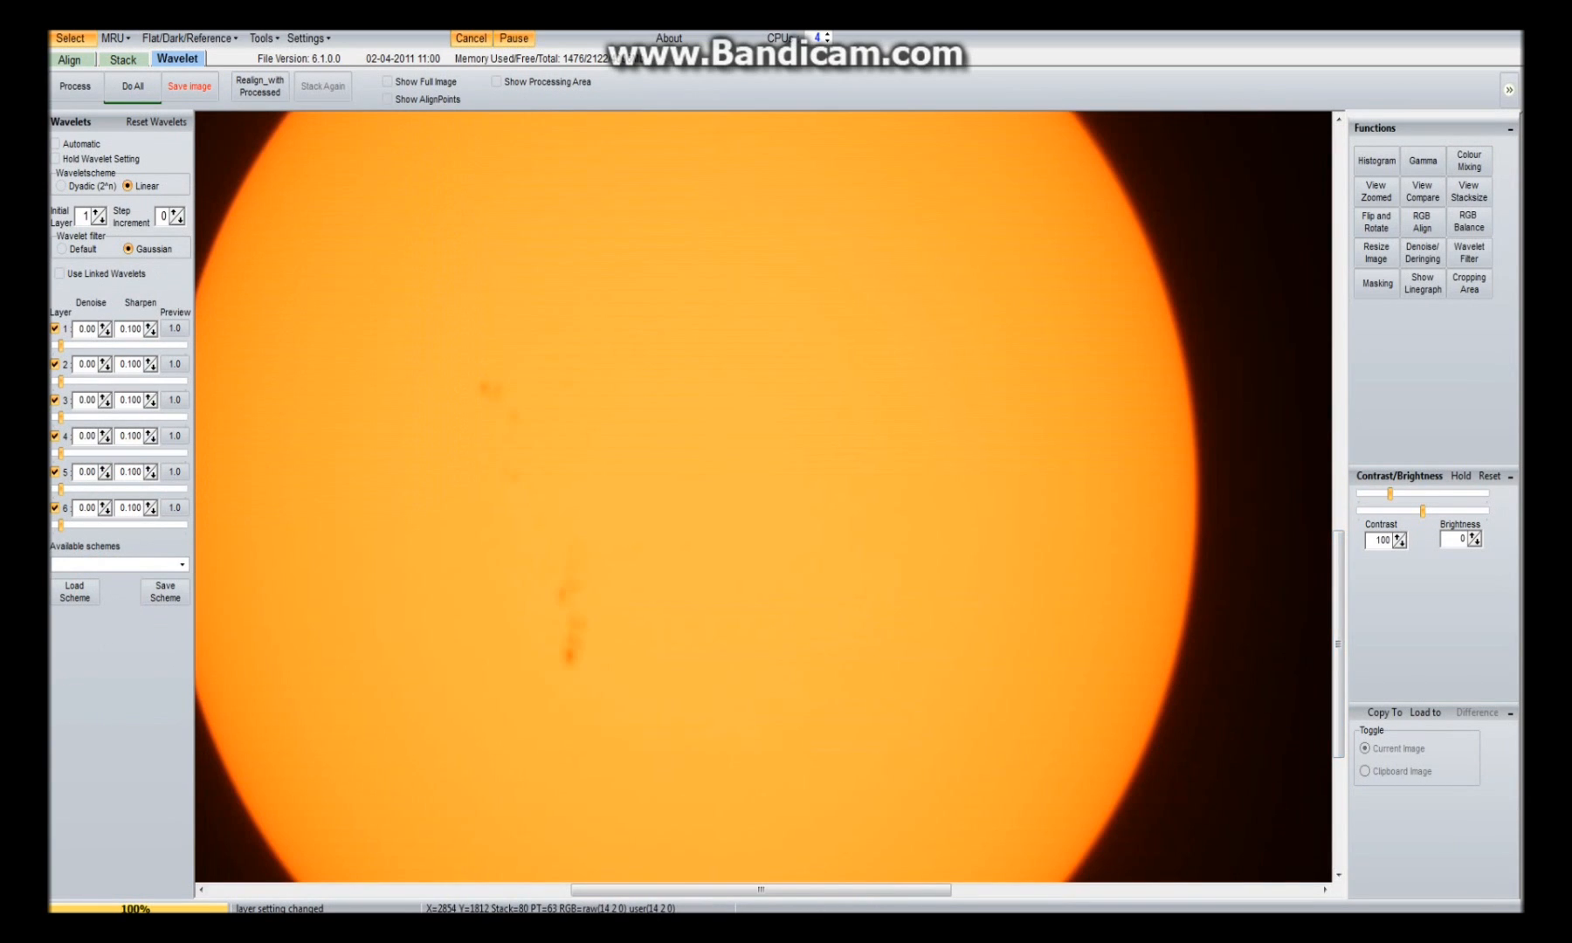
Inspect the stacked Sun's detail in the View Zoomed window, then close it
click(1375, 190)
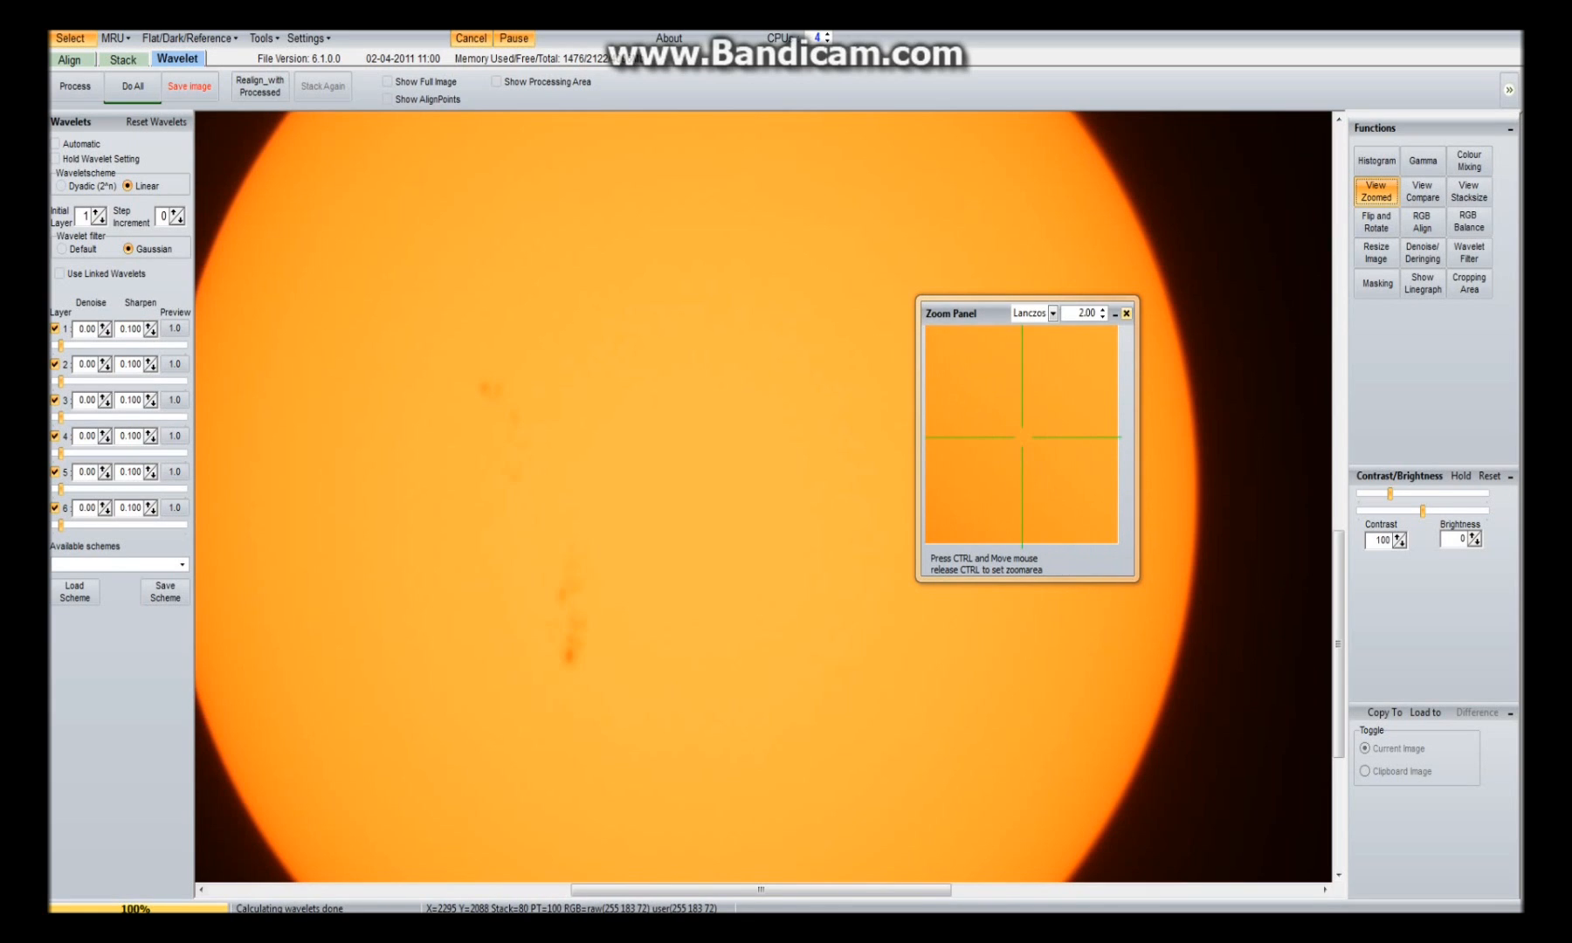
click(1124, 313)
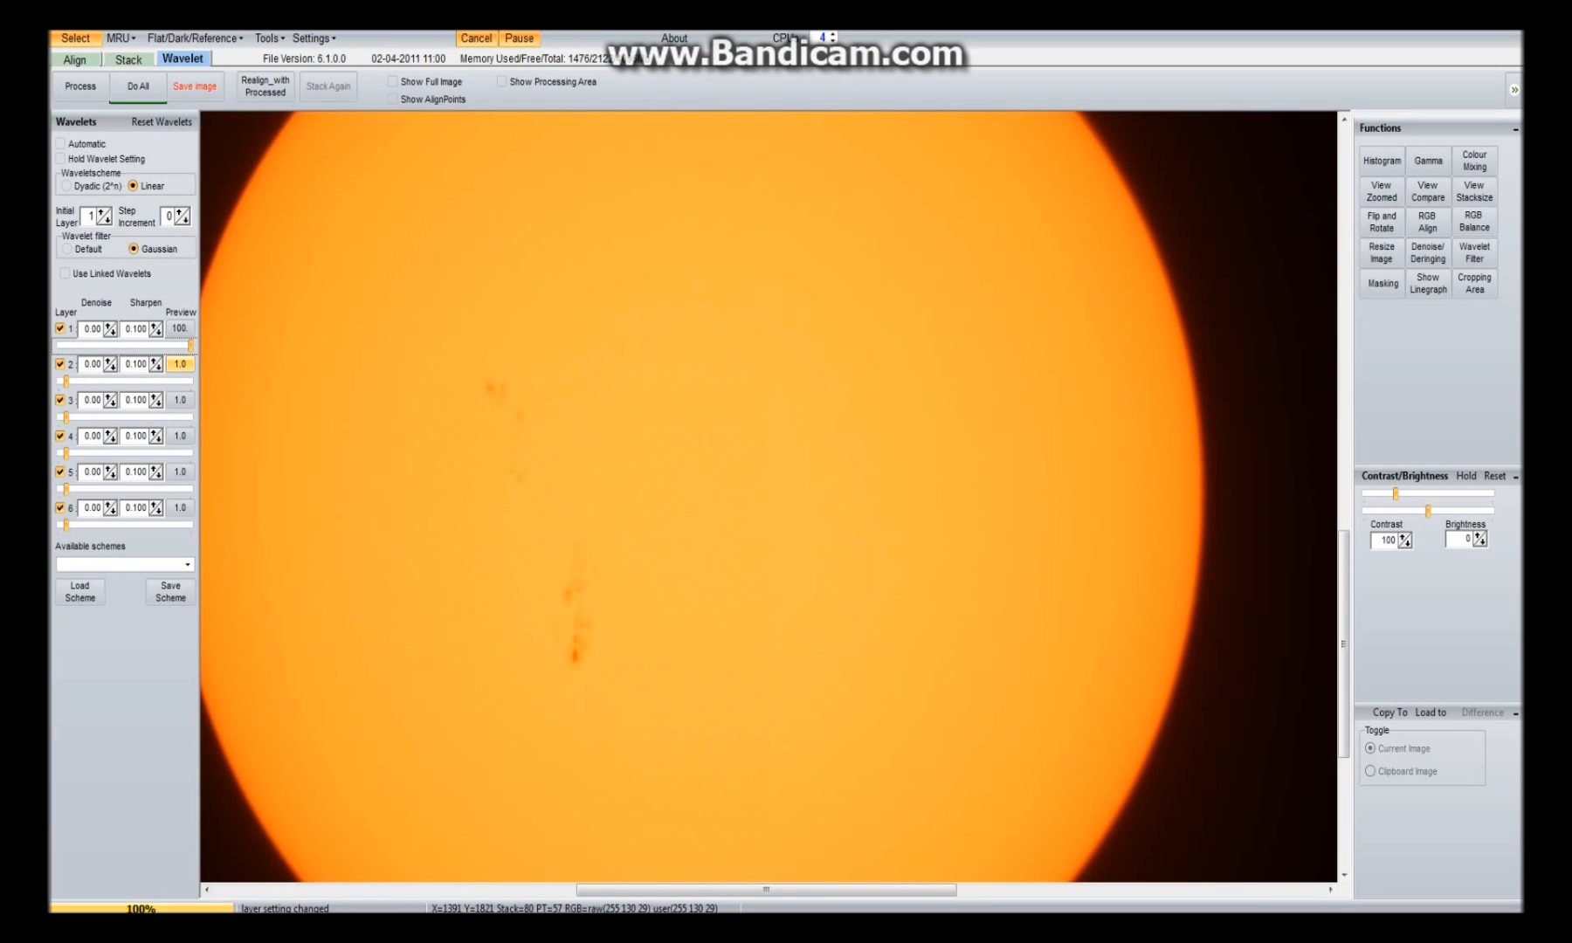
Set wavelet layers 1–6 to 100, 100, 68.7, 69.9, 90.8 and 72.4
drag(69, 525, 150, 525)
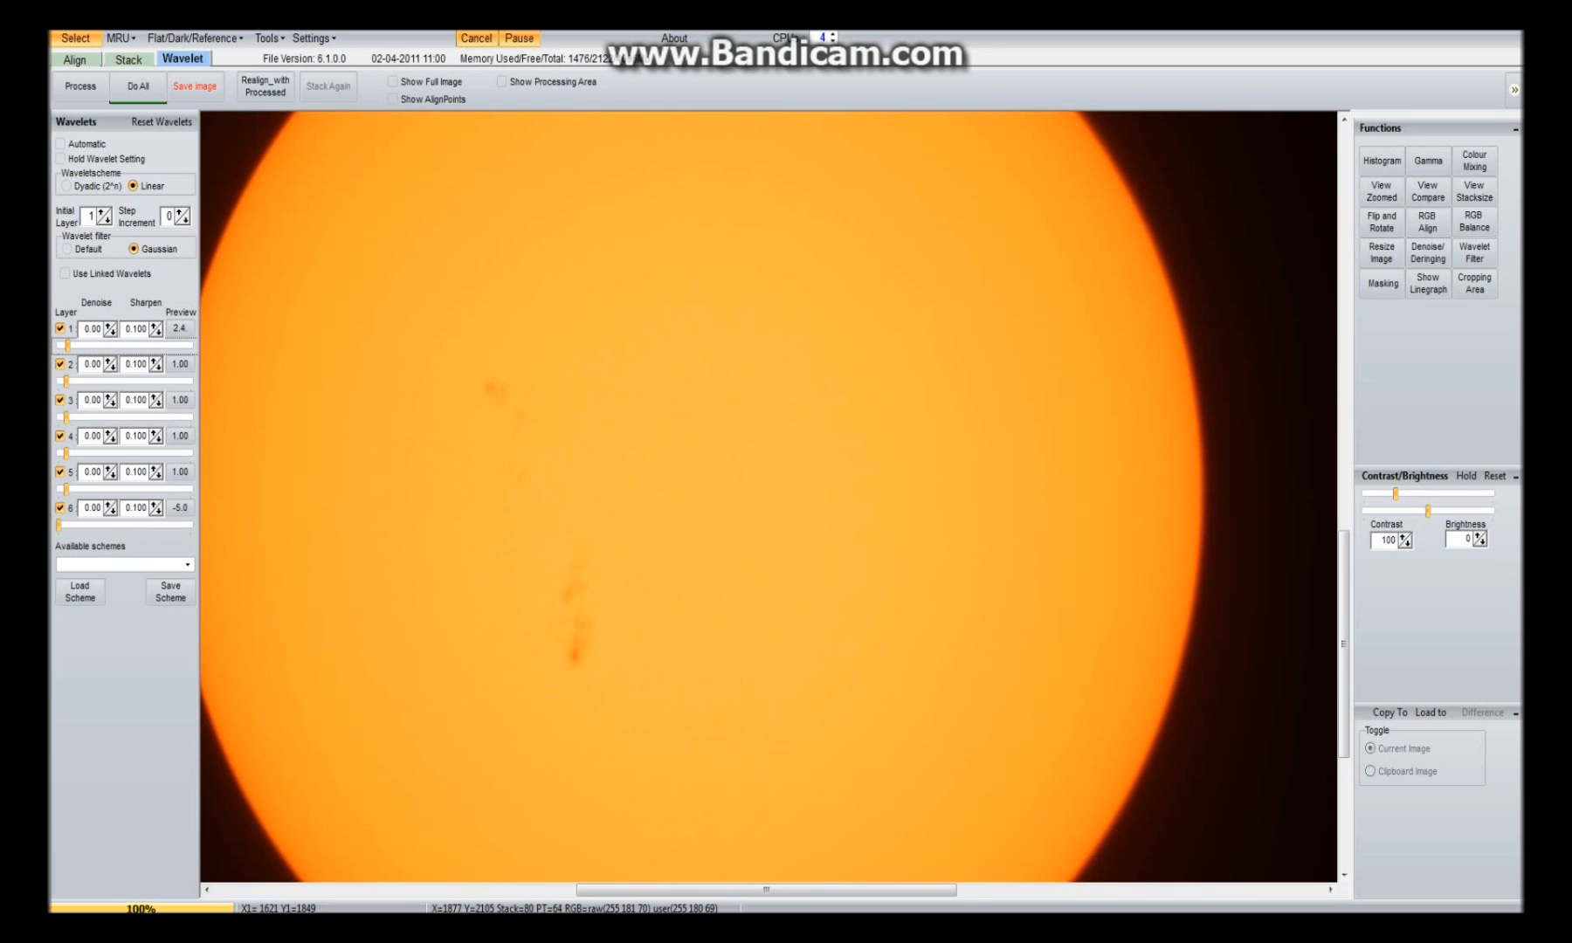
drag(69, 345, 201, 345)
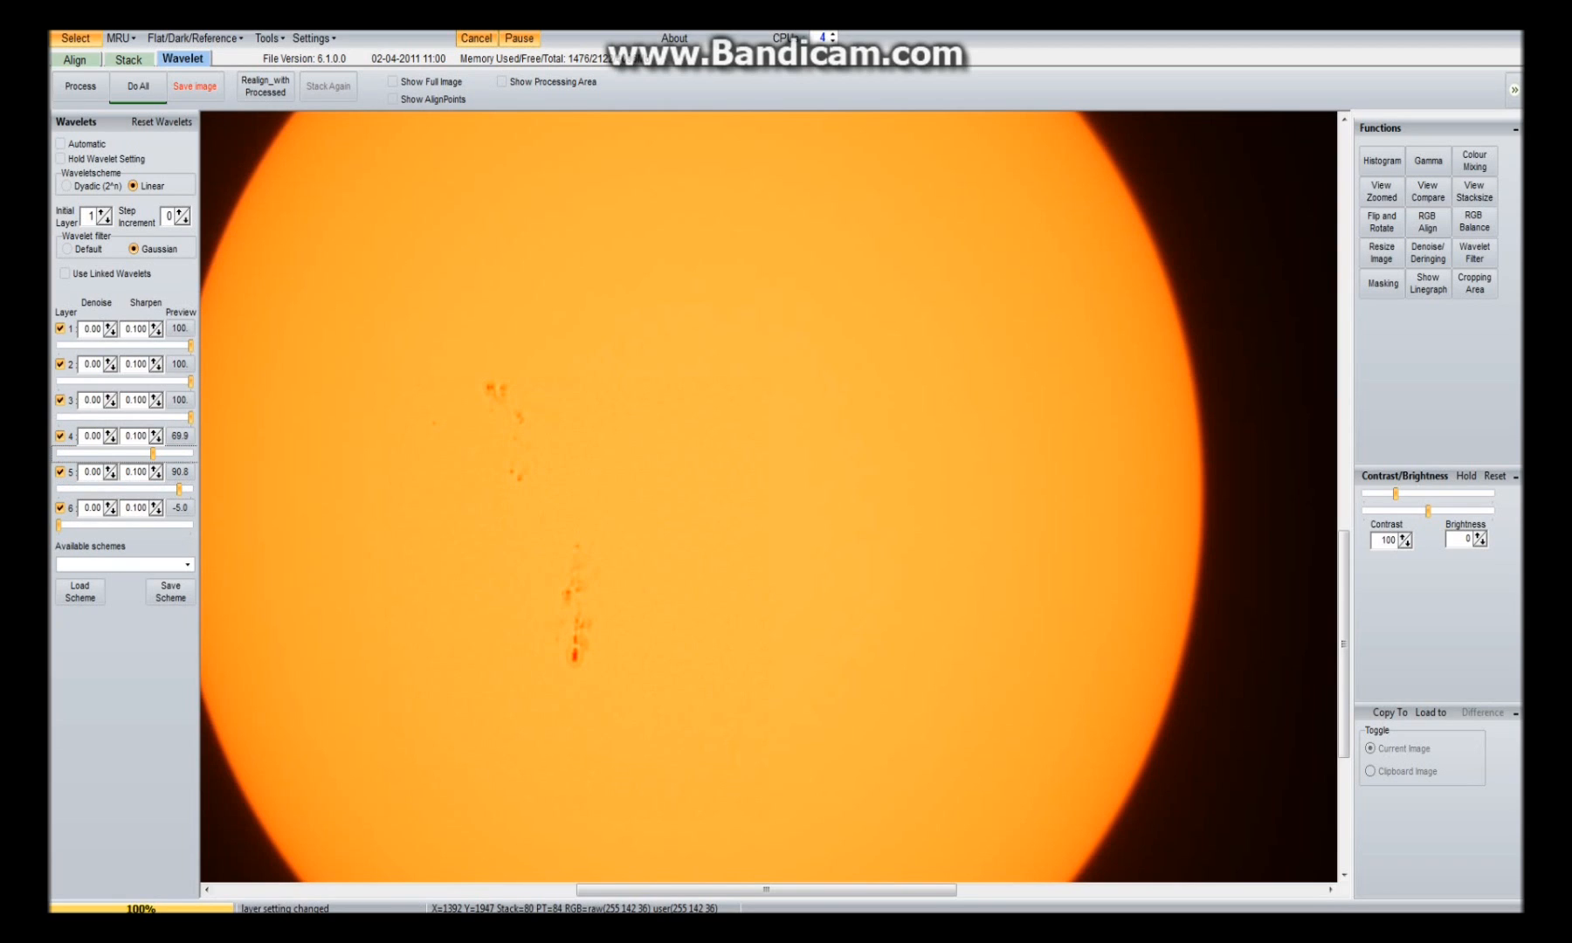
drag(61, 524, 131, 525)
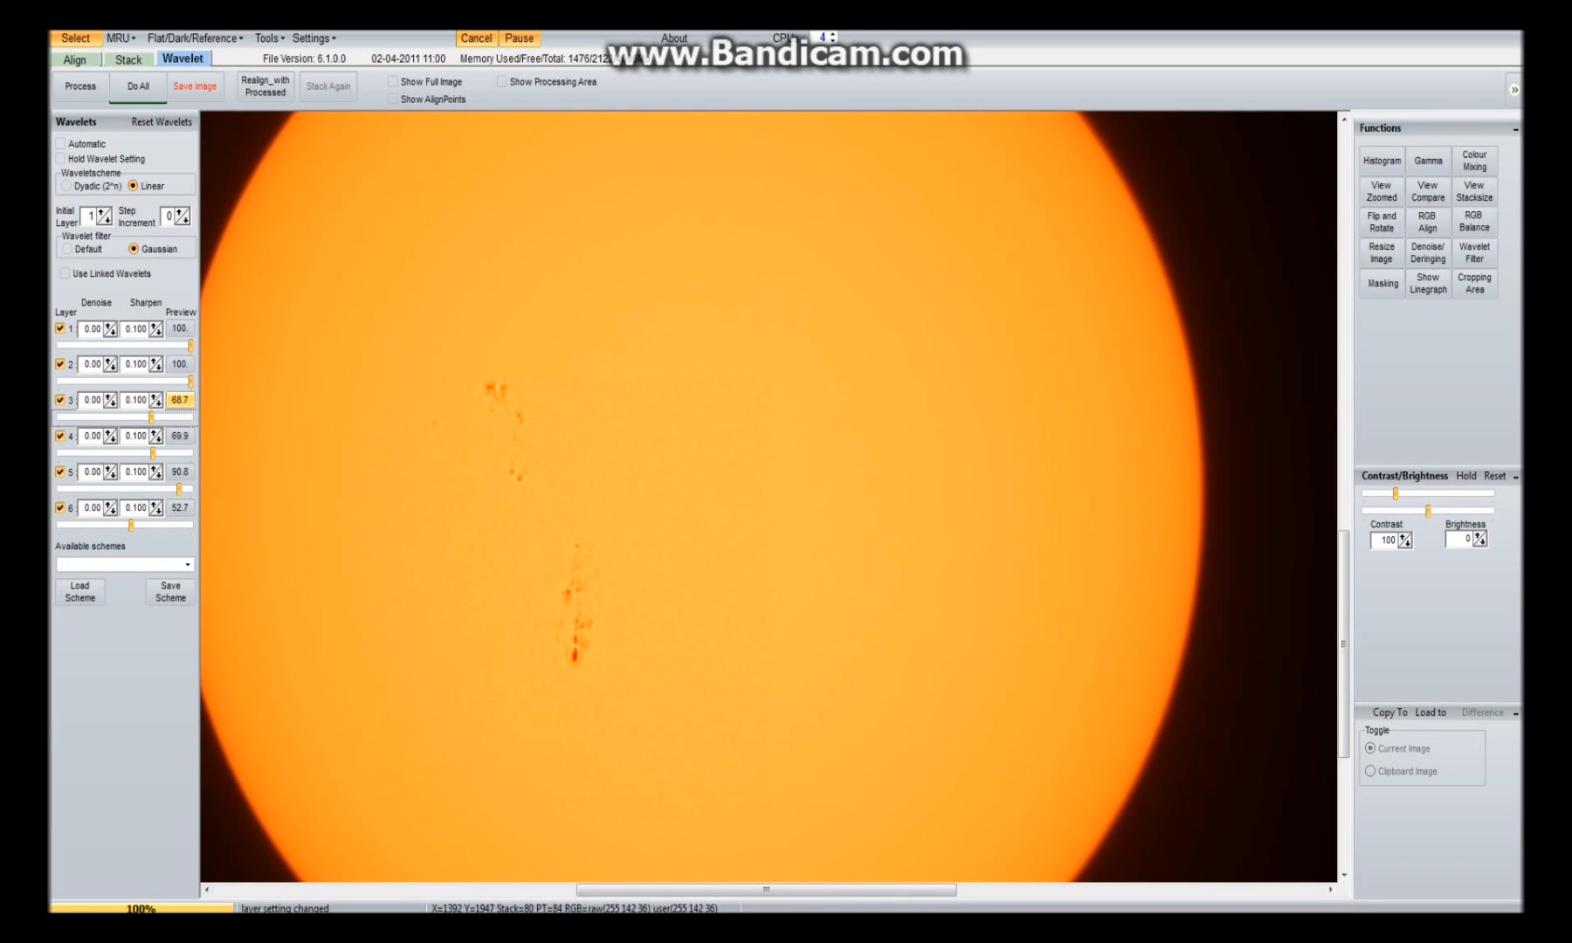
click(1380, 192)
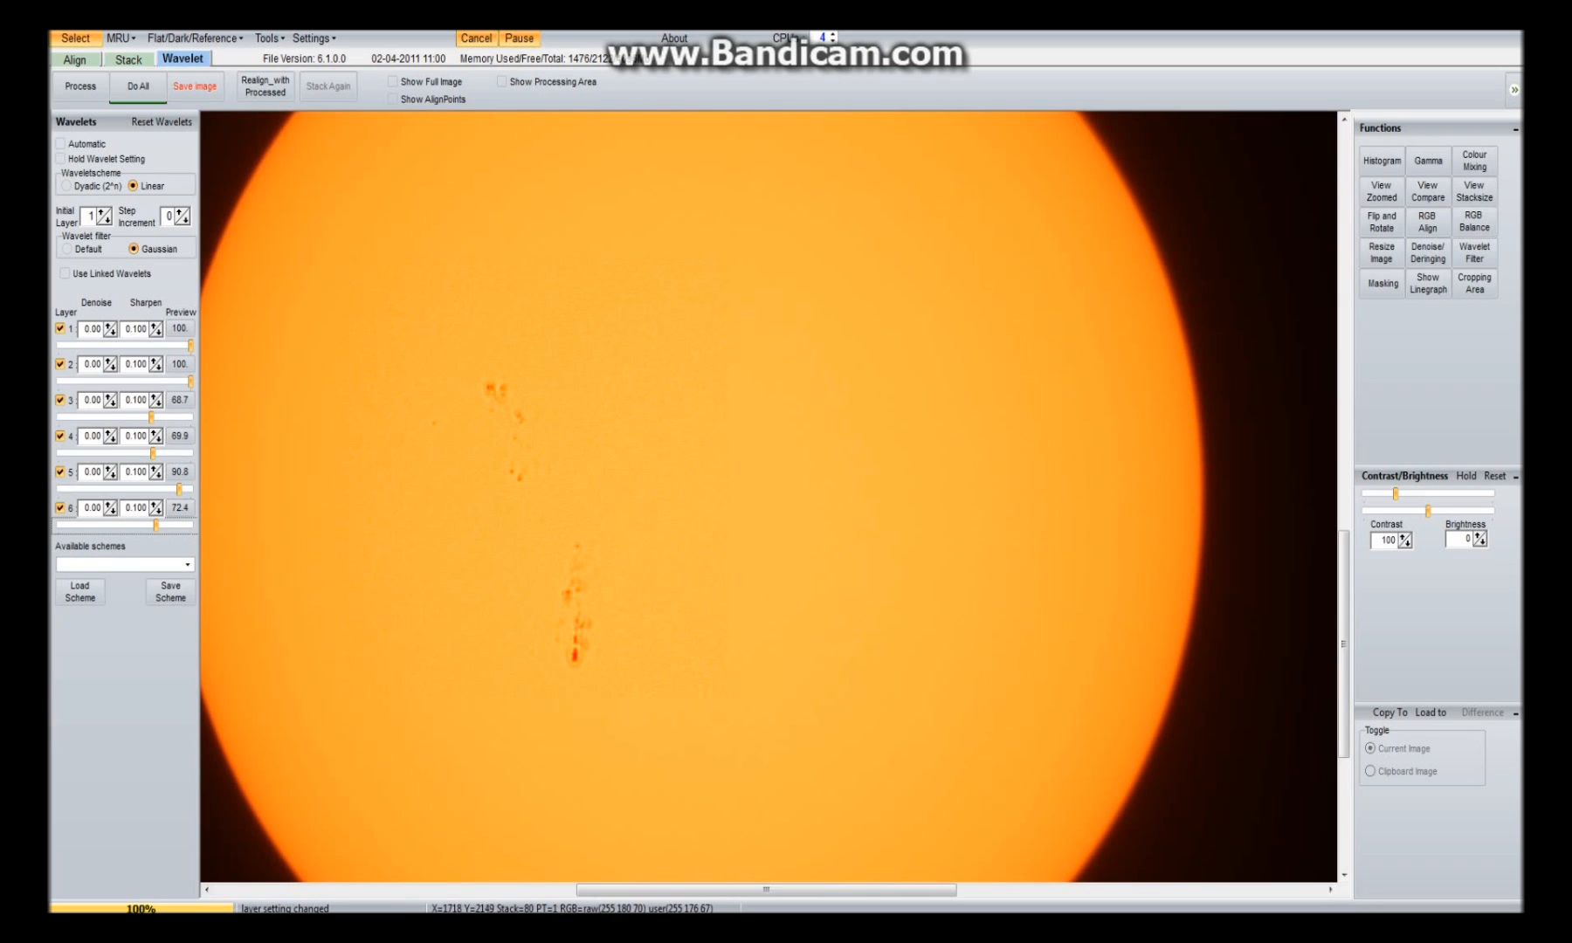
click(137, 86)
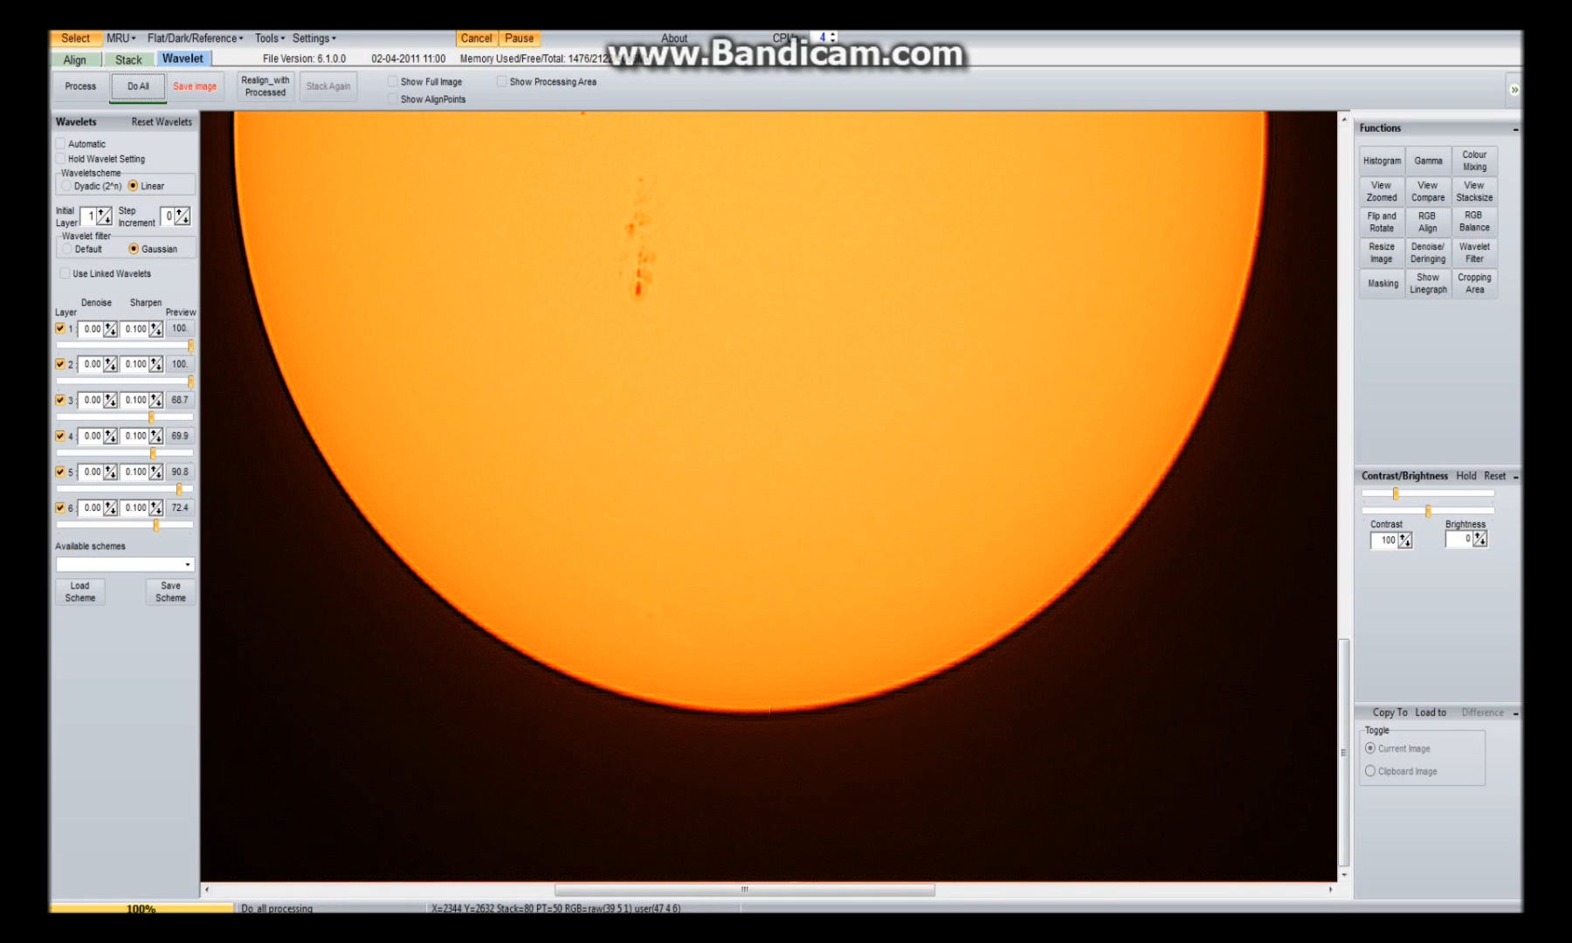
Open a 2× Lanczos Zoom Panel over the sharpened Sun to inspect detail
click(1380, 191)
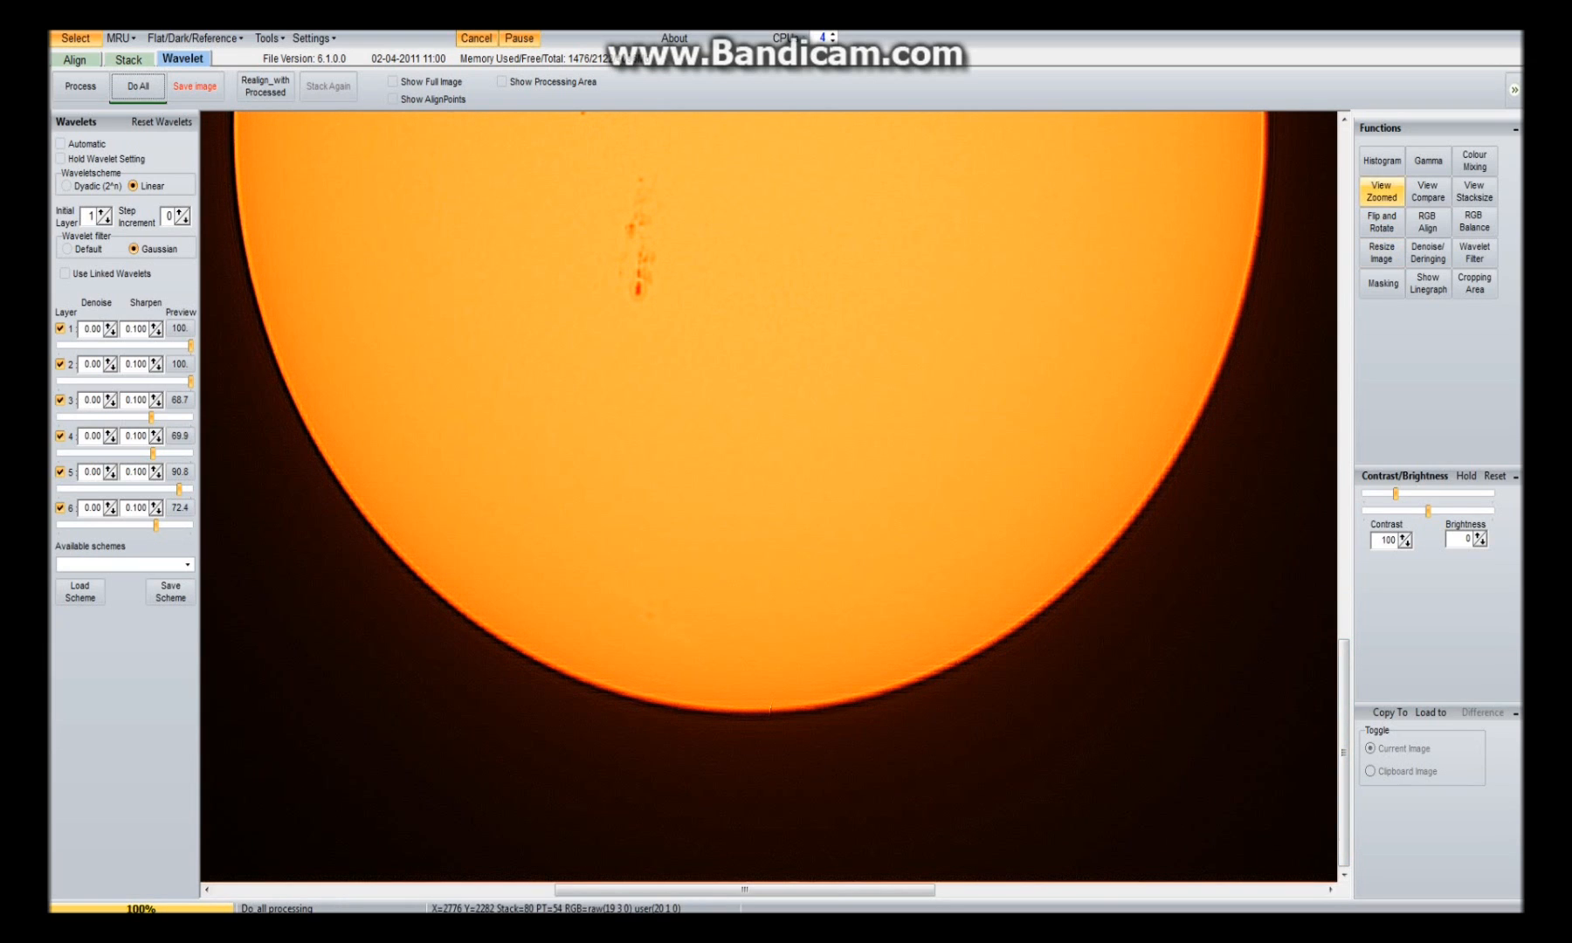
click(1380, 191)
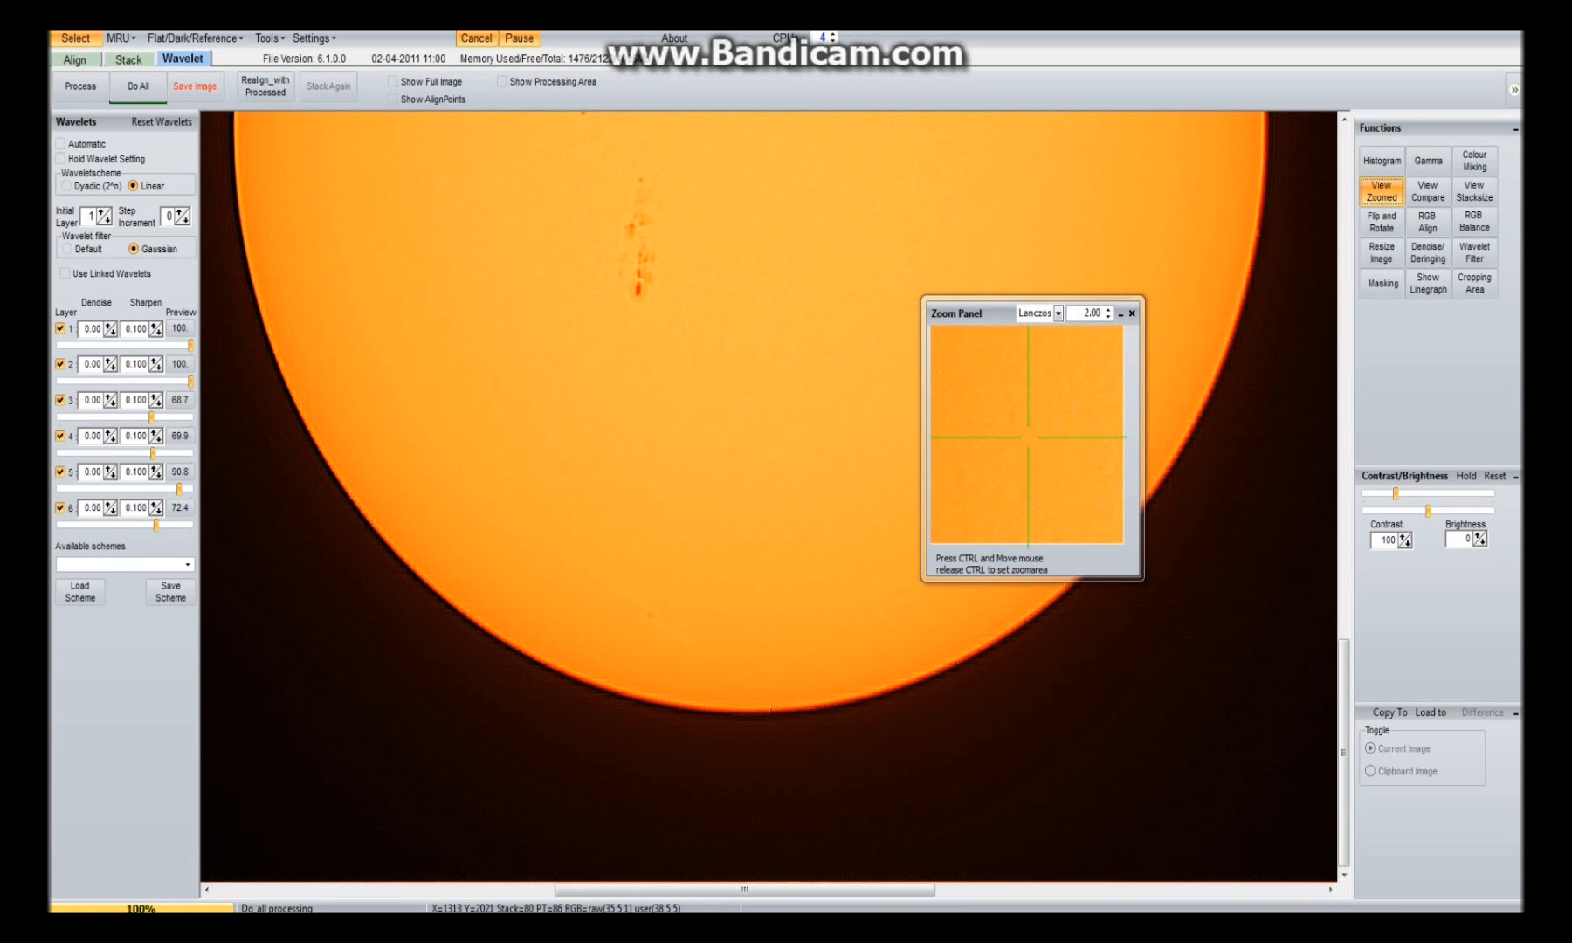
click(195, 86)
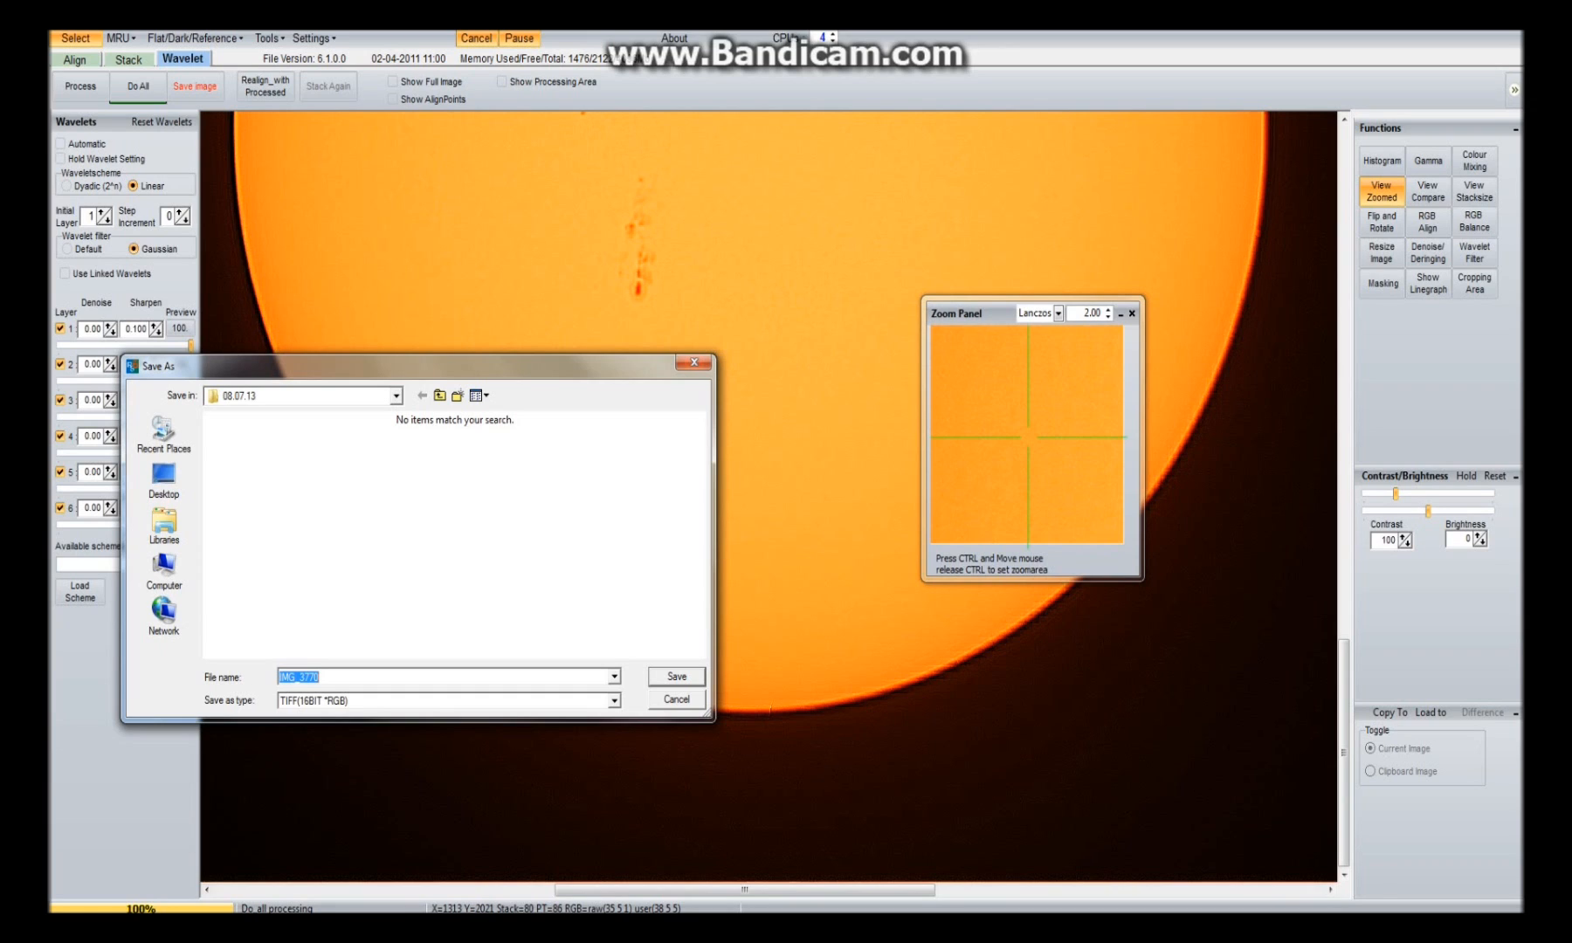
Save the sharpened Sun as YTSUN in TIFF (16-bit RGB) format
text(Y)
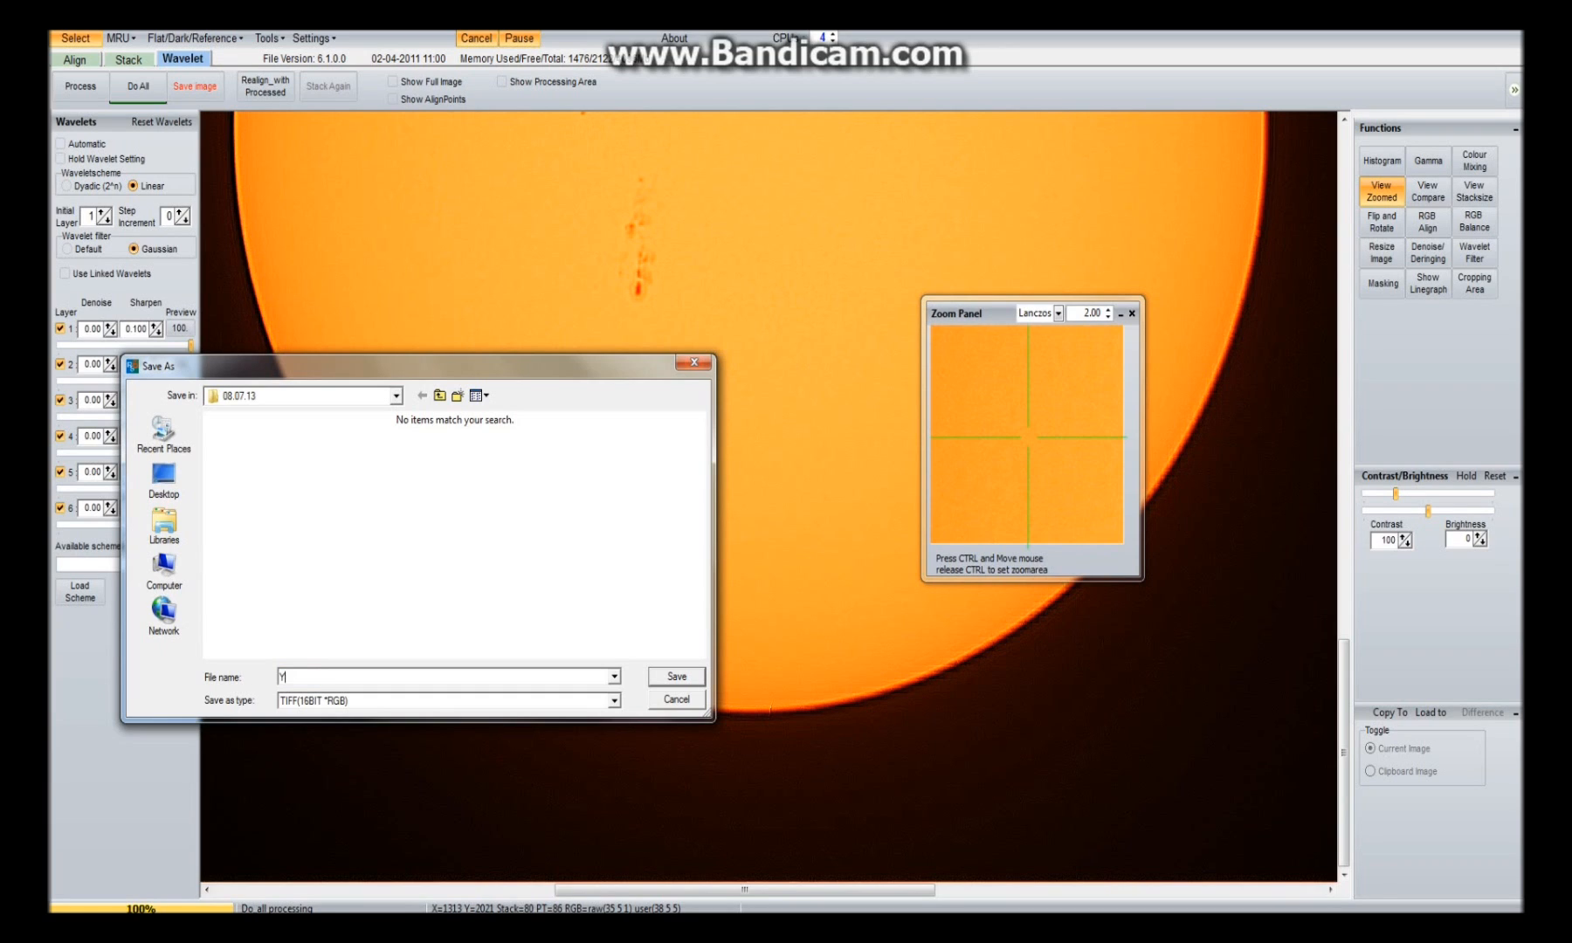
text(TSUN)
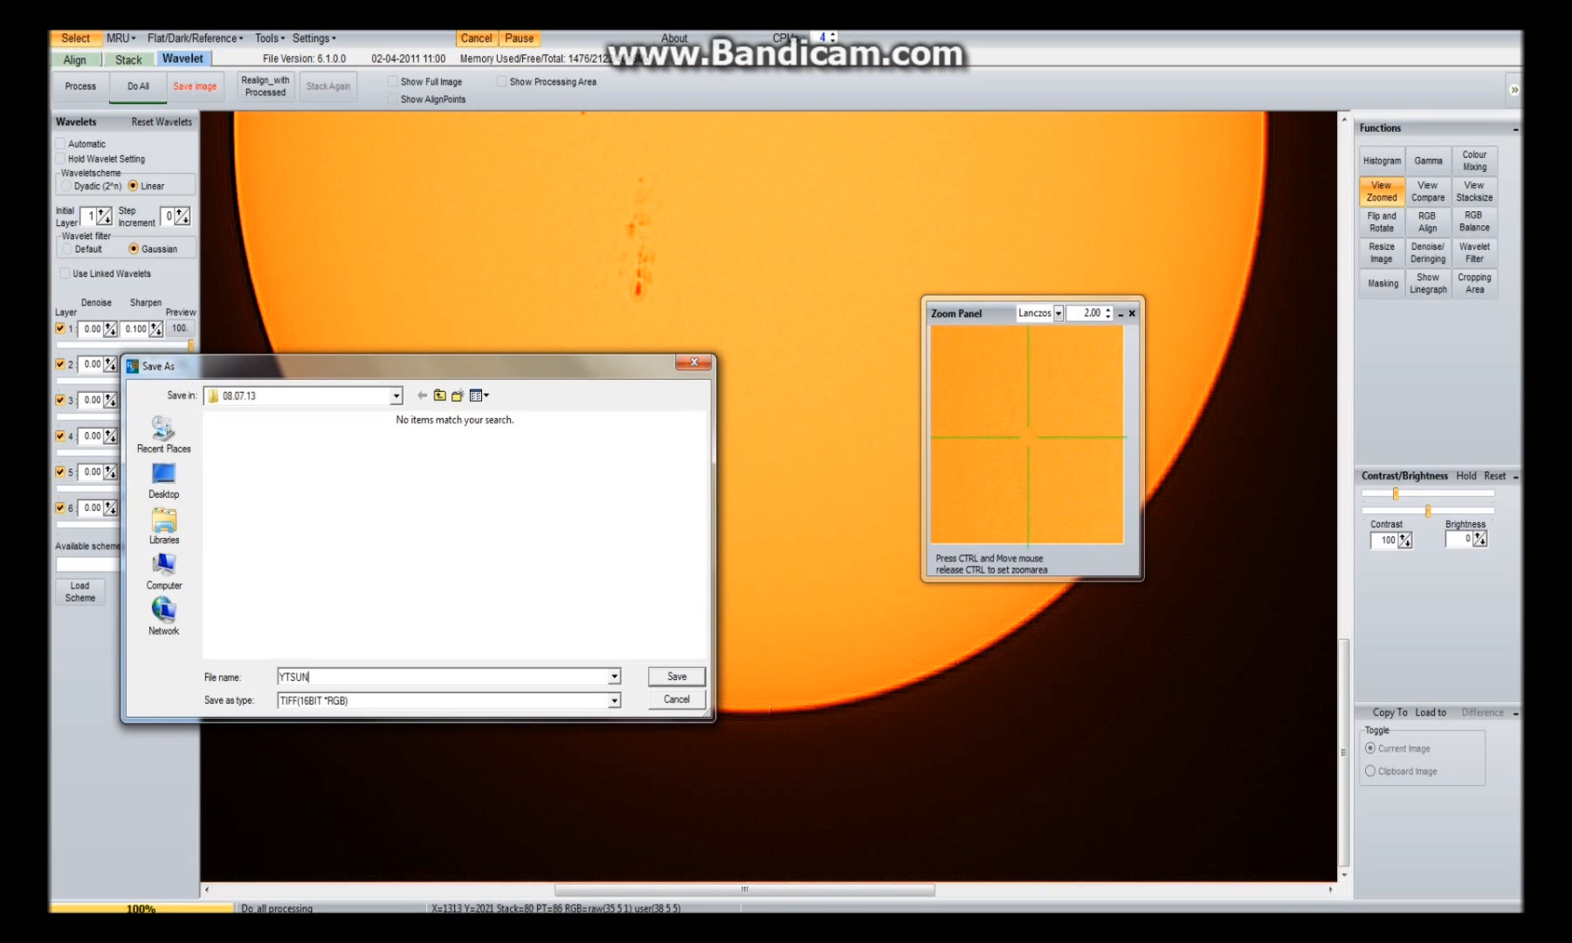
click(676, 698)
text(YTSUN)
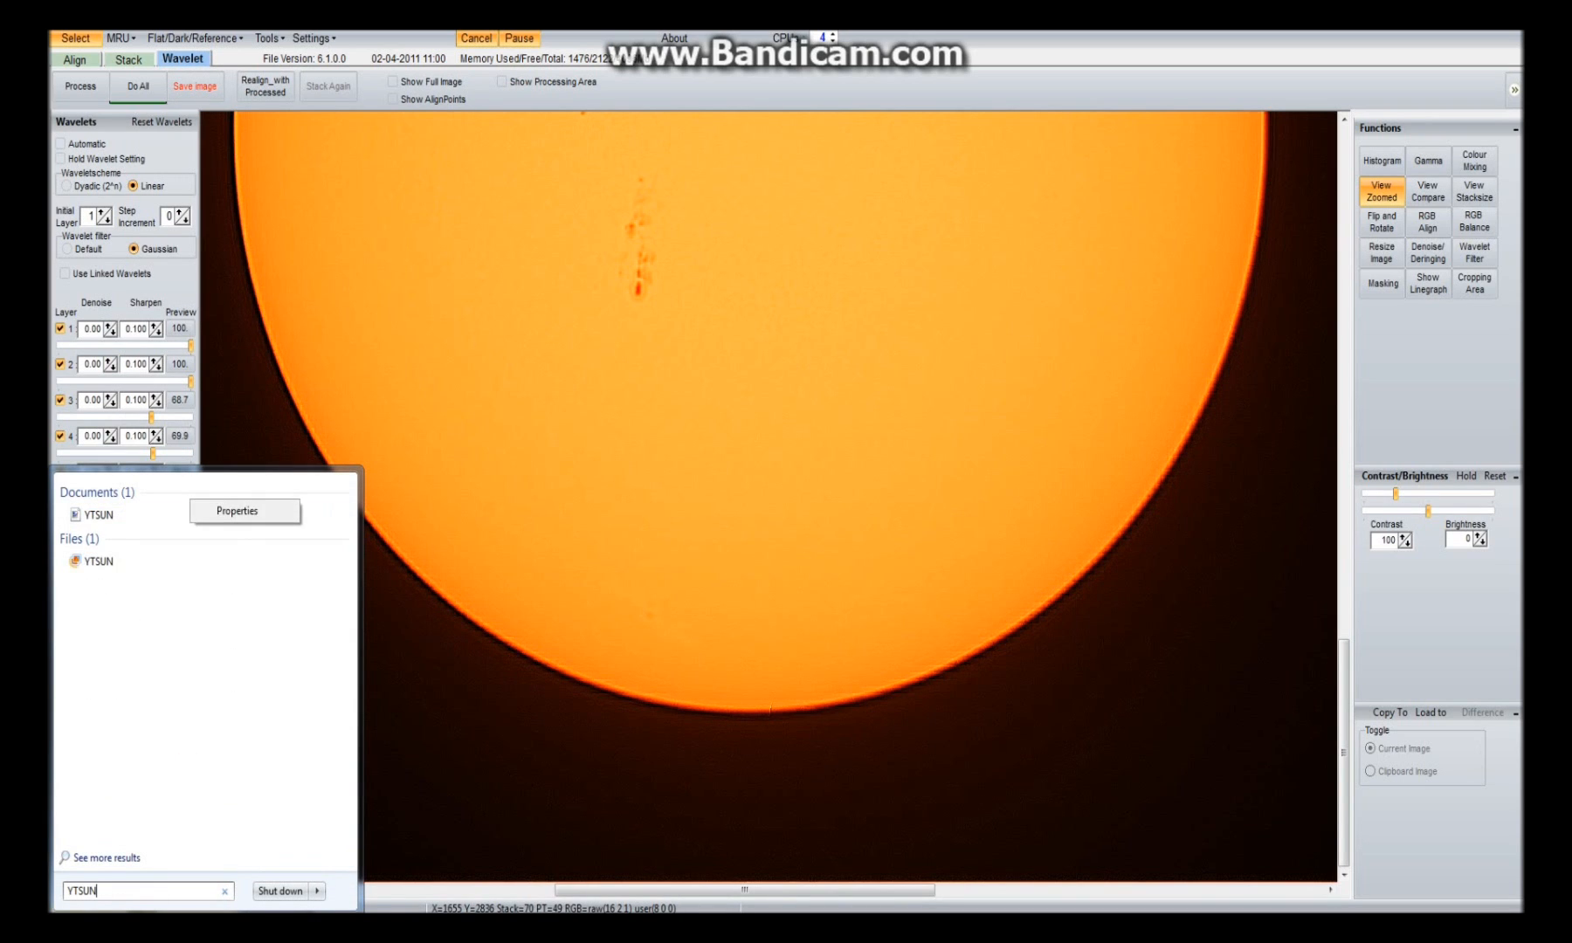
right_click(99, 515)
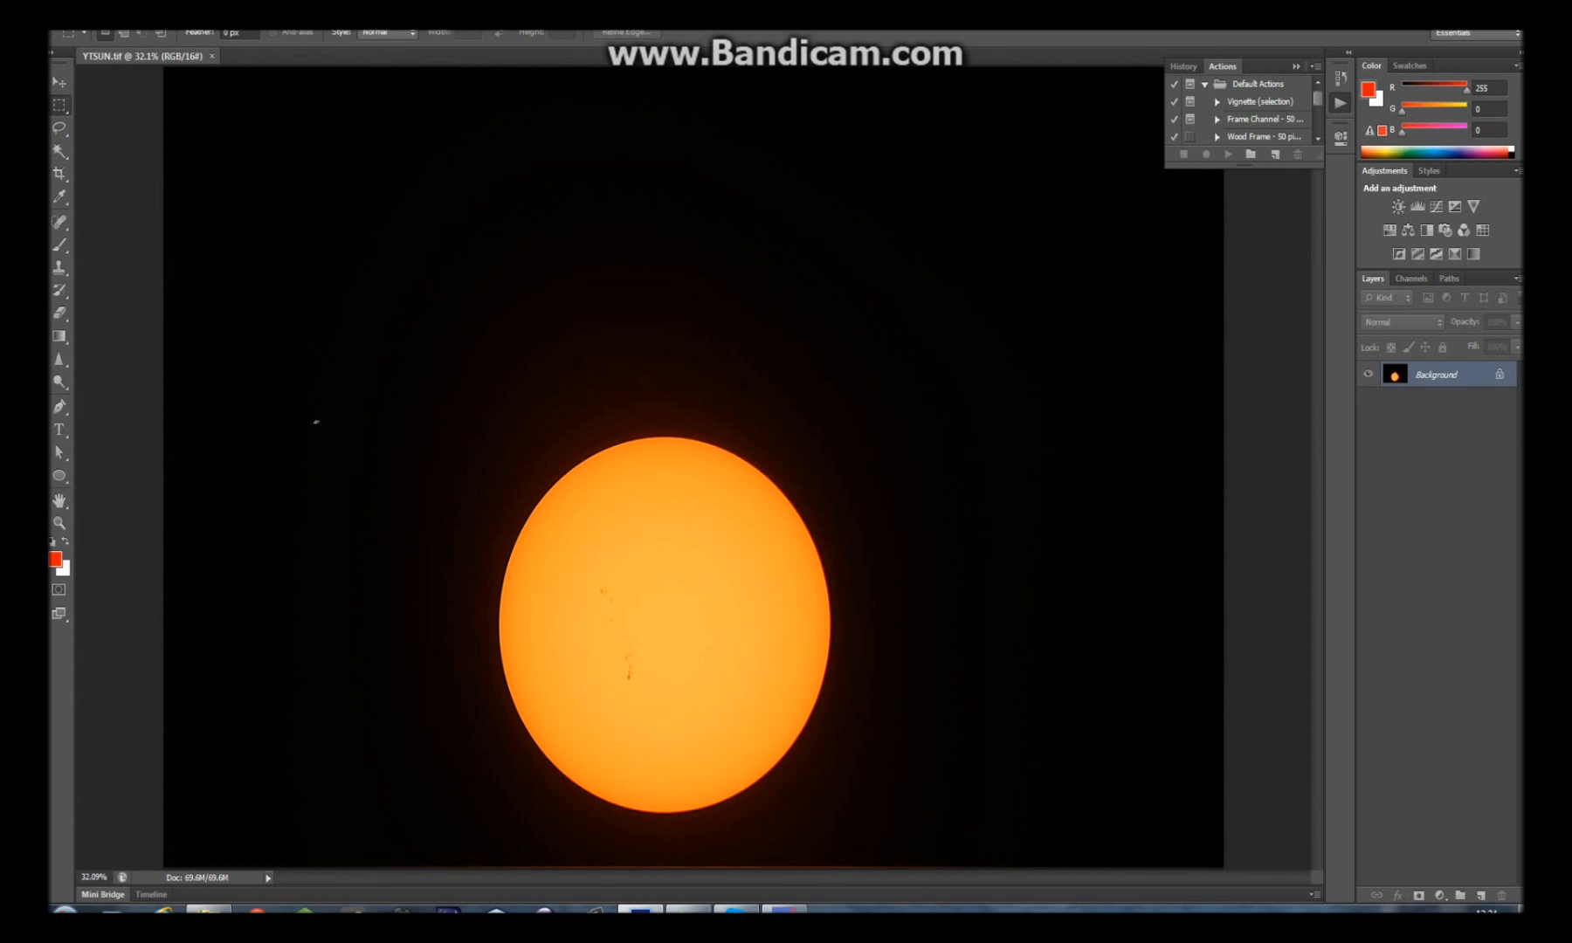
Crop the YTSUN image to a marquee rectangle tightly framing the solar disc
drag(313, 423, 957, 809)
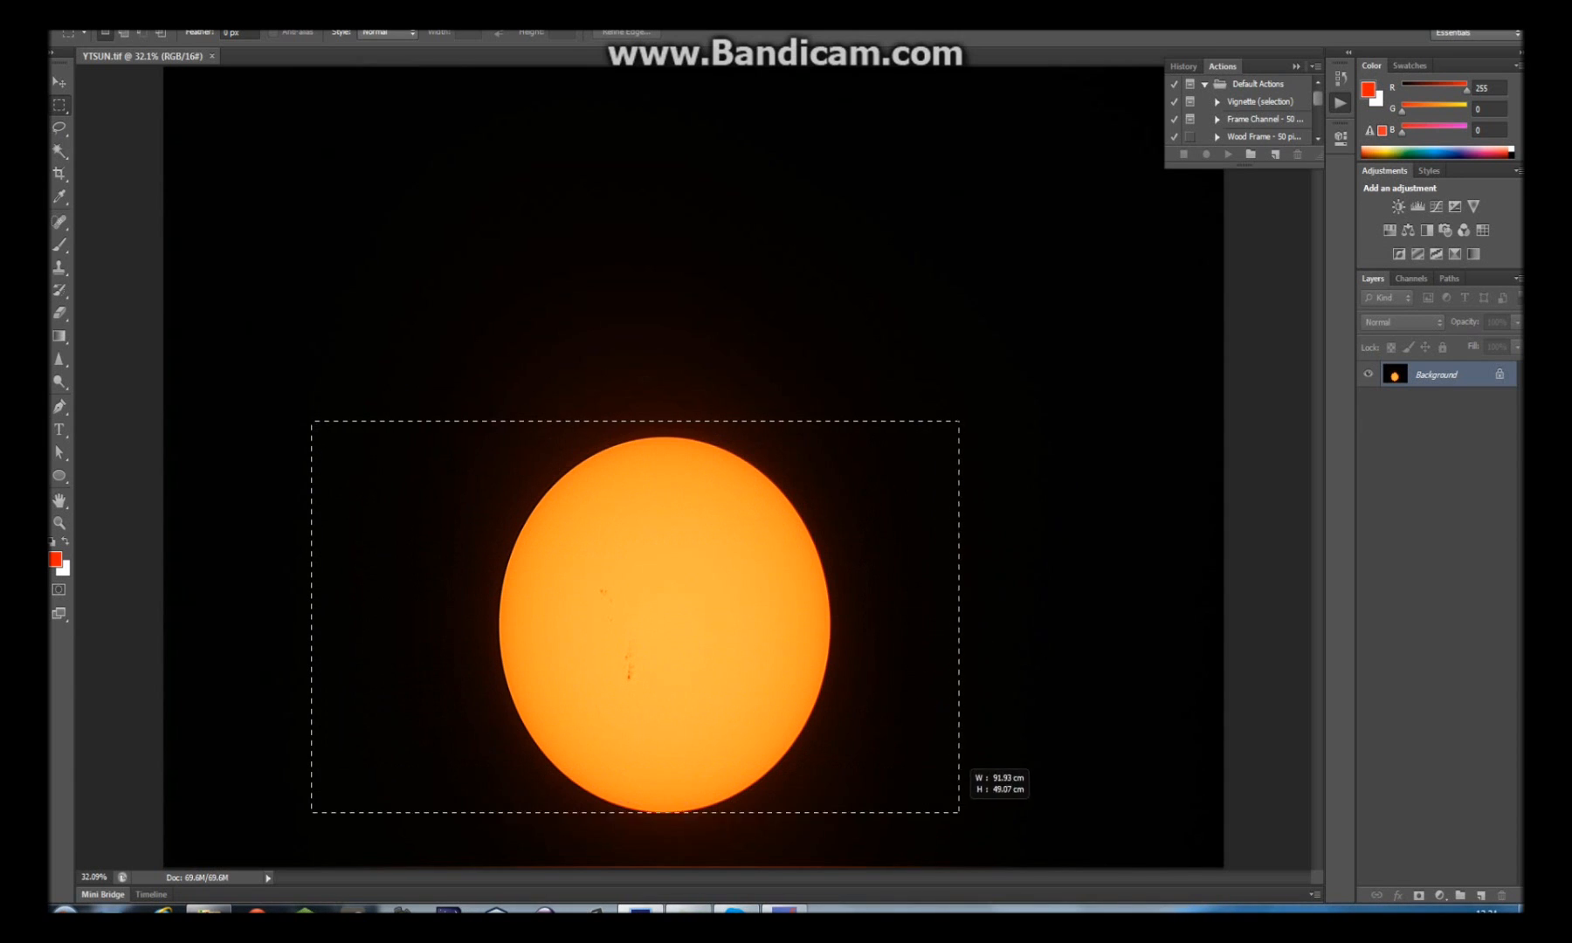
drag(959, 807, 983, 822)
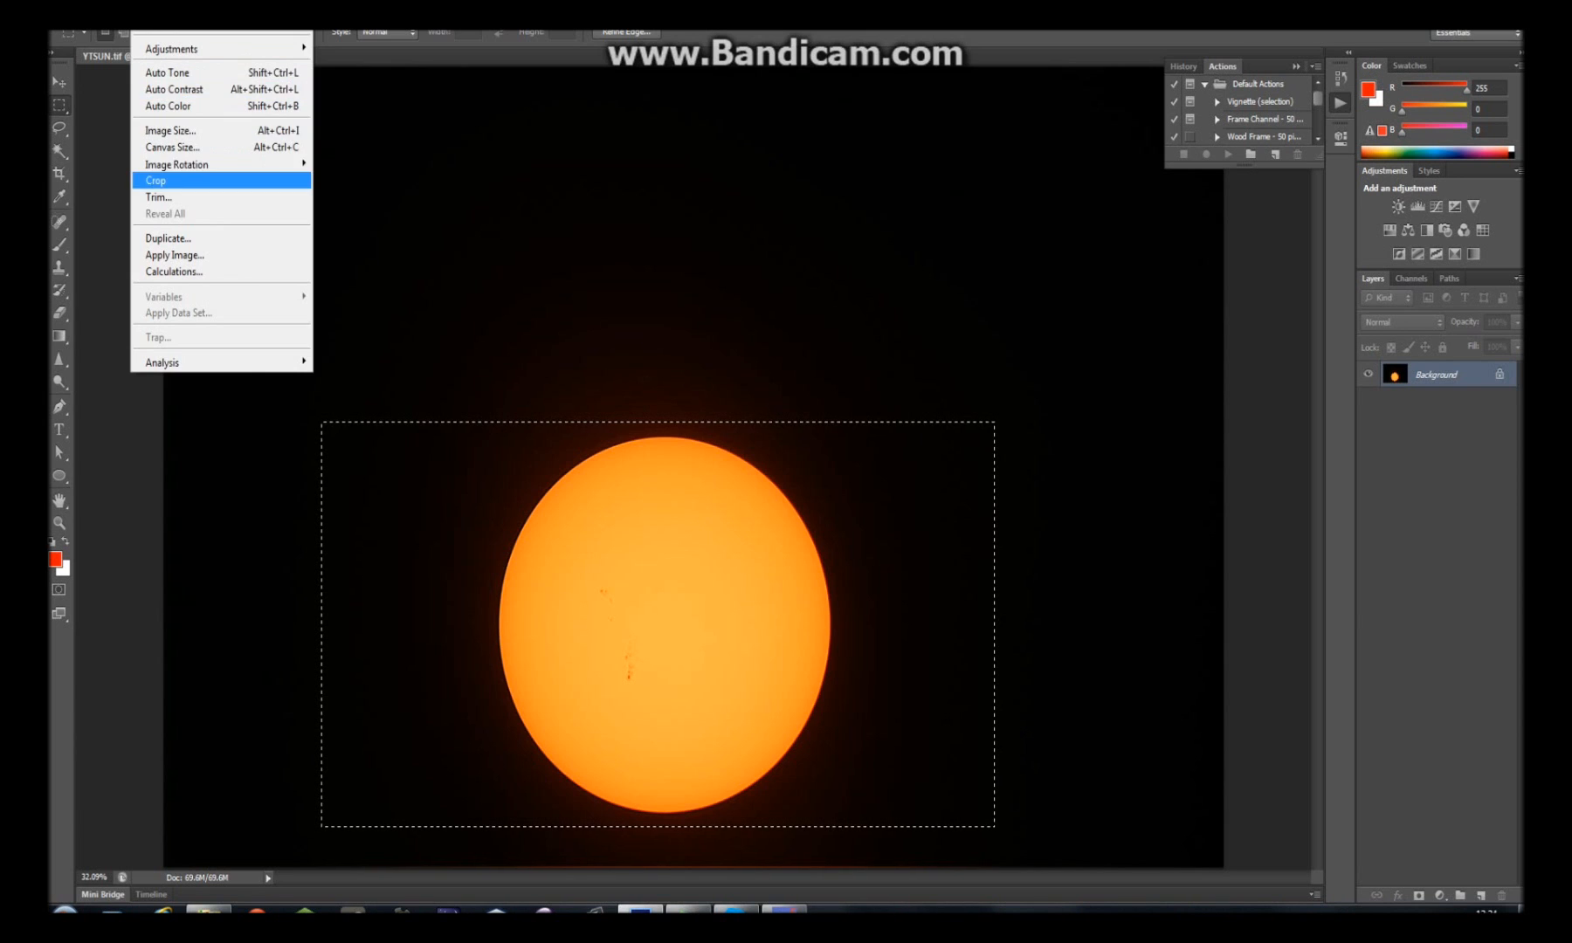
click(156, 181)
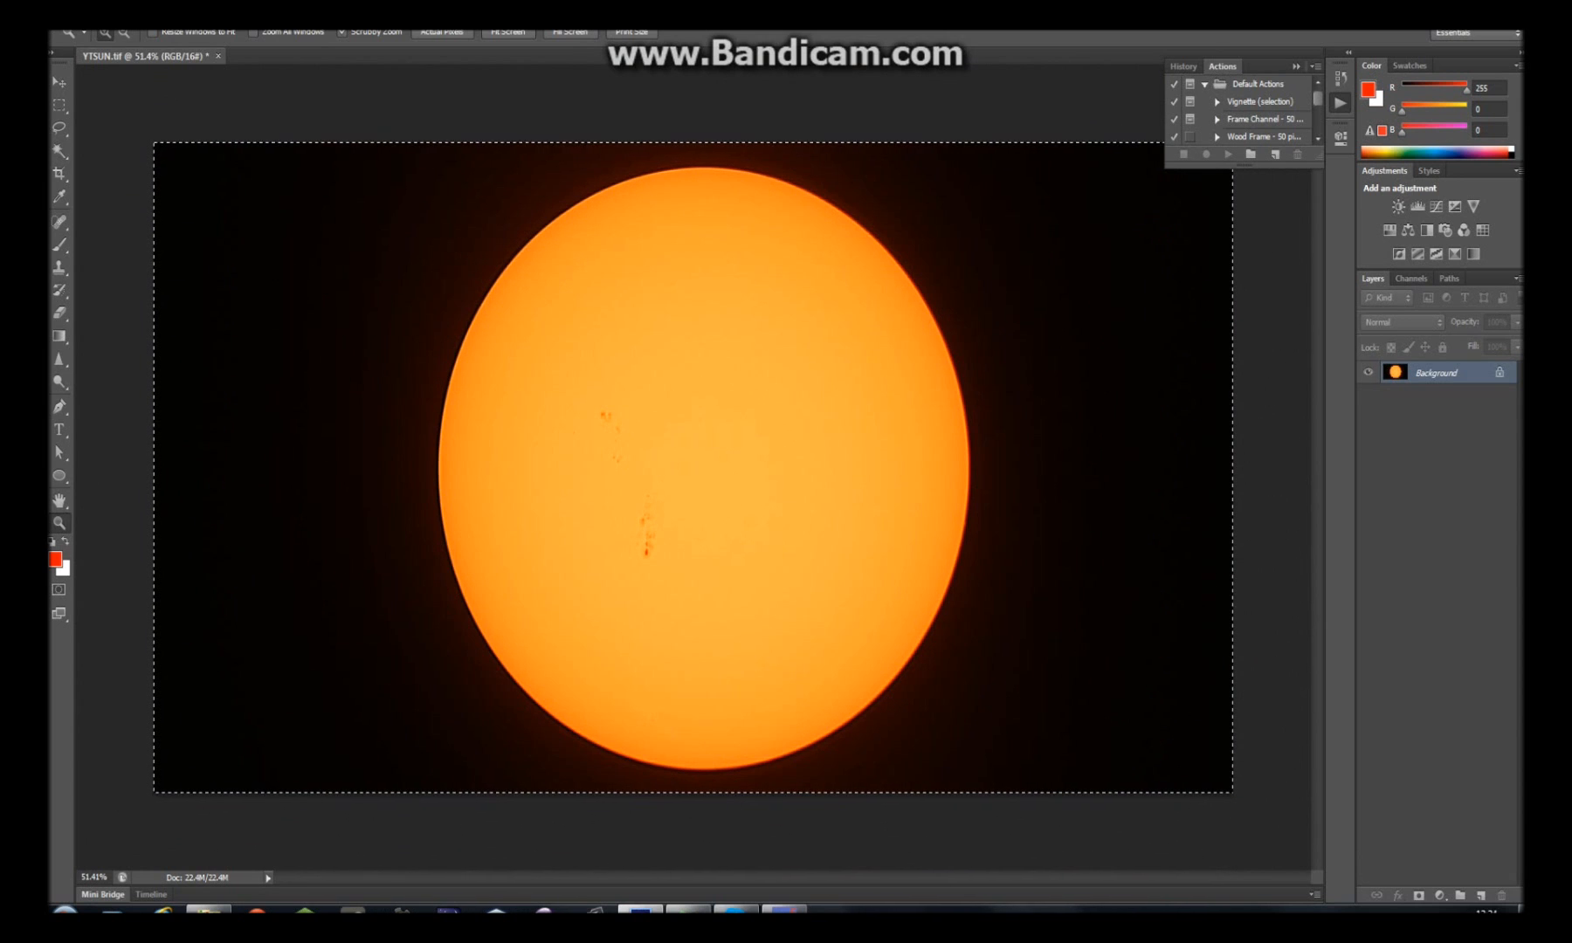
Apply a Levels adjustment with input levels 19, 0.86 and 237
click(150, 34)
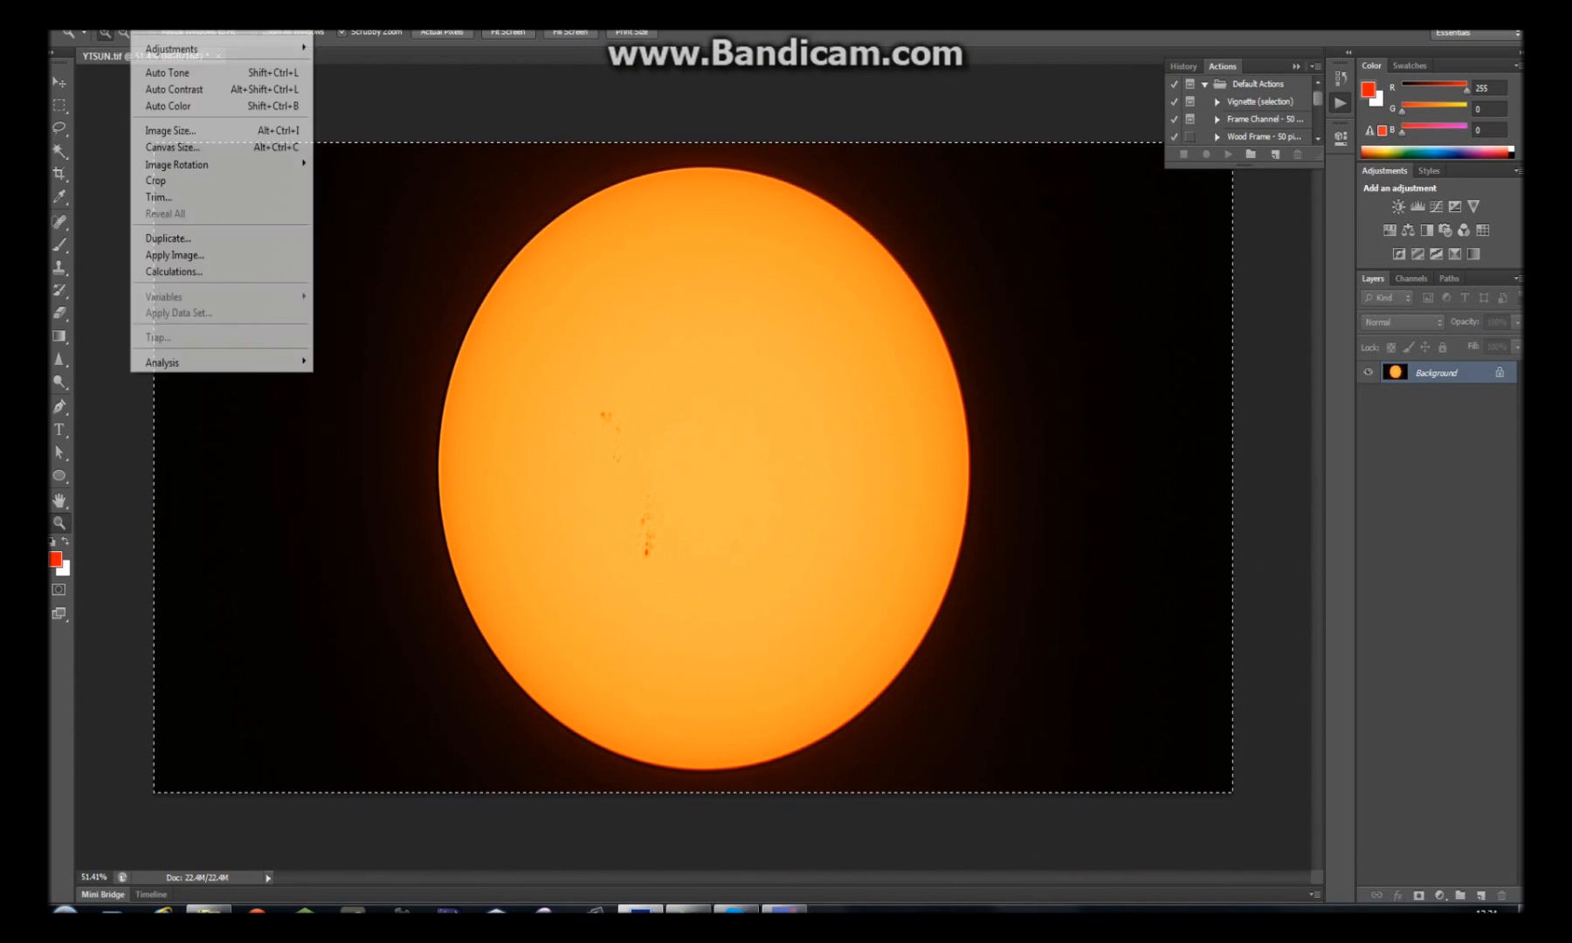
mouse_move(170, 48)
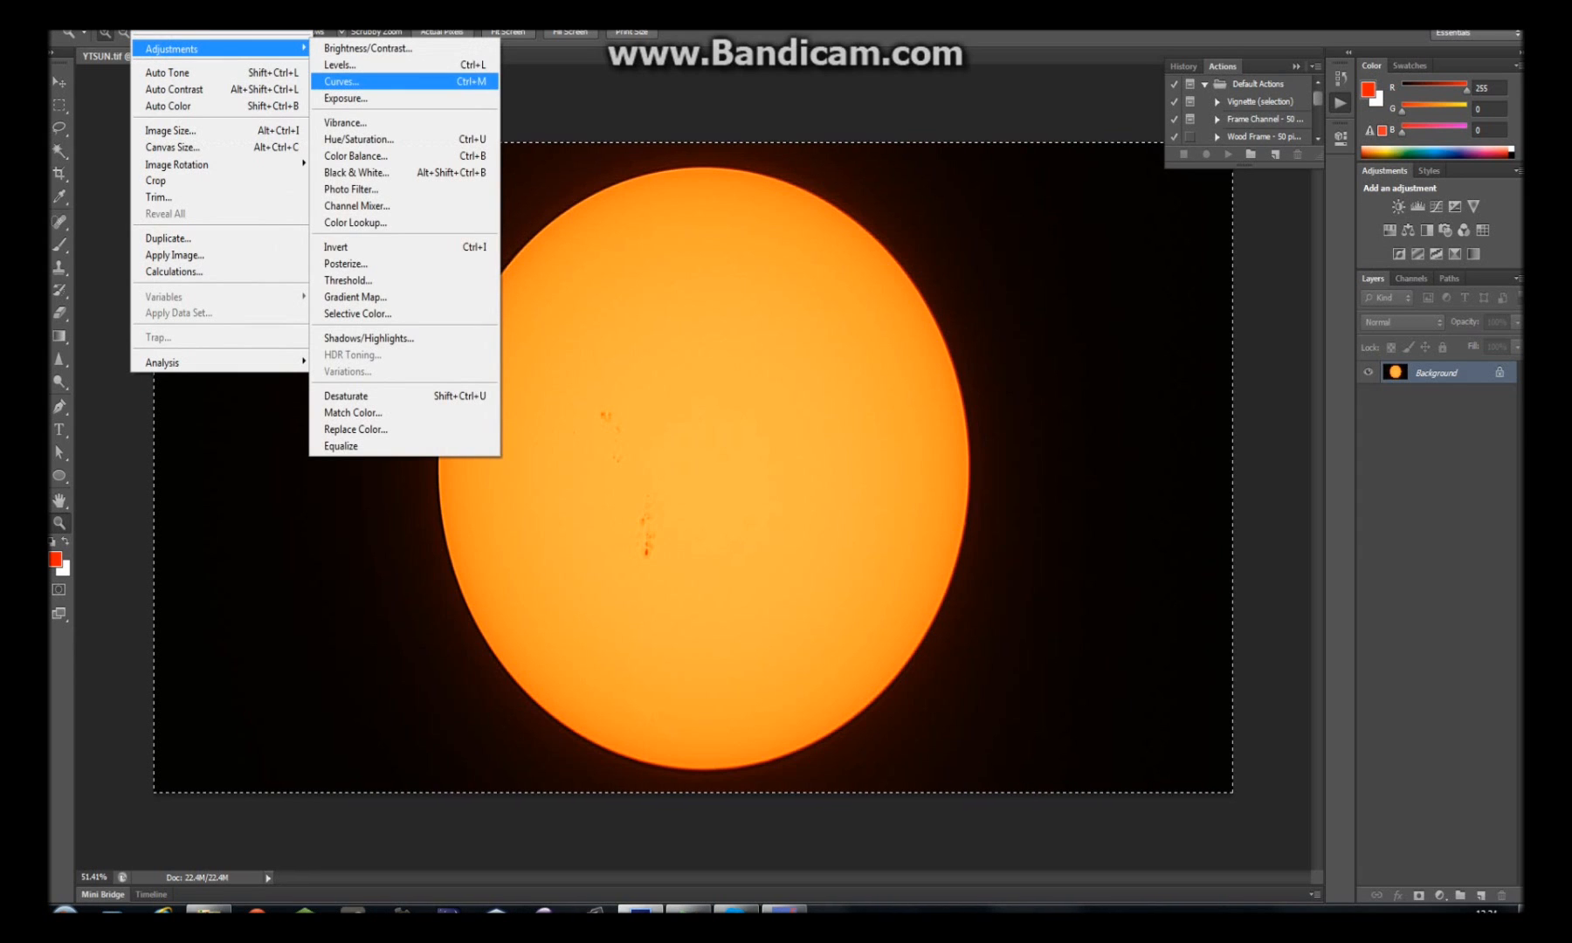
click(340, 66)
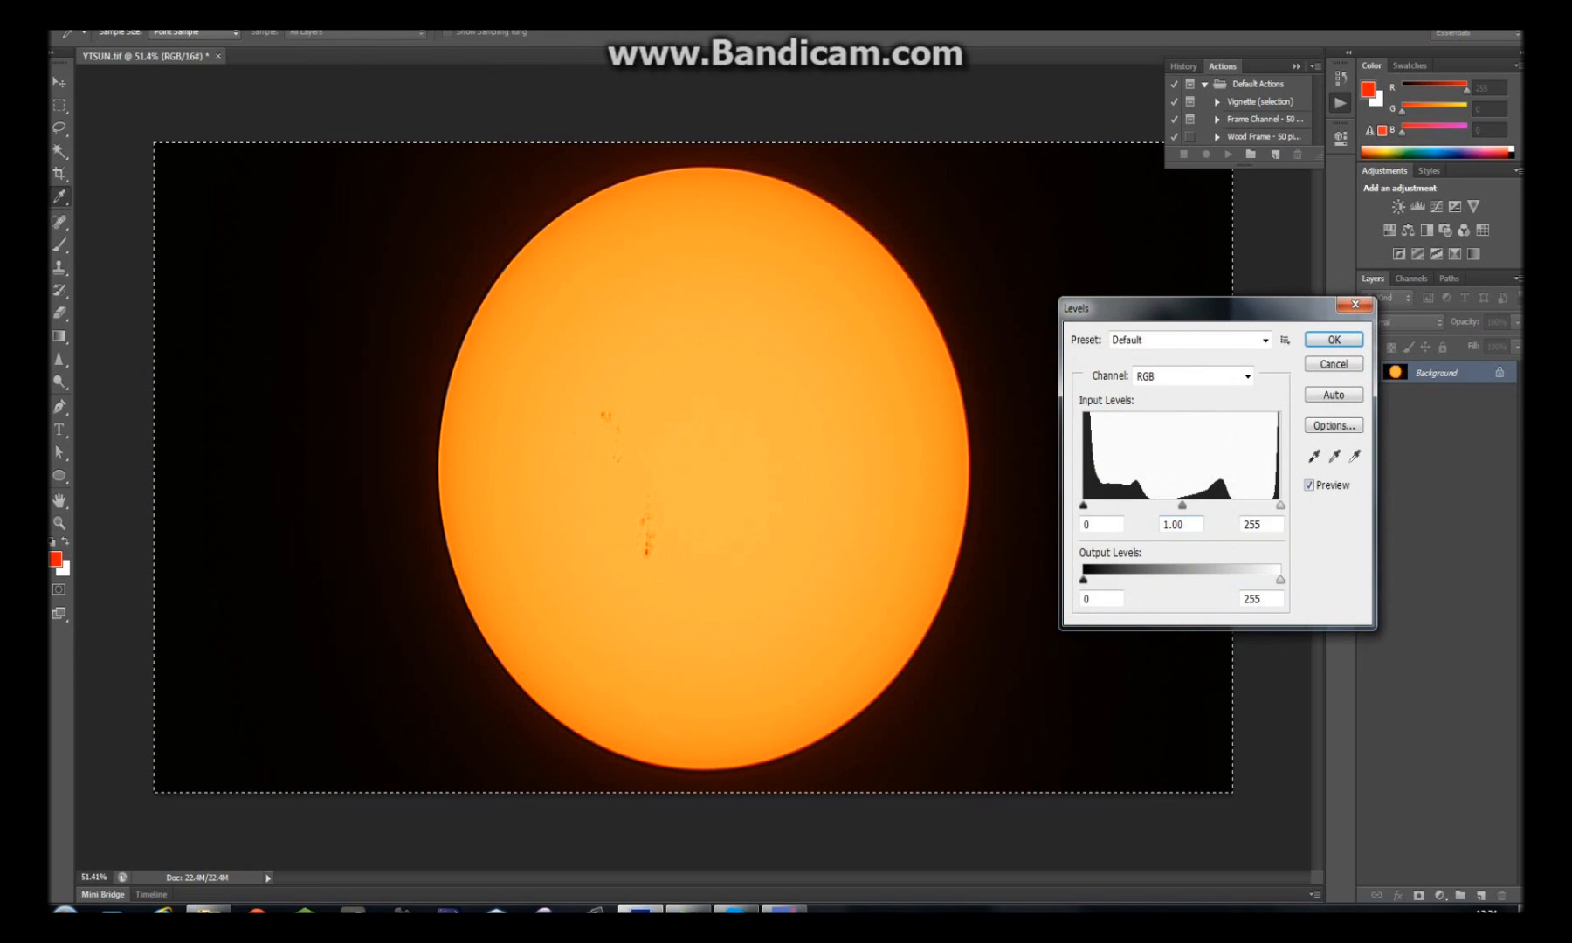
drag(1081, 505, 1122, 505)
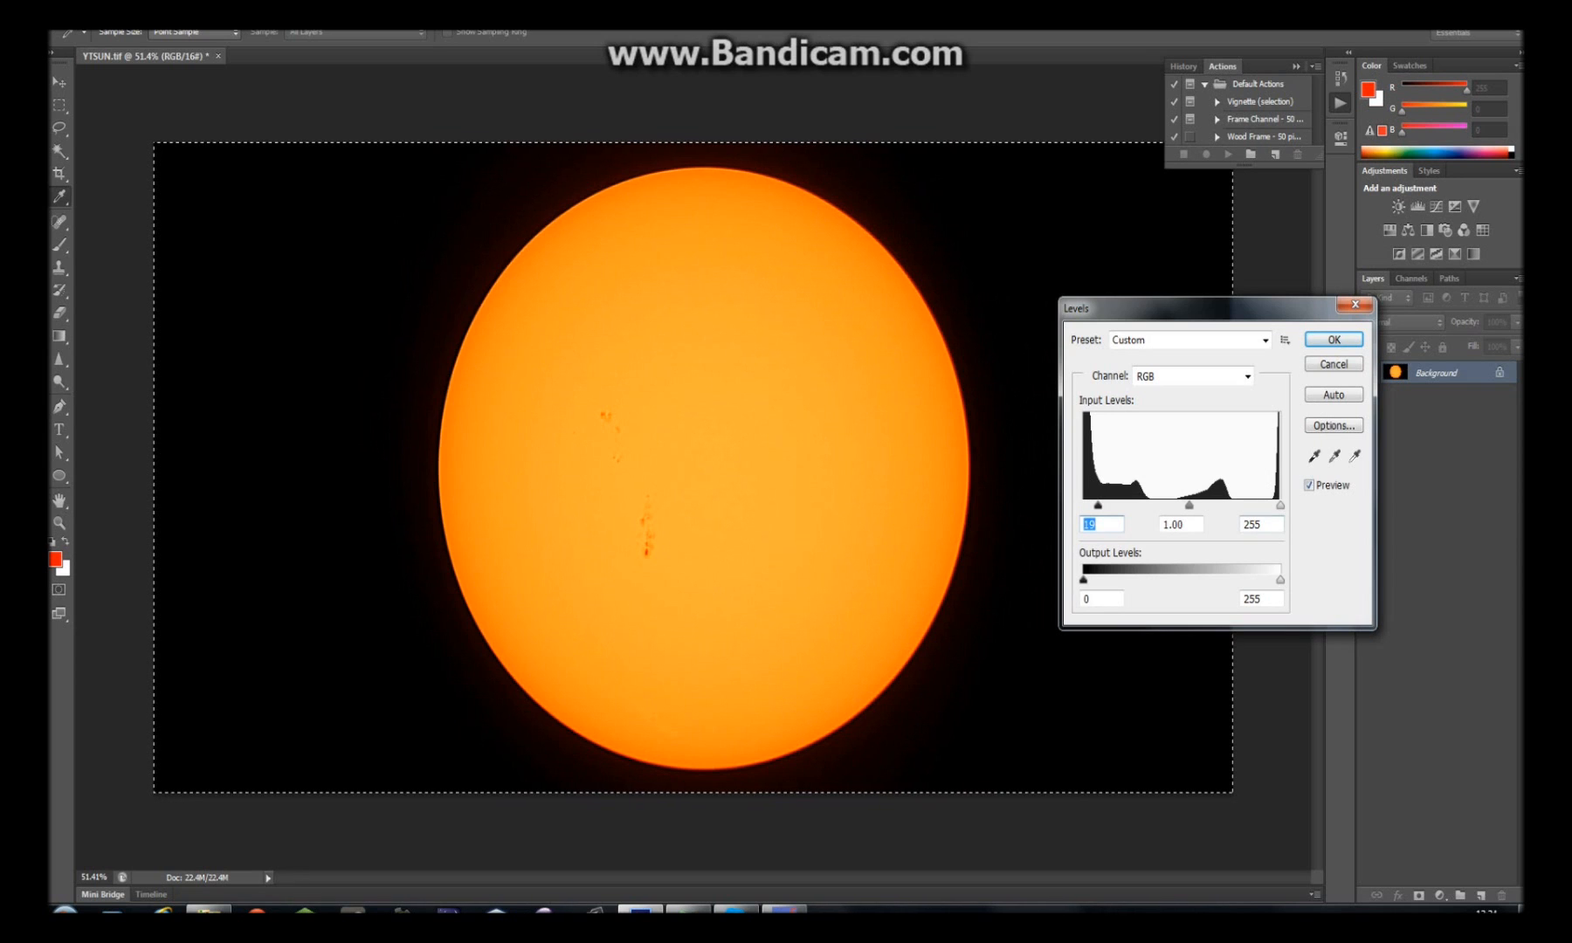
drag(1278, 504, 1261, 504)
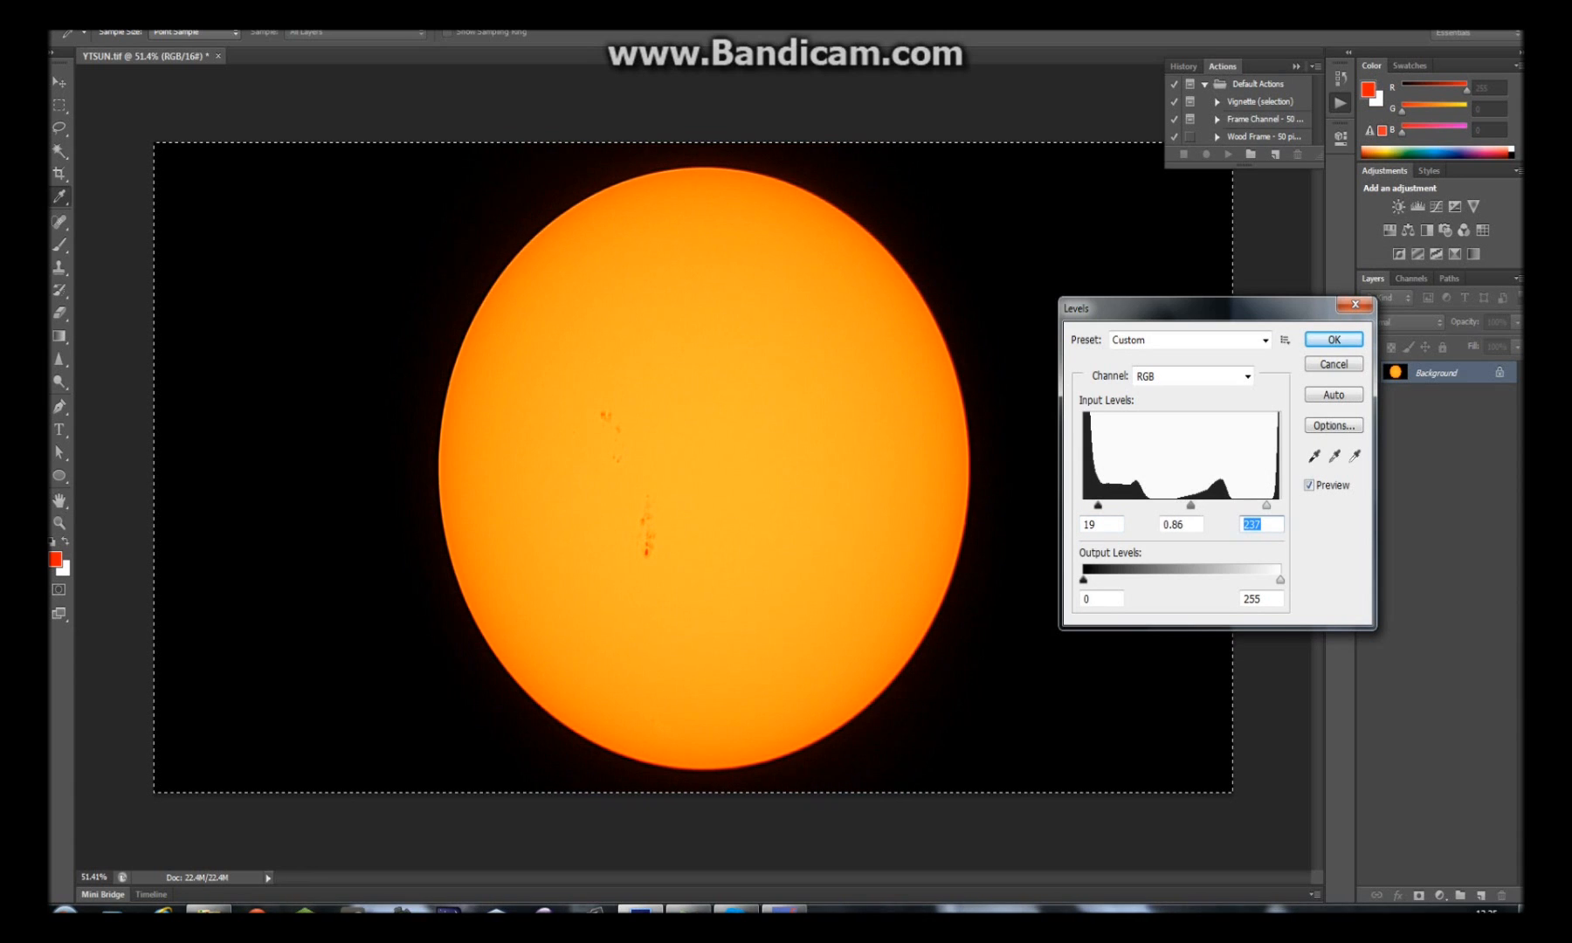
click(1178, 524)
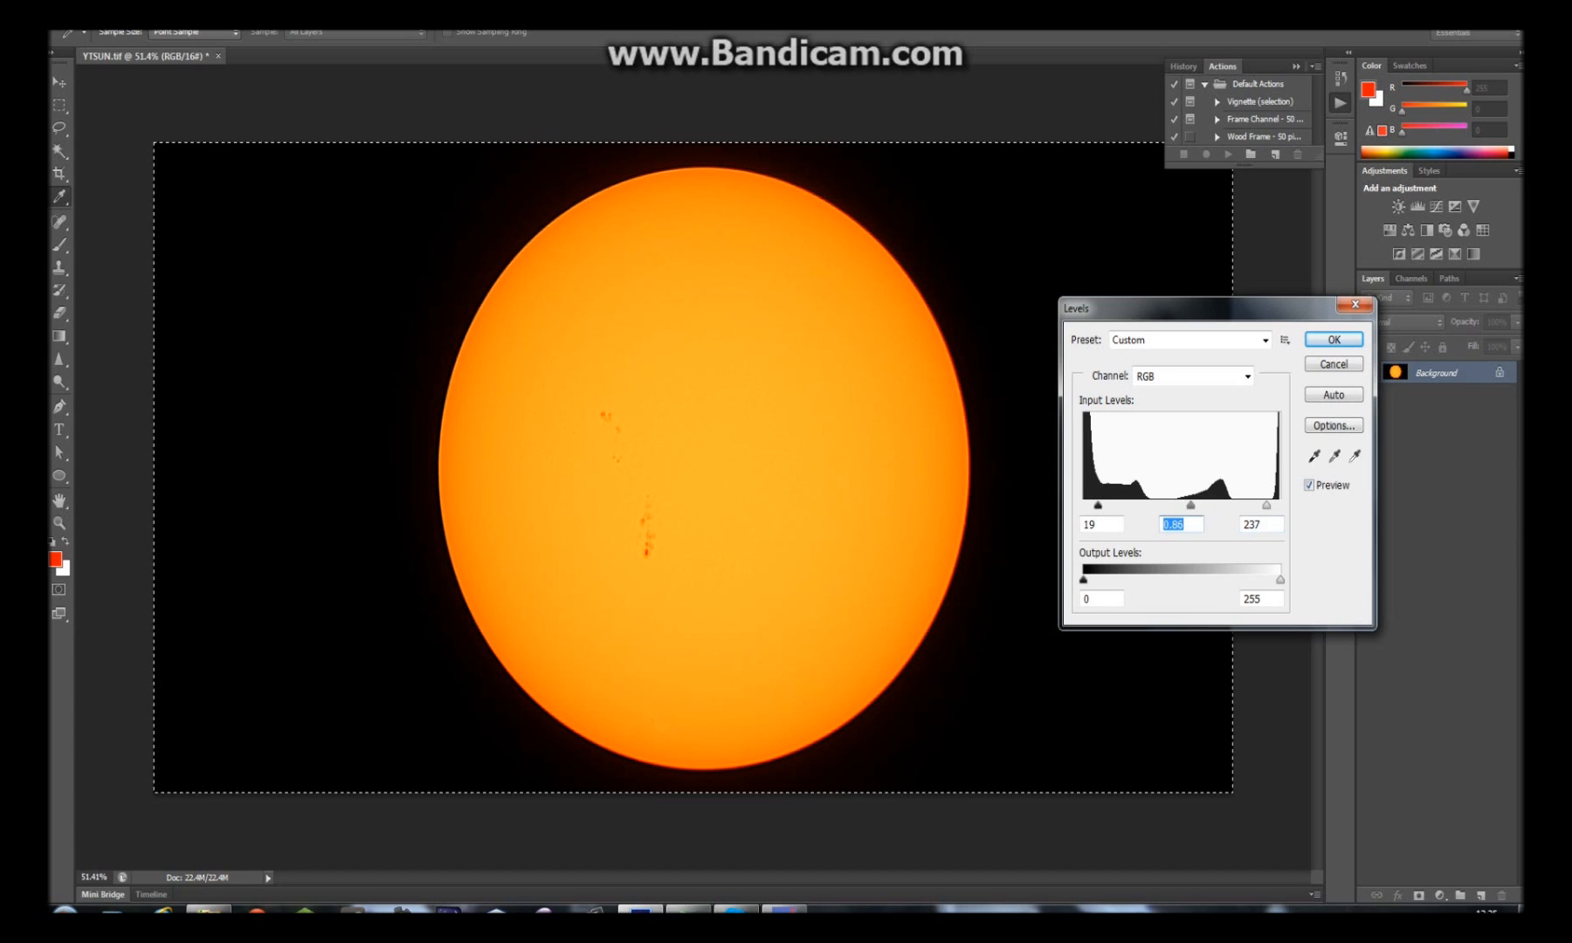
click(1333, 339)
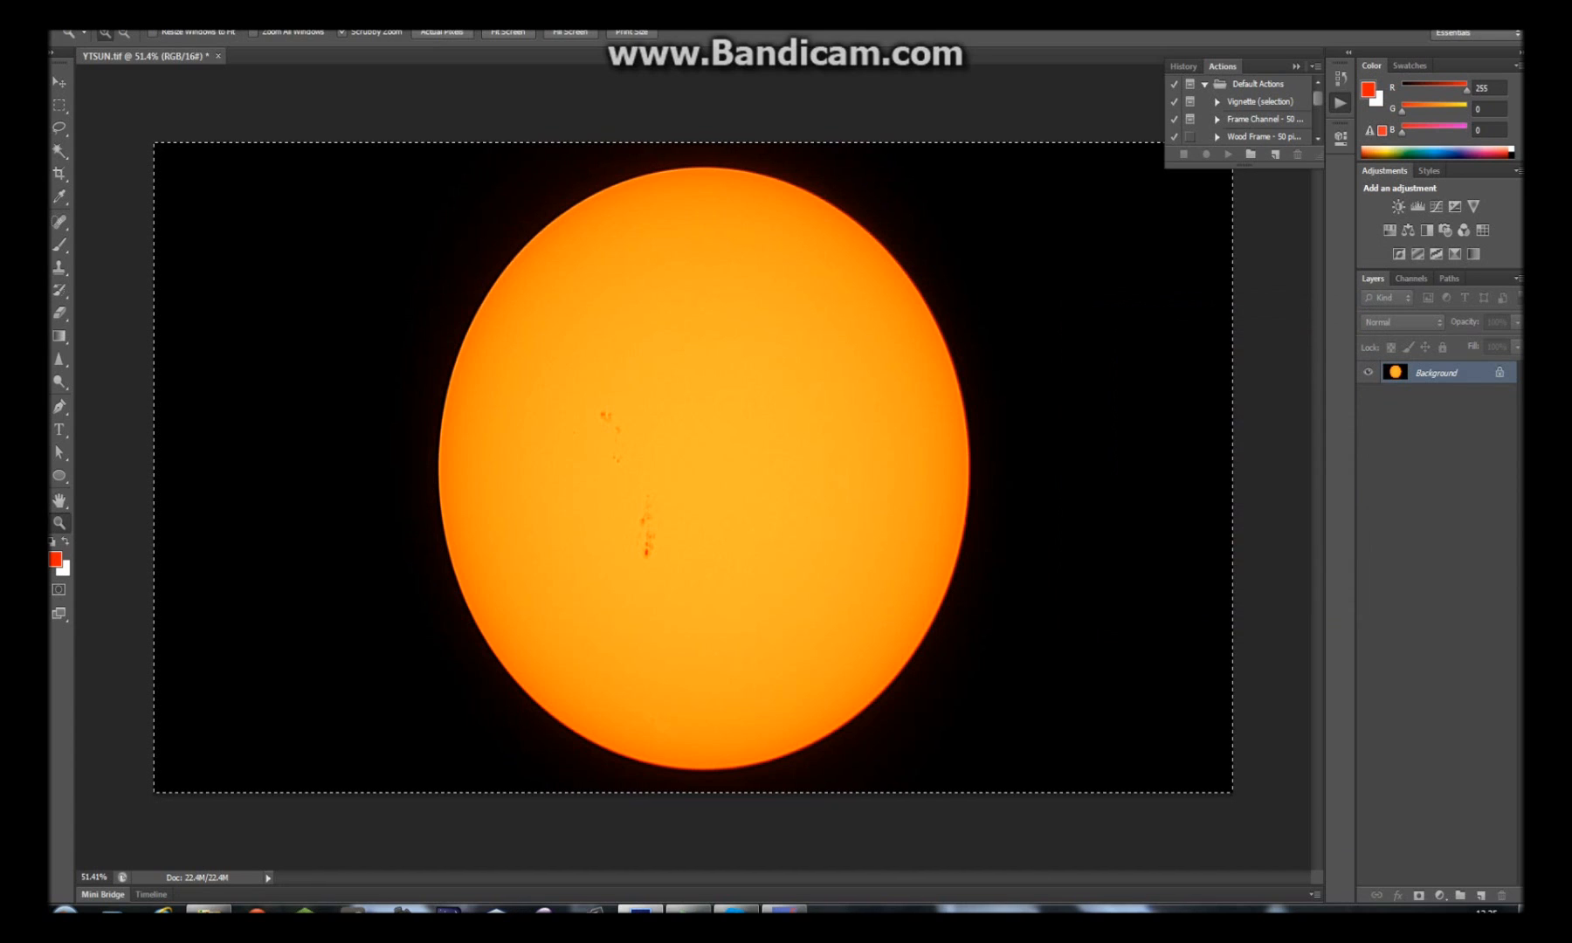
click(170, 48)
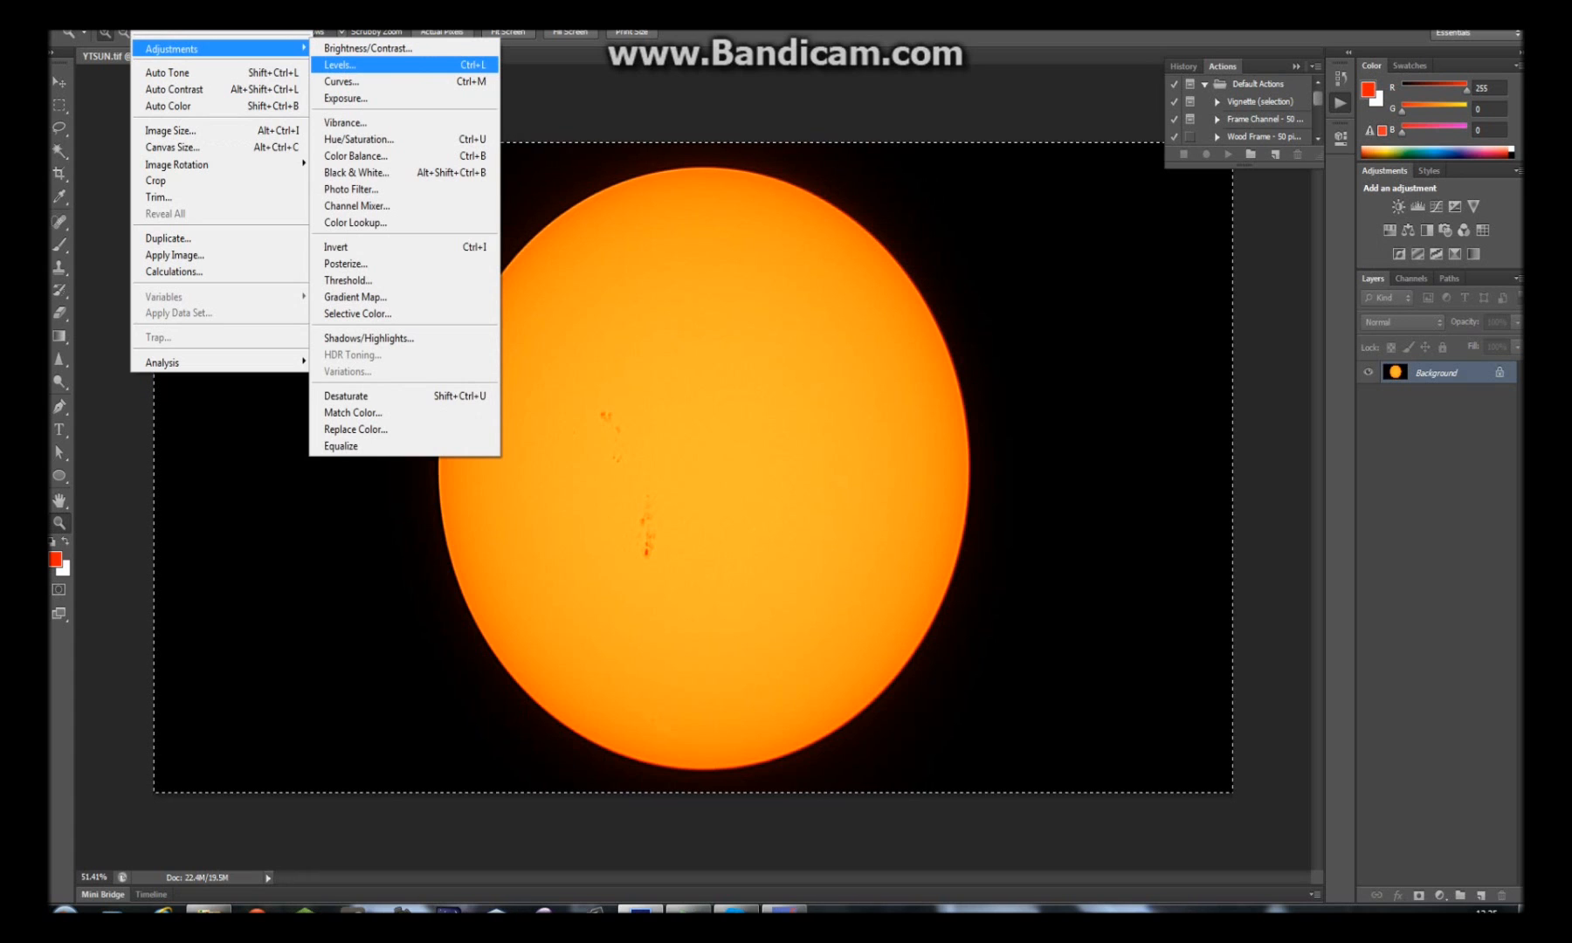
Tweak the Sun's Curves, settling nearly linear at input 43, output 48
click(341, 82)
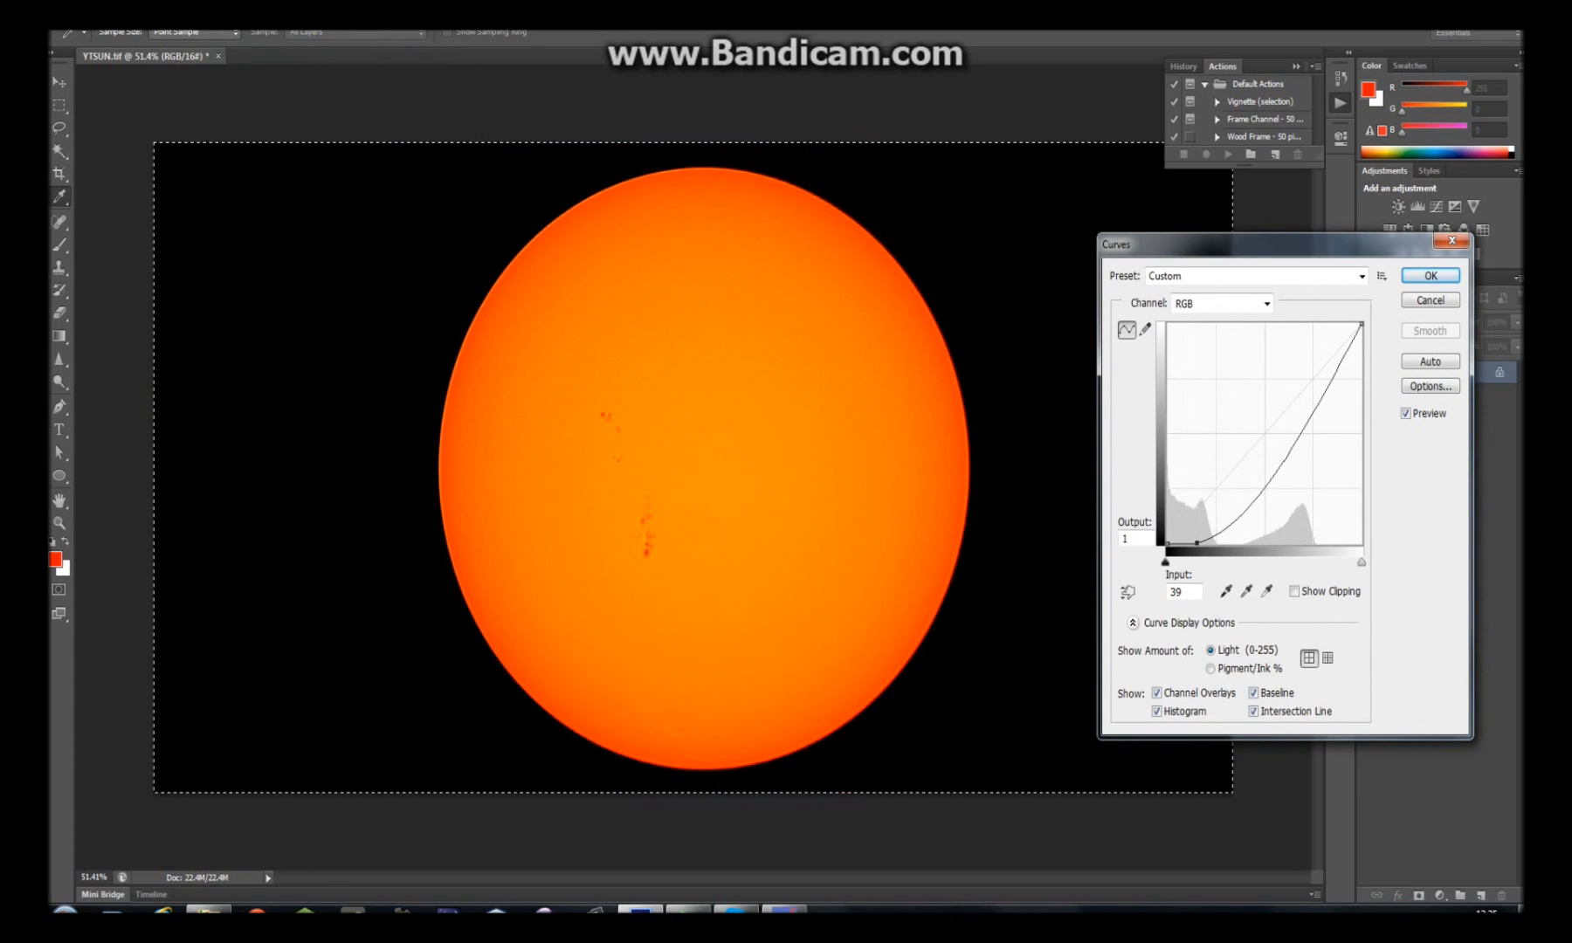
drag(1211, 536, 1191, 494)
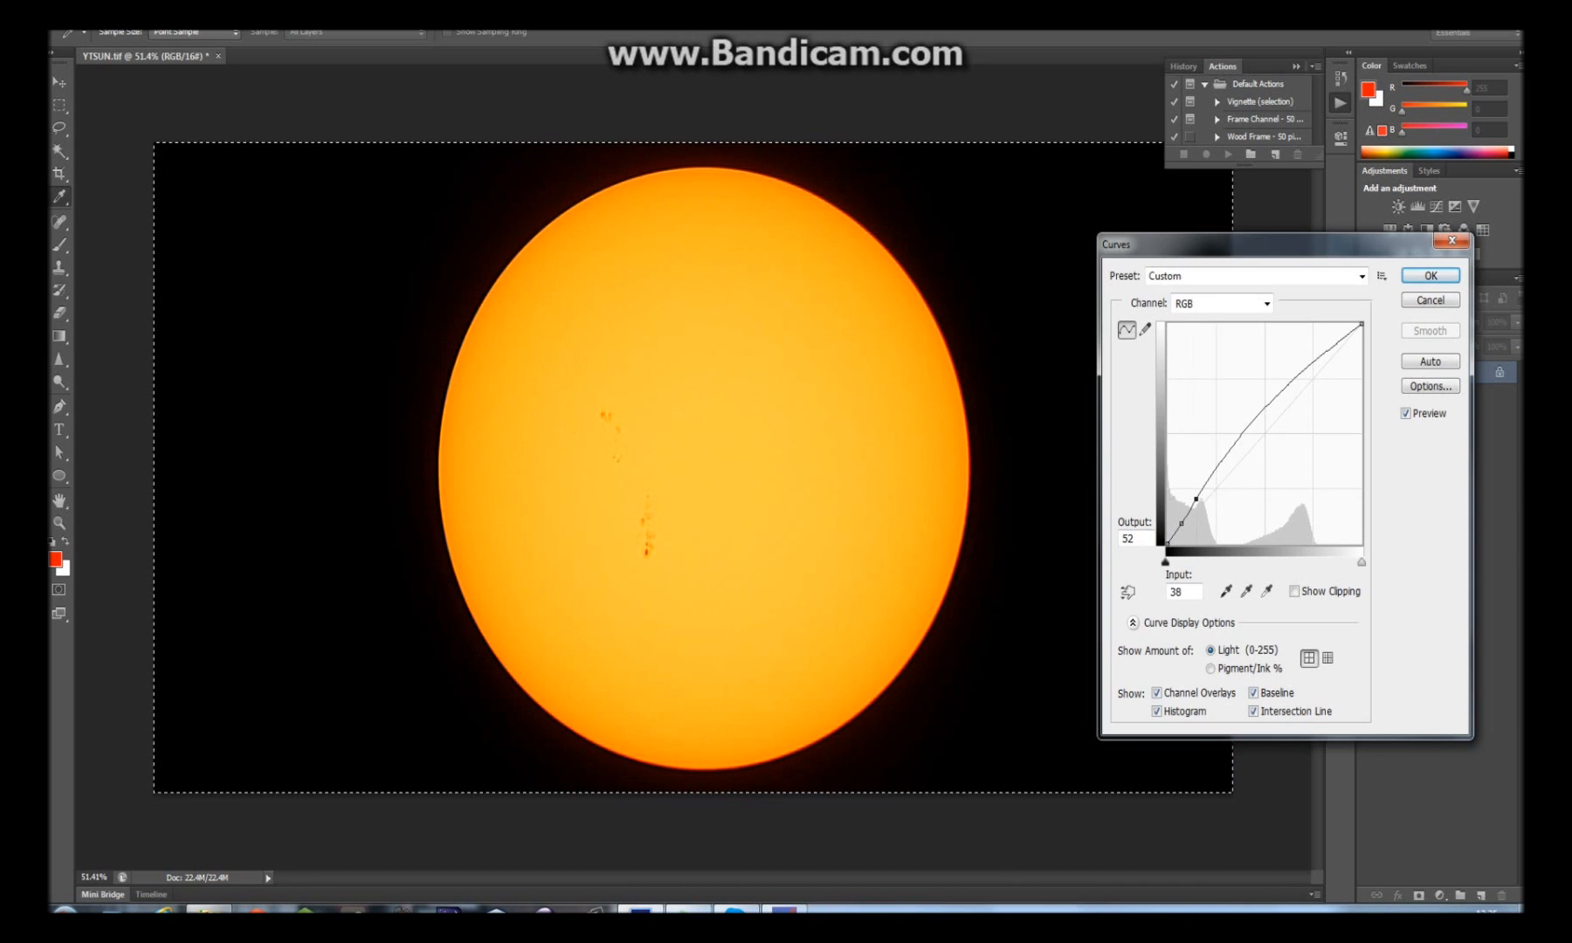
drag(1203, 499, 1218, 507)
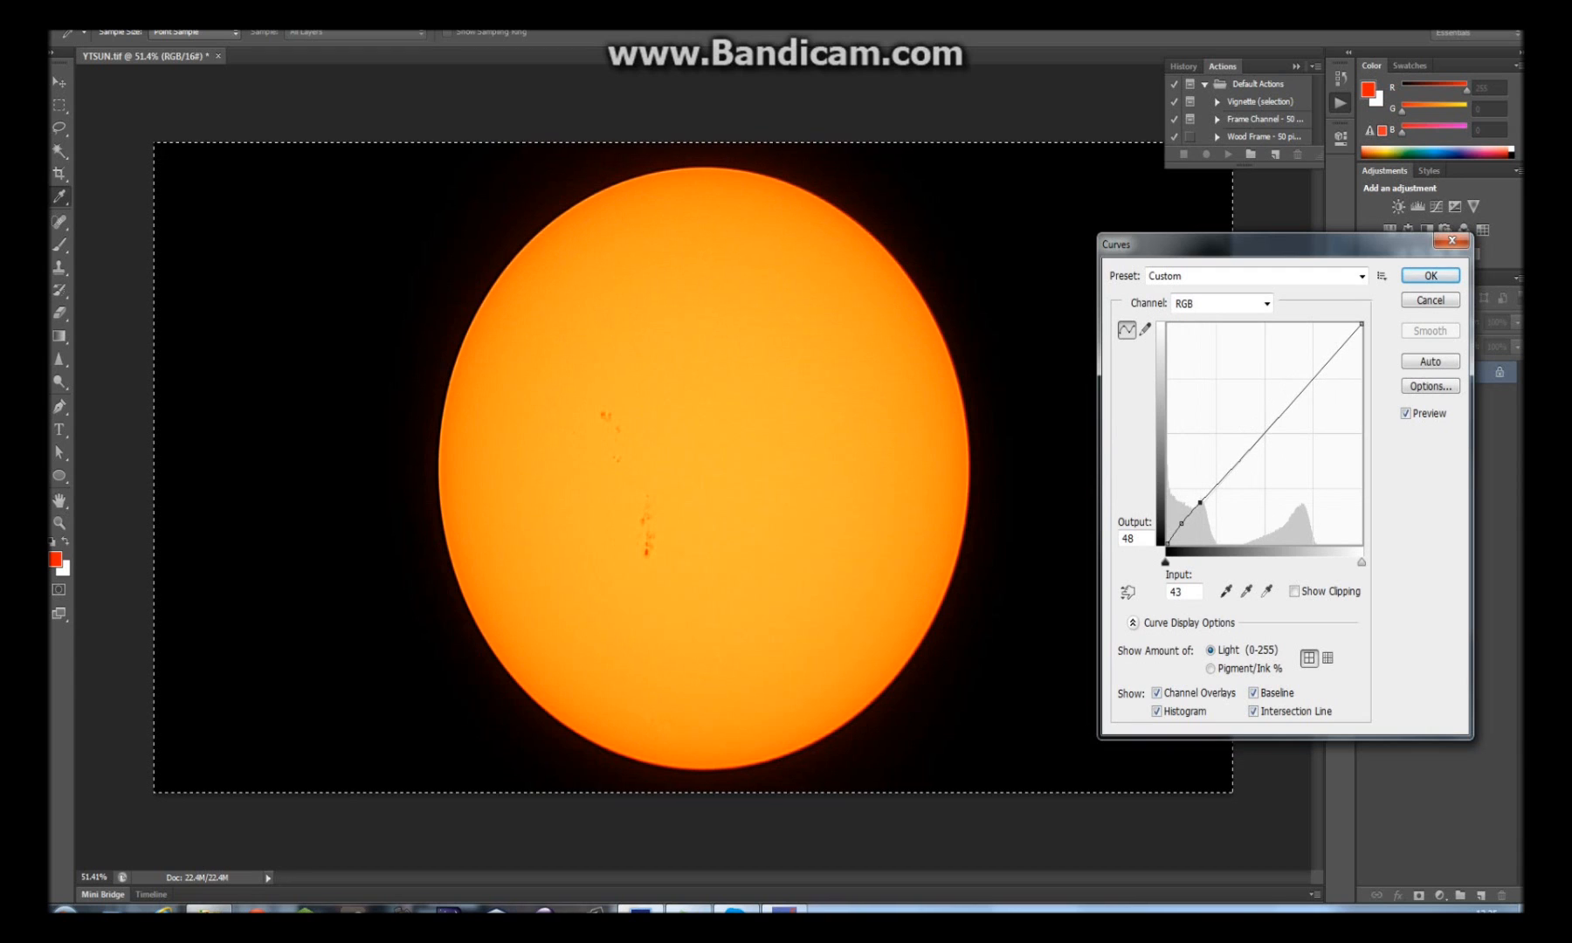
drag(1207, 504, 1262, 467)
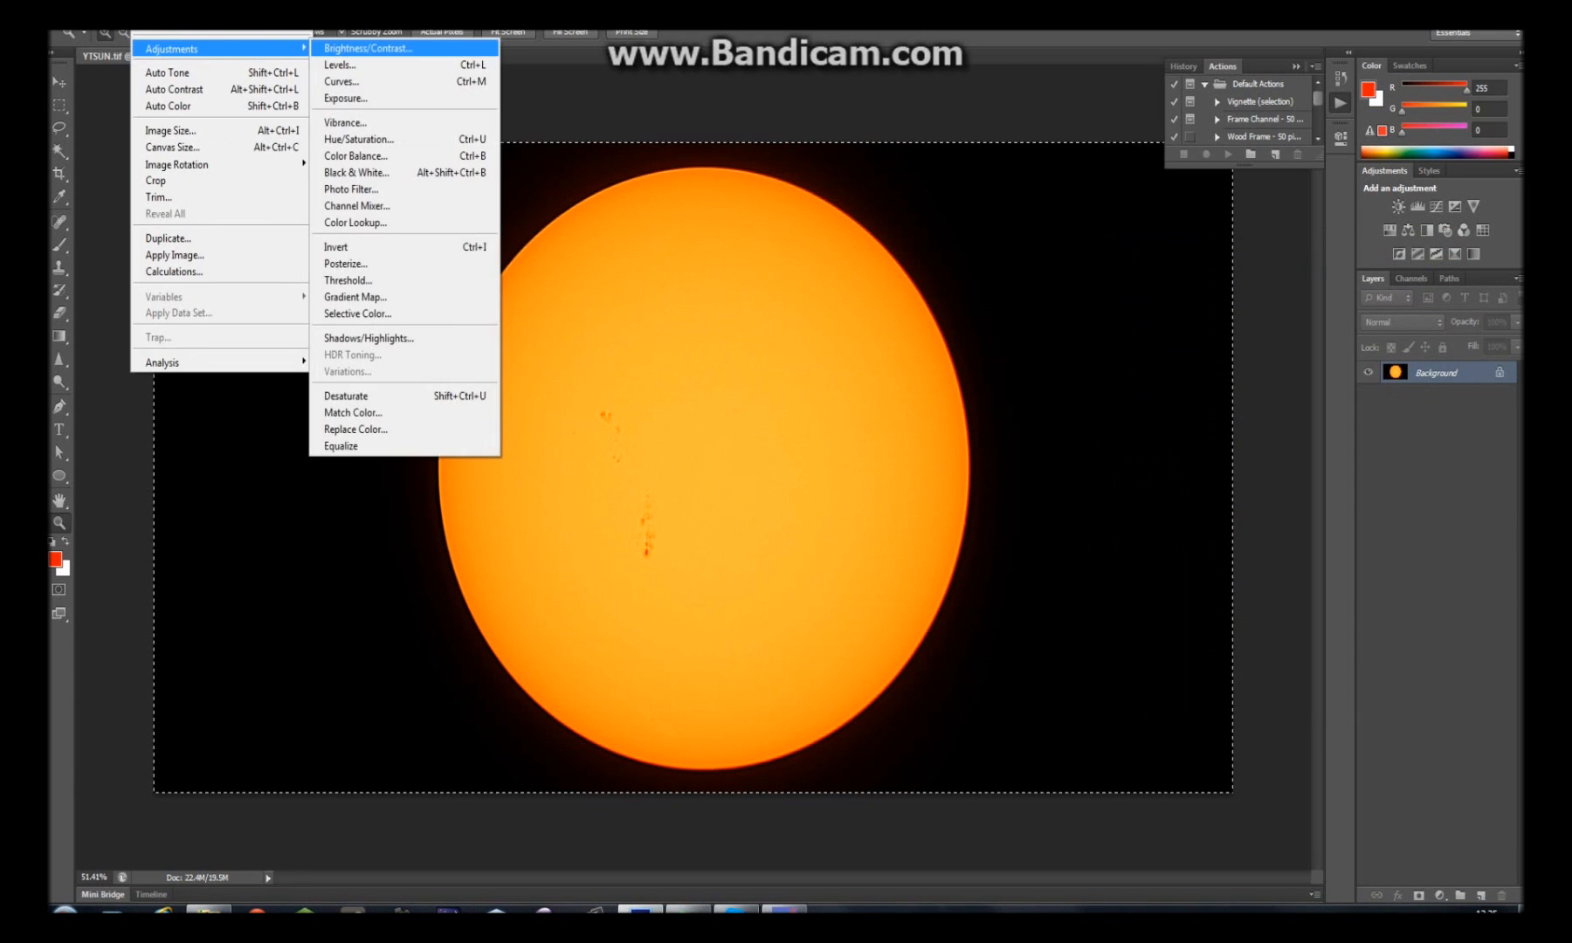
Apply a moderate Brightness/Contrast increase, then Hue/Saturation at +100 saturation
click(367, 48)
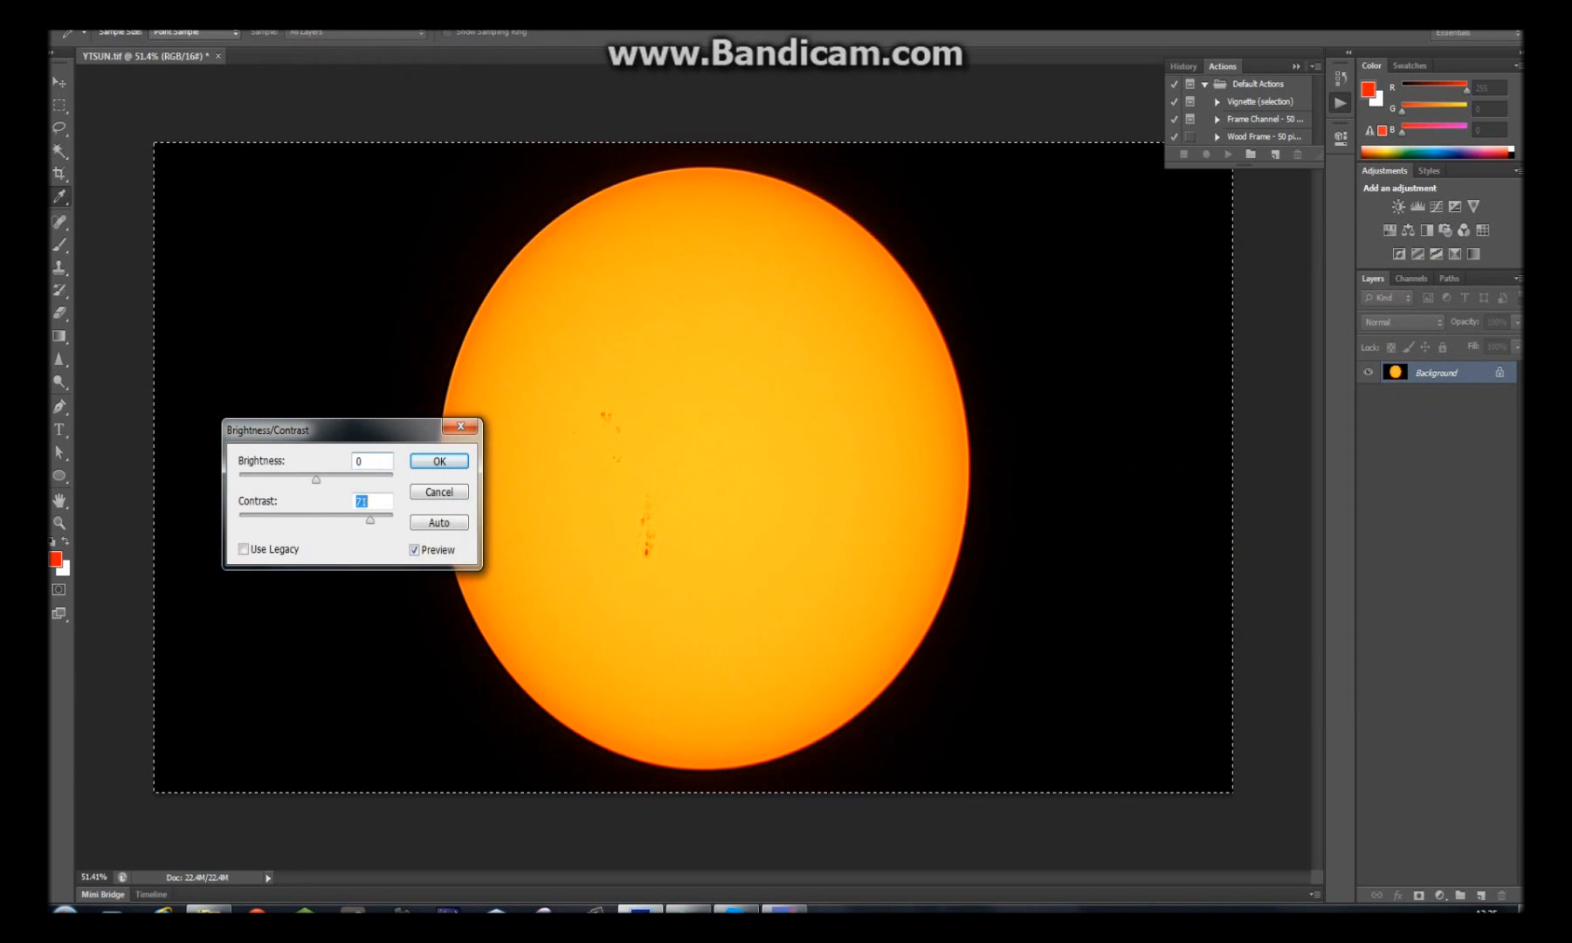
drag(368, 520, 354, 521)
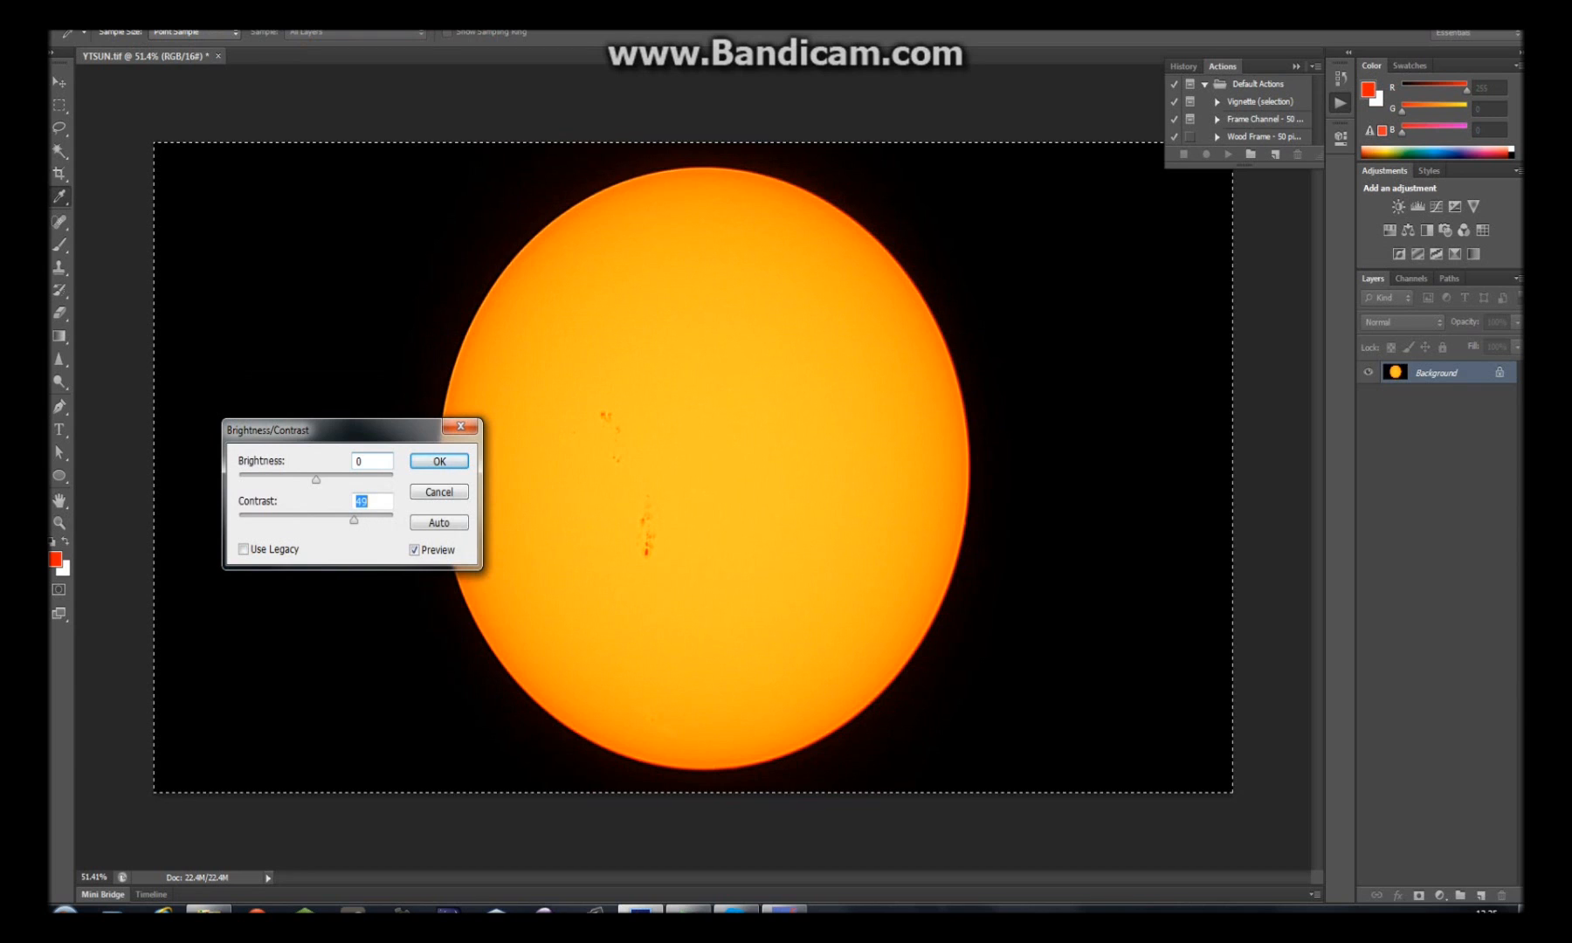
click(439, 460)
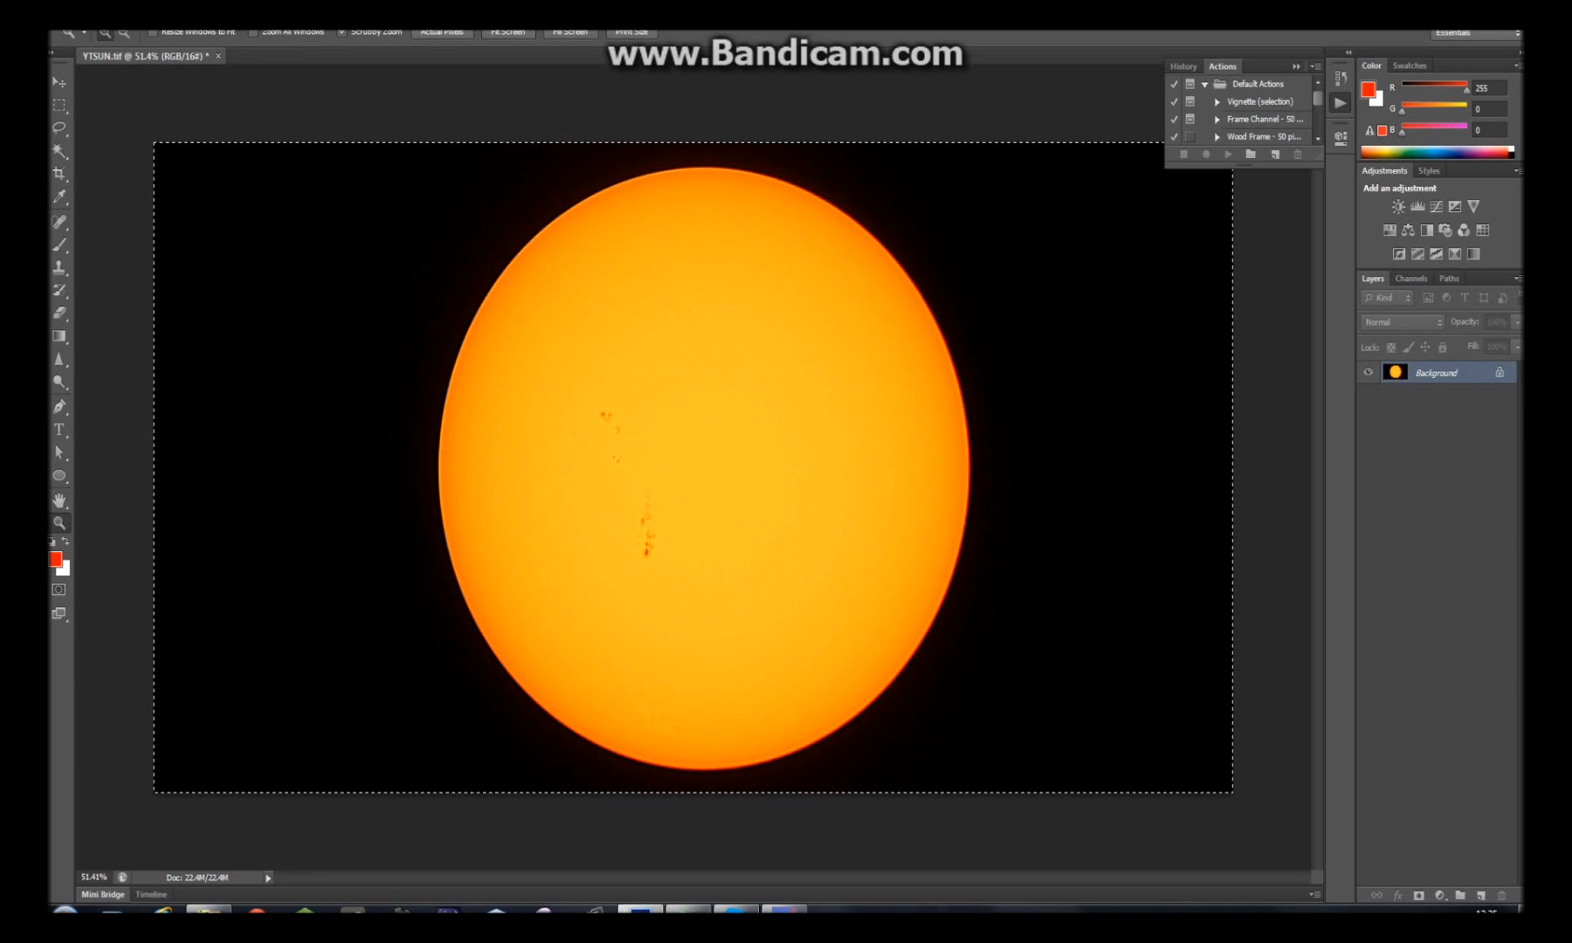
click(181, 30)
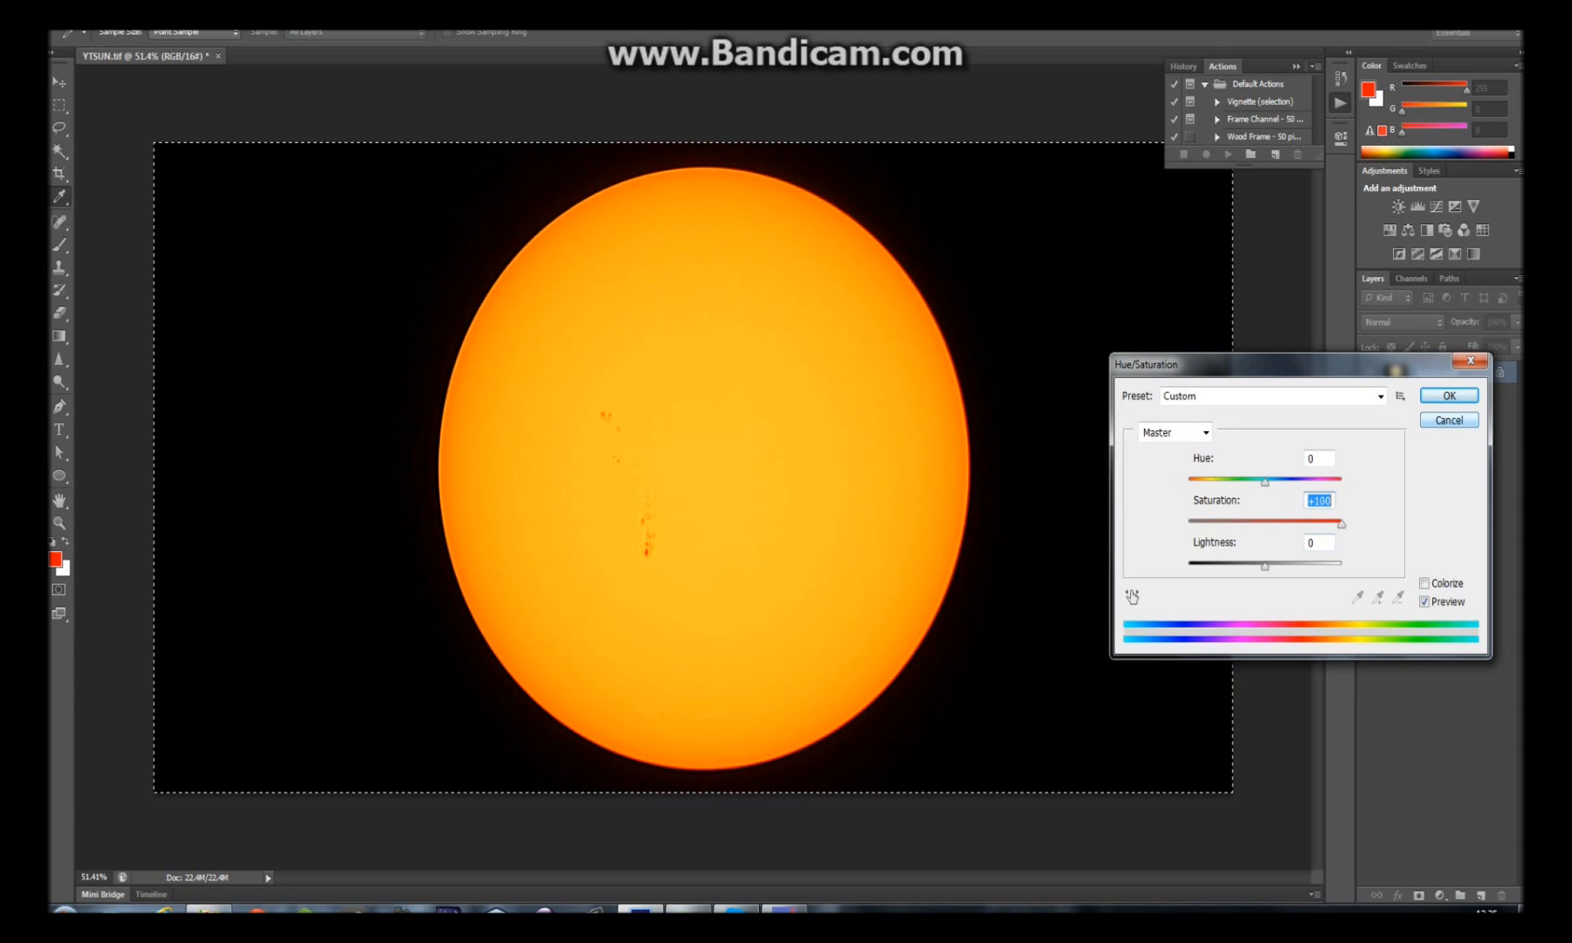
click(1444, 394)
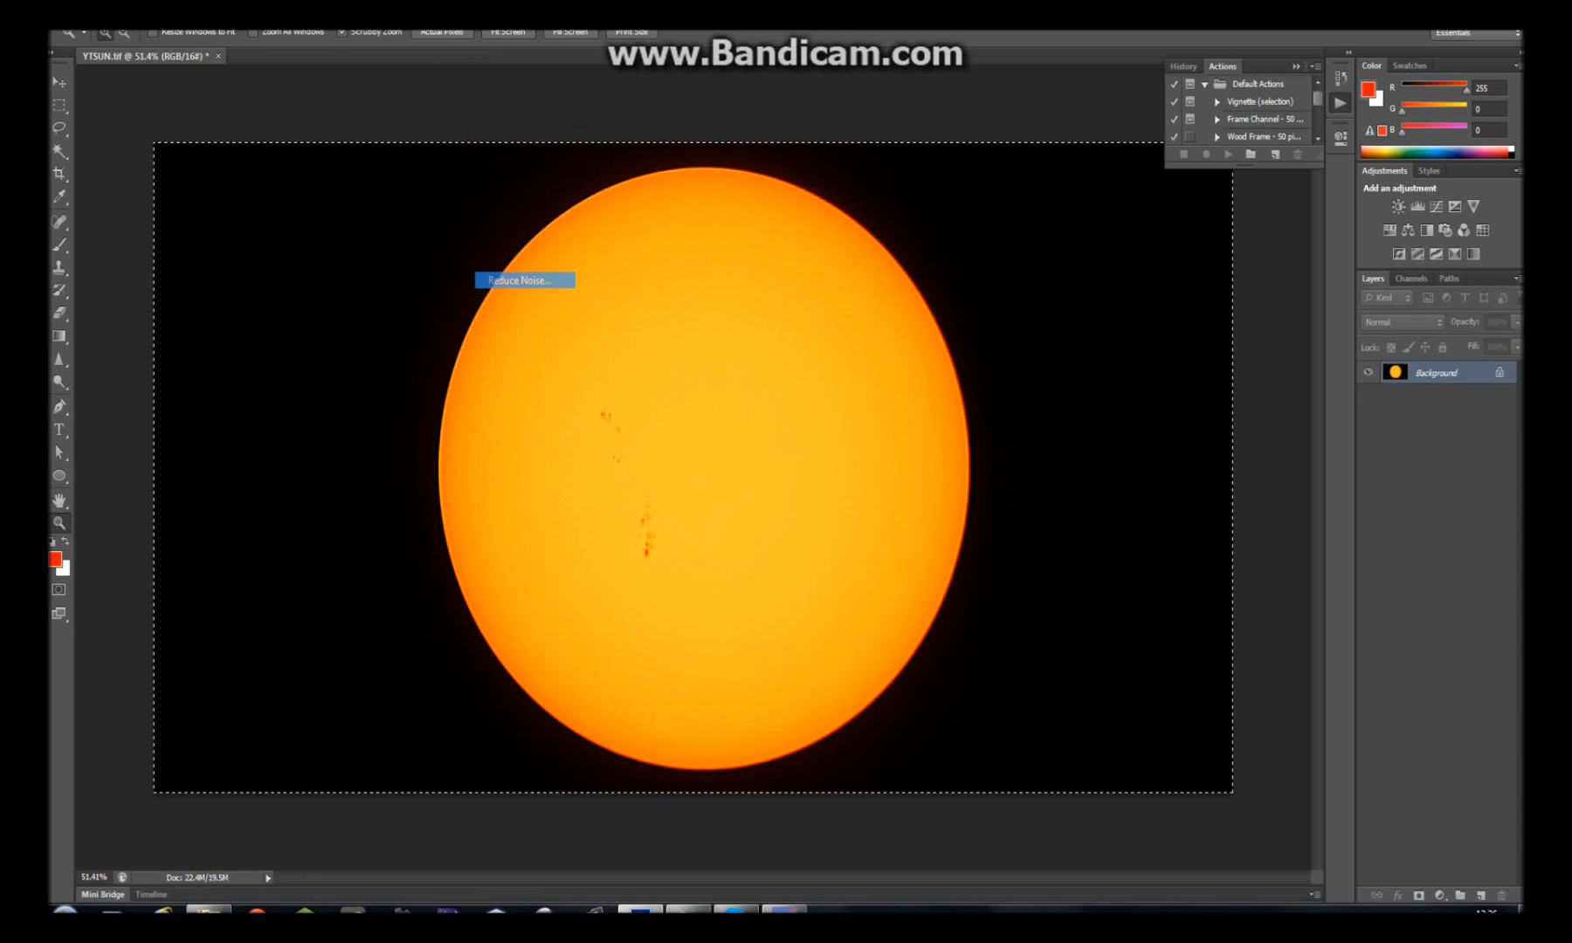
Run Reduce Noise at strength 10, 37% preserve details and 51% sharpen details
click(523, 279)
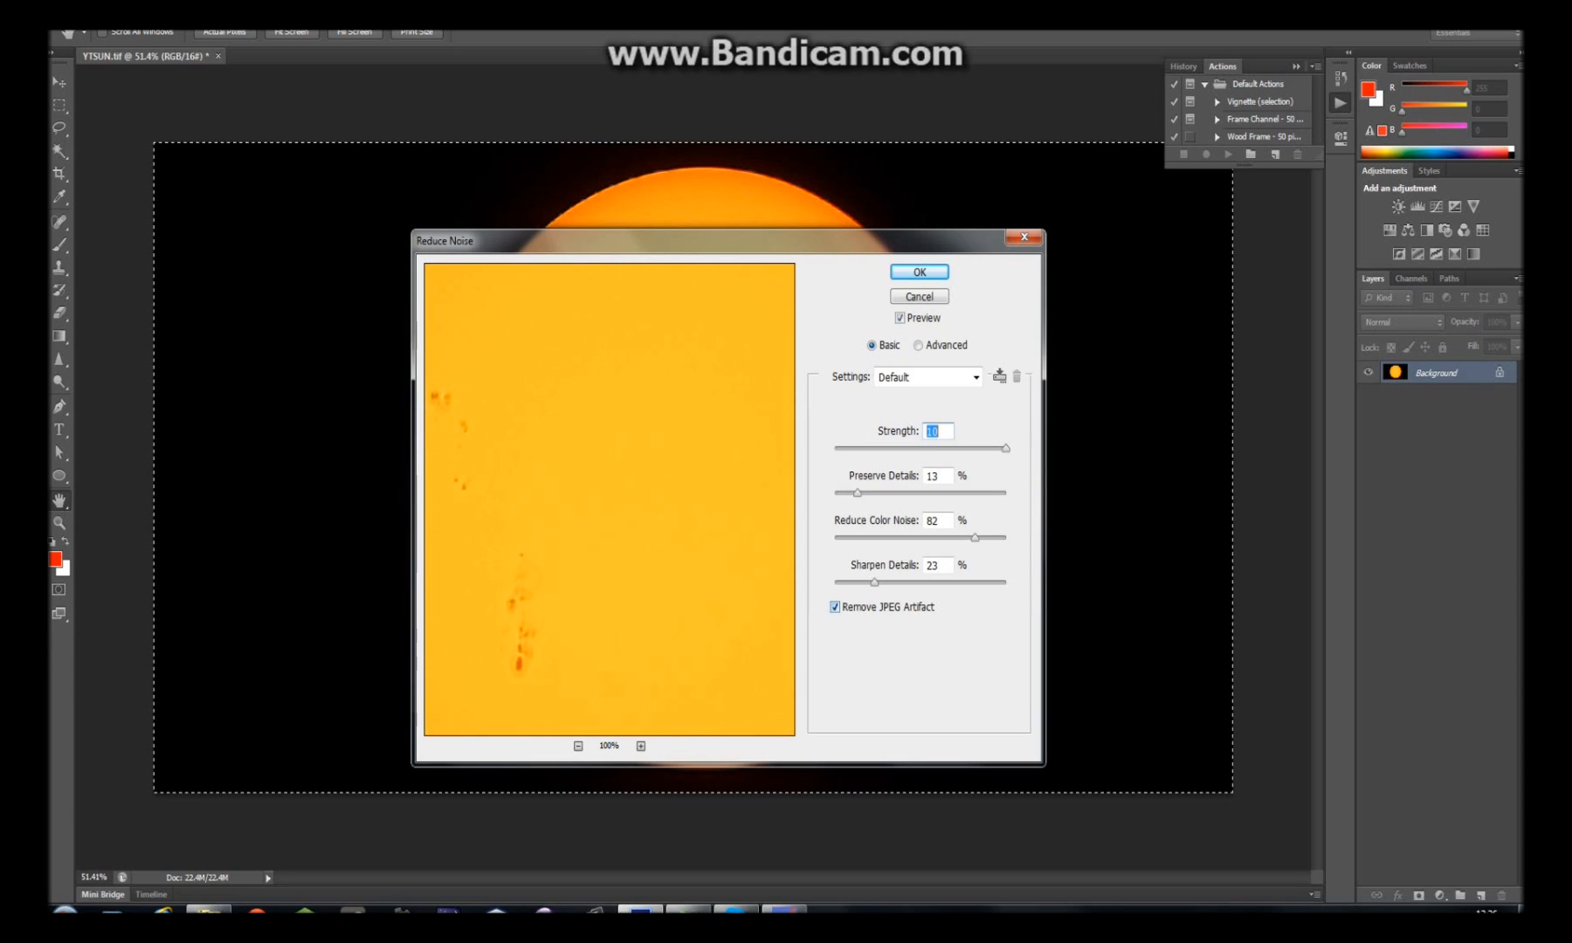
click(833, 606)
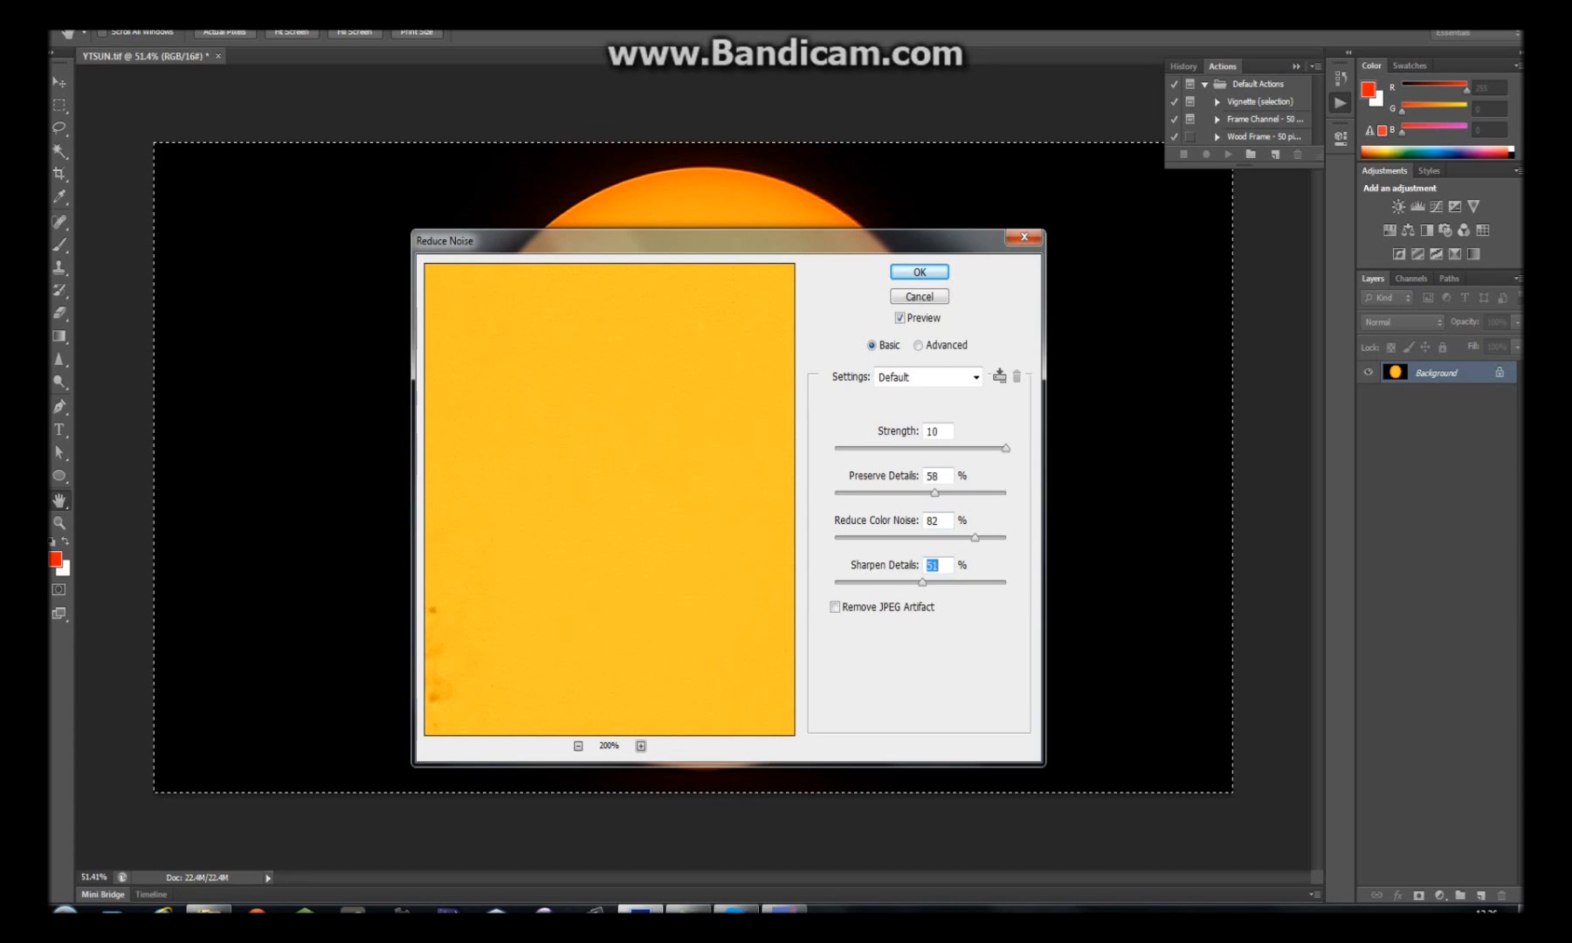
click(641, 746)
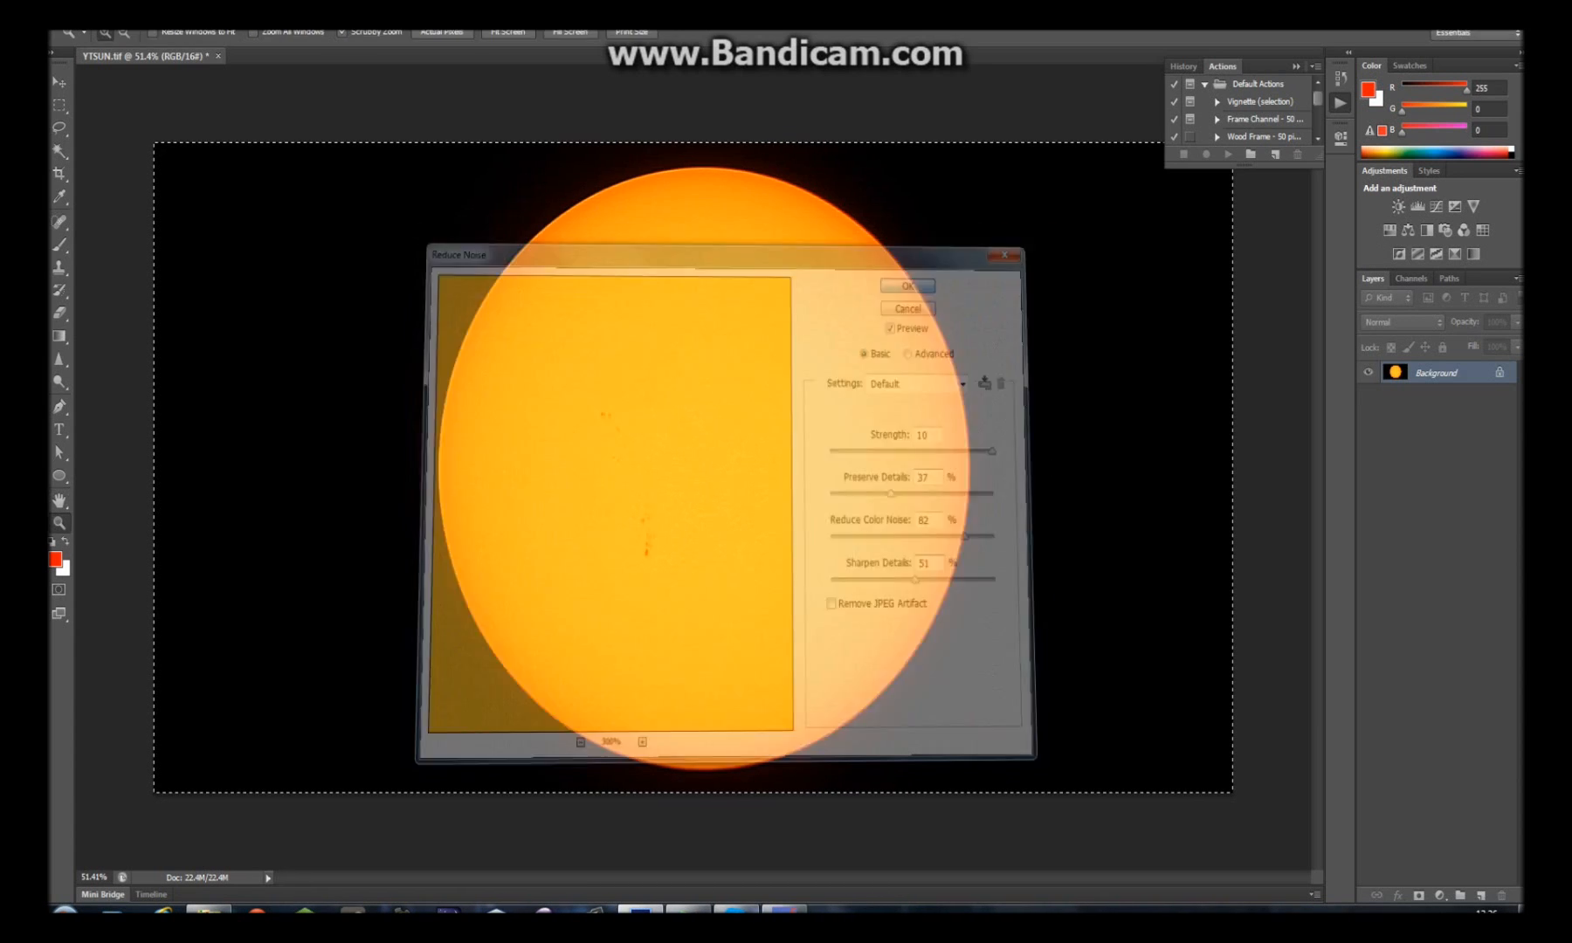
click(903, 286)
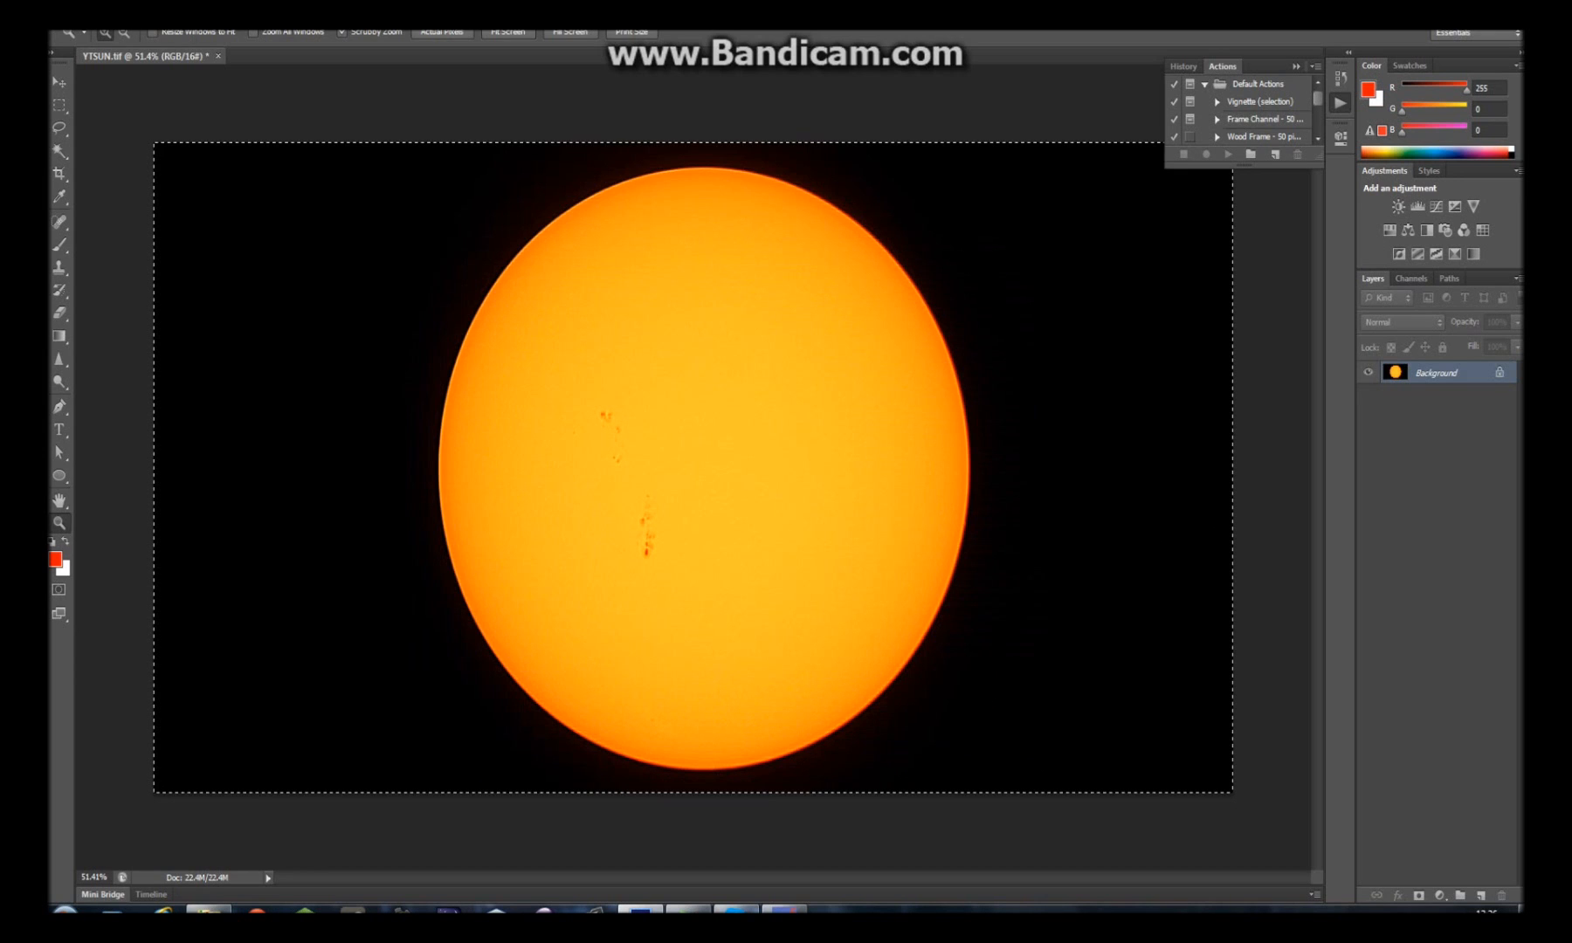